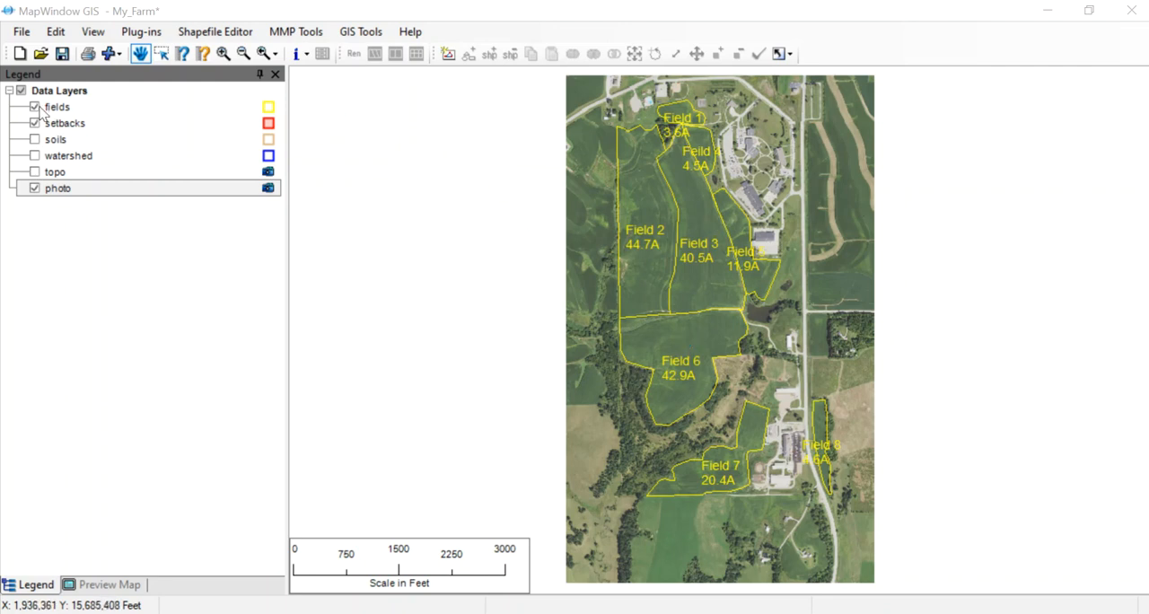
# Turn off the fields layer and zoom in on the farm's northern area.
pyautogui.click(34, 106)
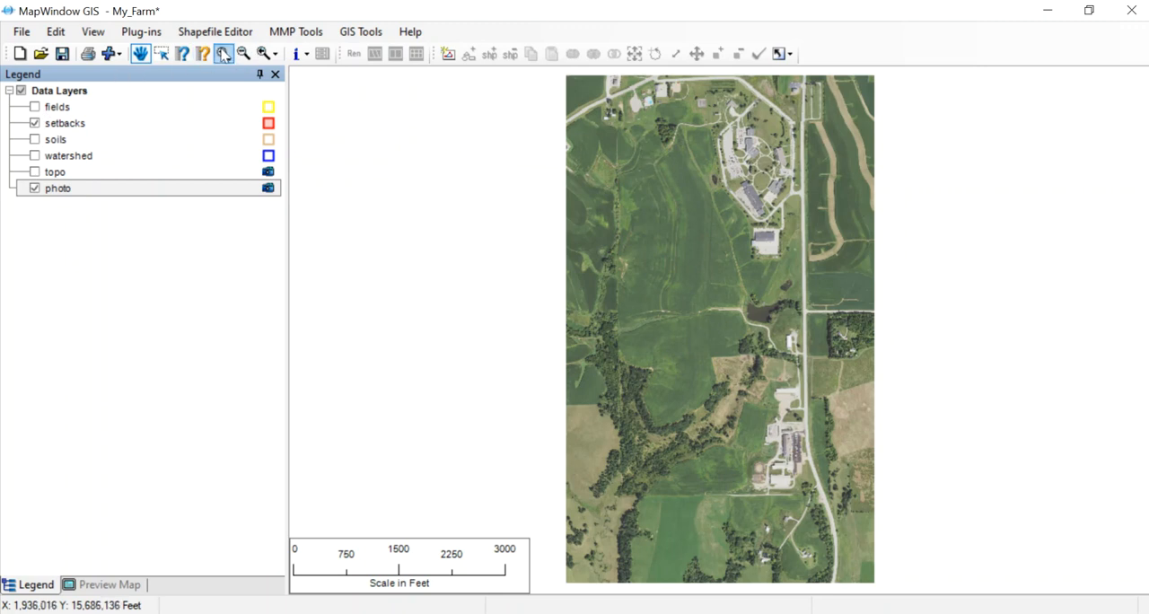
pyautogui.click(222, 54)
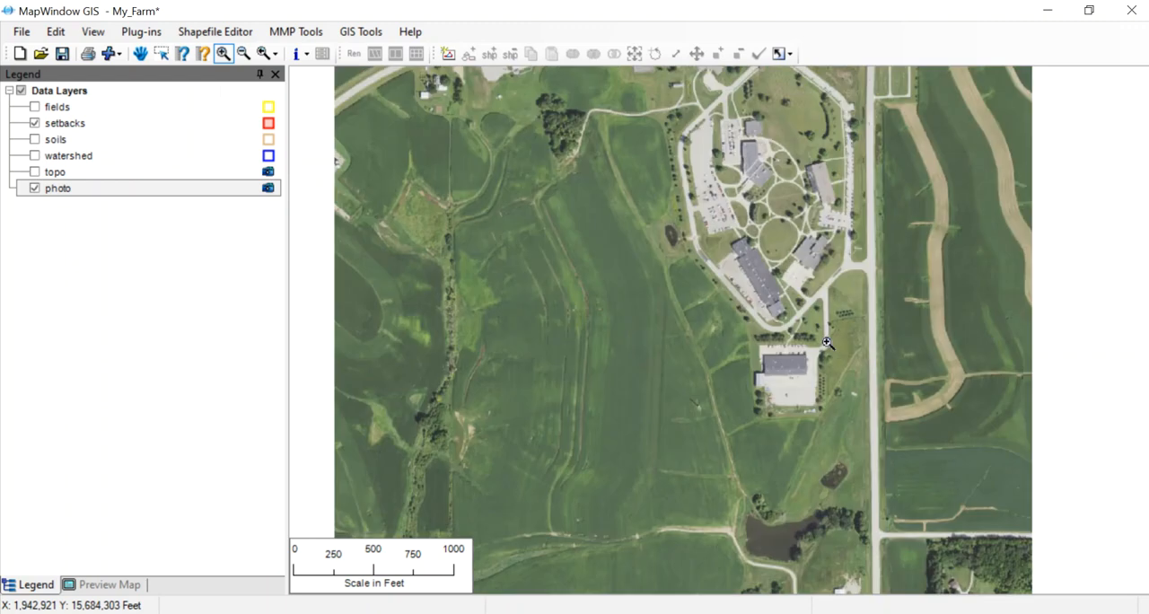
pyautogui.moveTo(768, 289)
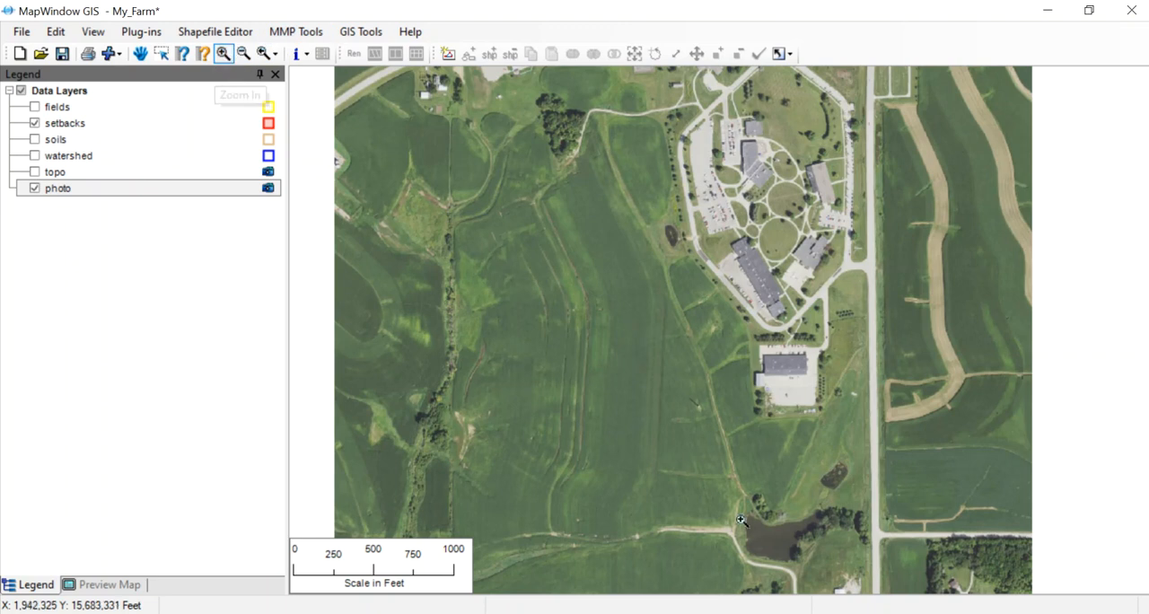
pyautogui.moveTo(785, 552)
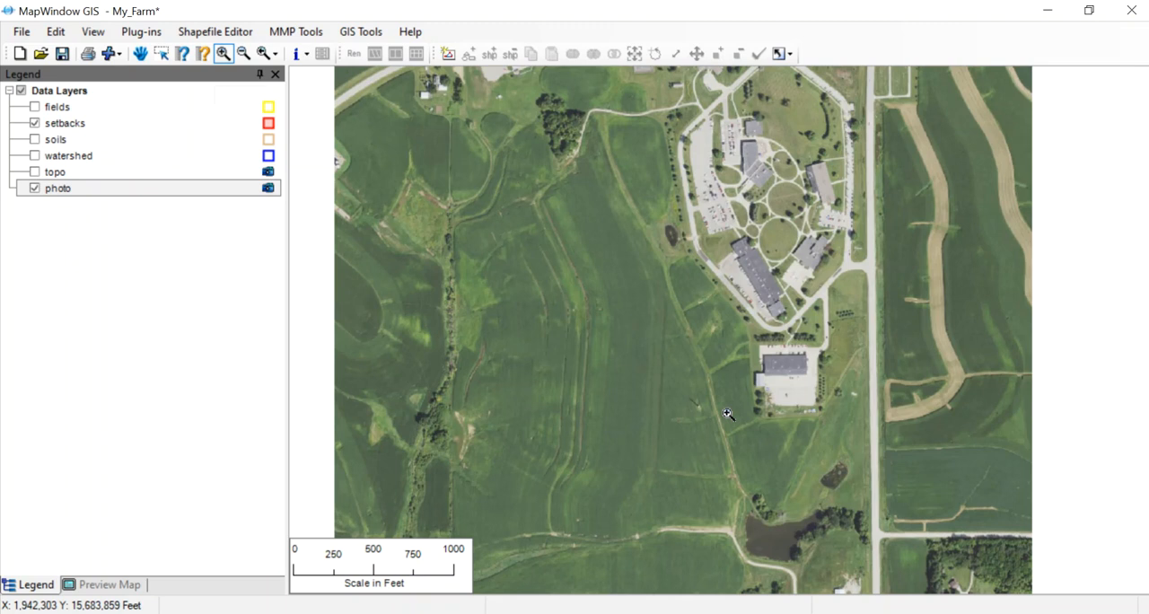
pyautogui.moveTo(764, 532)
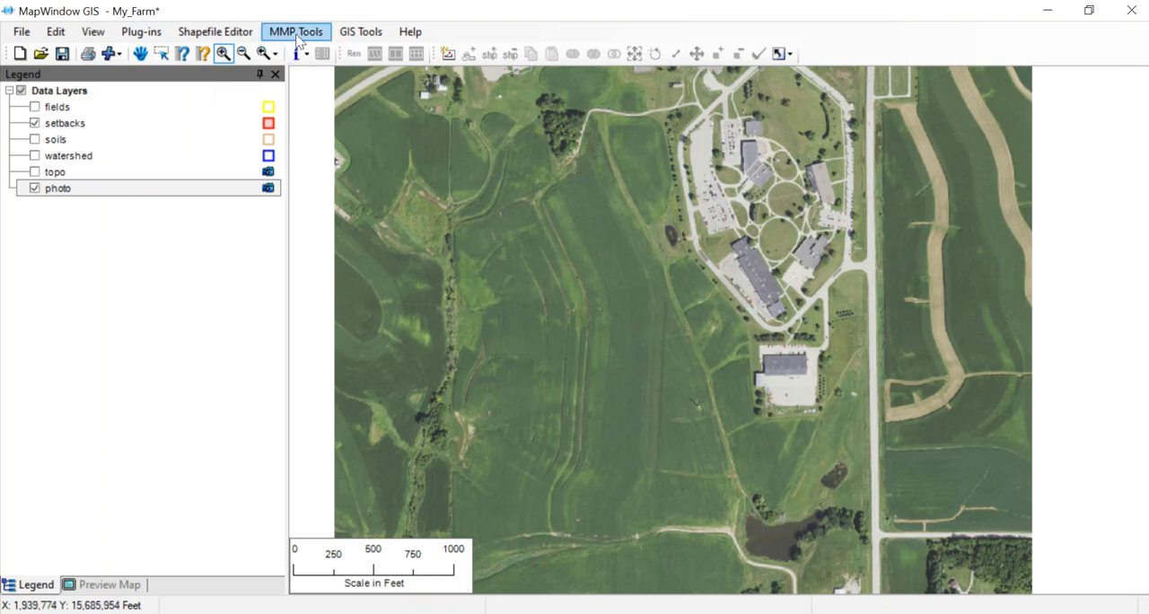
# Choose MMP Tools > Add Layer > Practice Layer - Line to start a line practice layer.
pyautogui.click(295, 32)
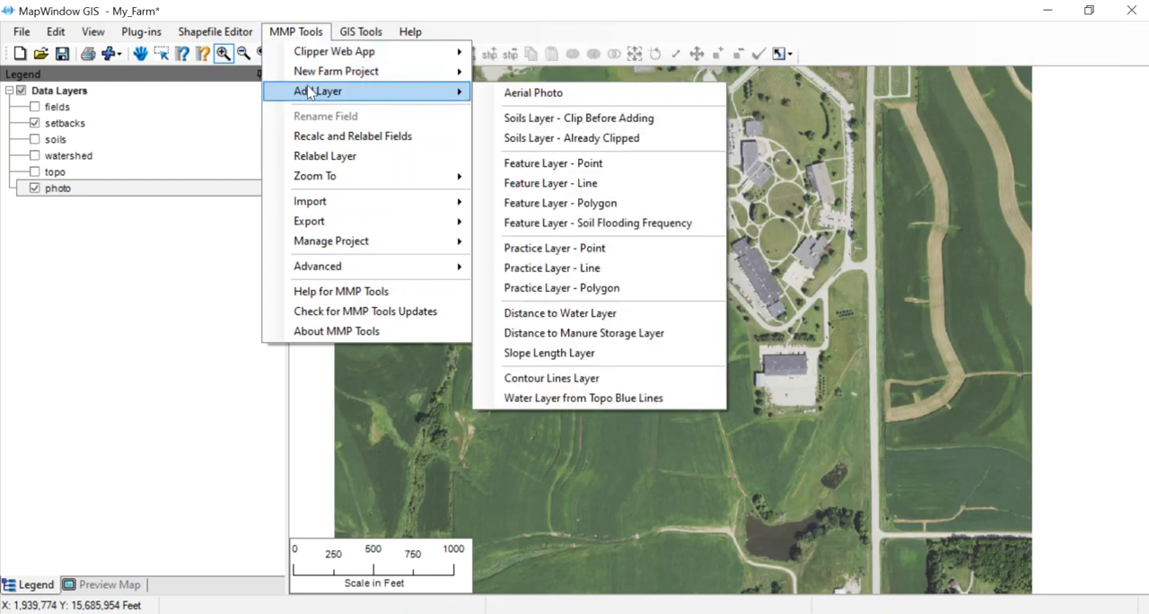
pyautogui.moveTo(551, 183)
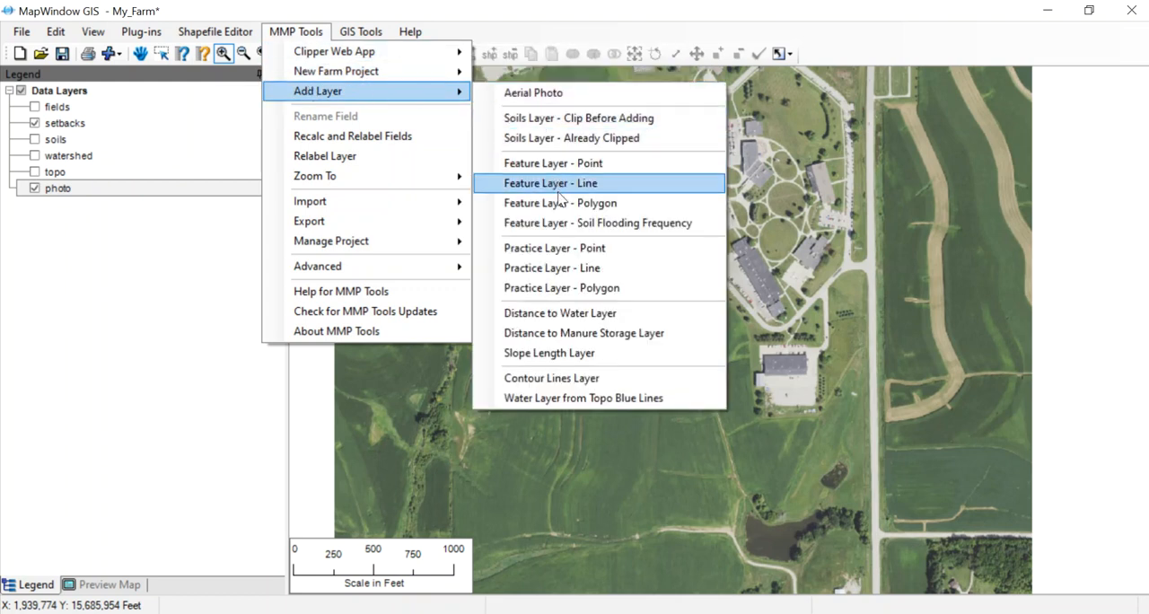
pyautogui.moveTo(561, 202)
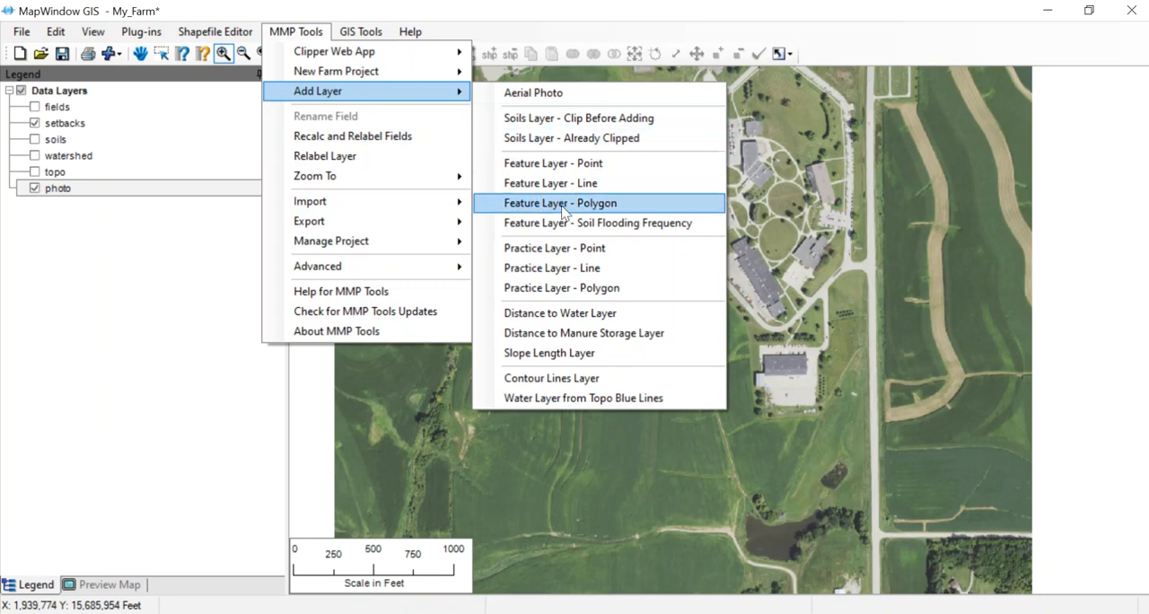
pyautogui.moveTo(569, 268)
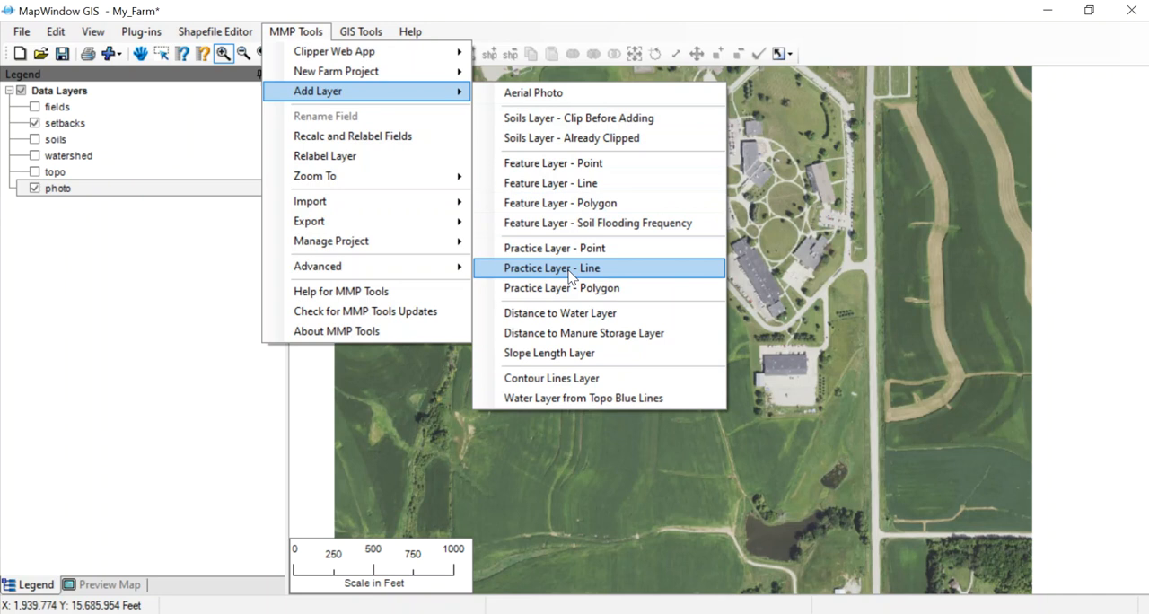
pyautogui.click(552, 267)
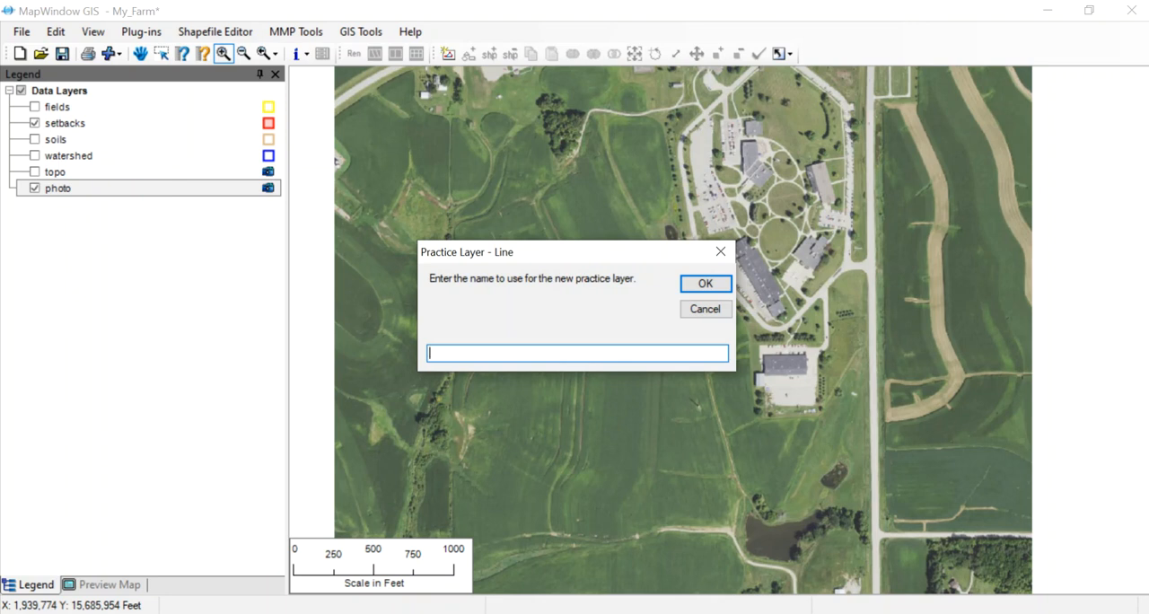
# Name the new line practice layer 'Grassed Waterway' and confirm it.
pyautogui.write('Grasse')
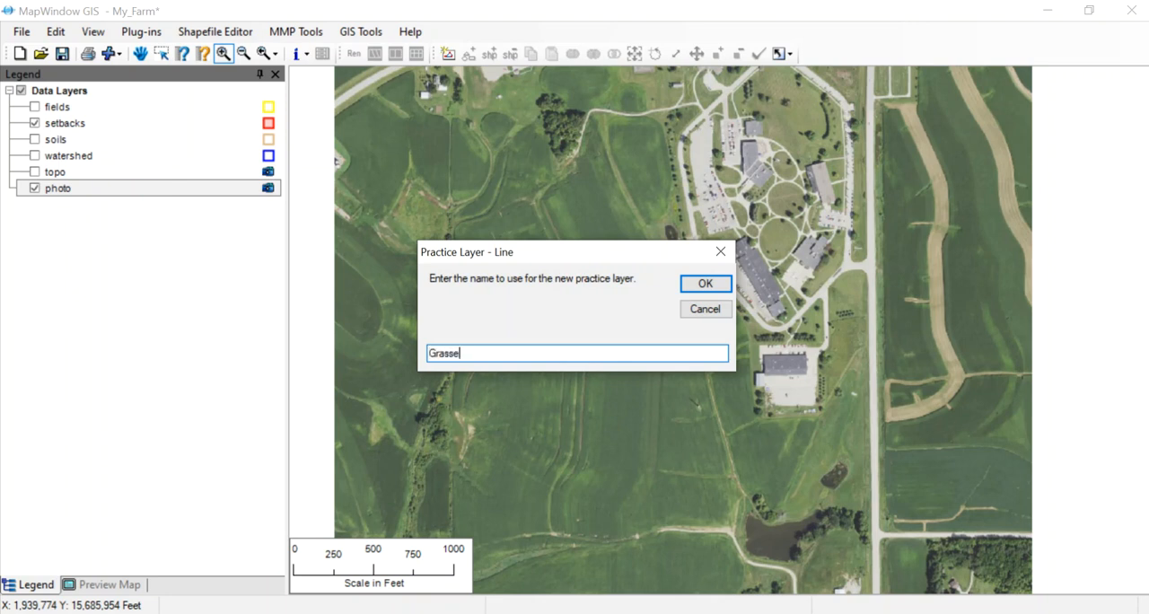
pyautogui.write('d Water')
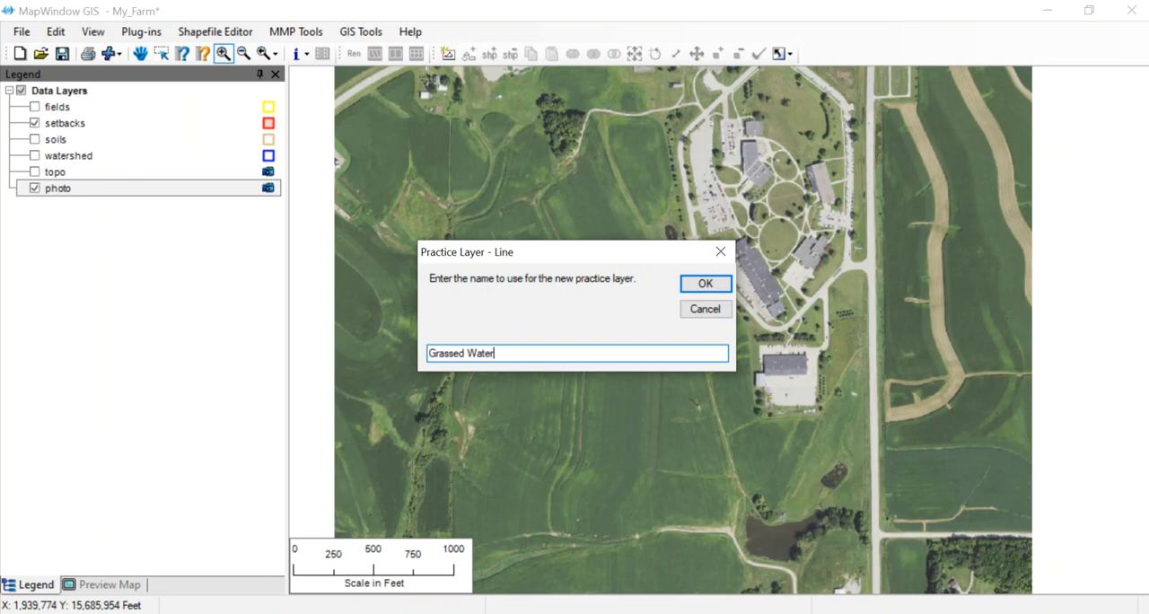
pyautogui.write('w')
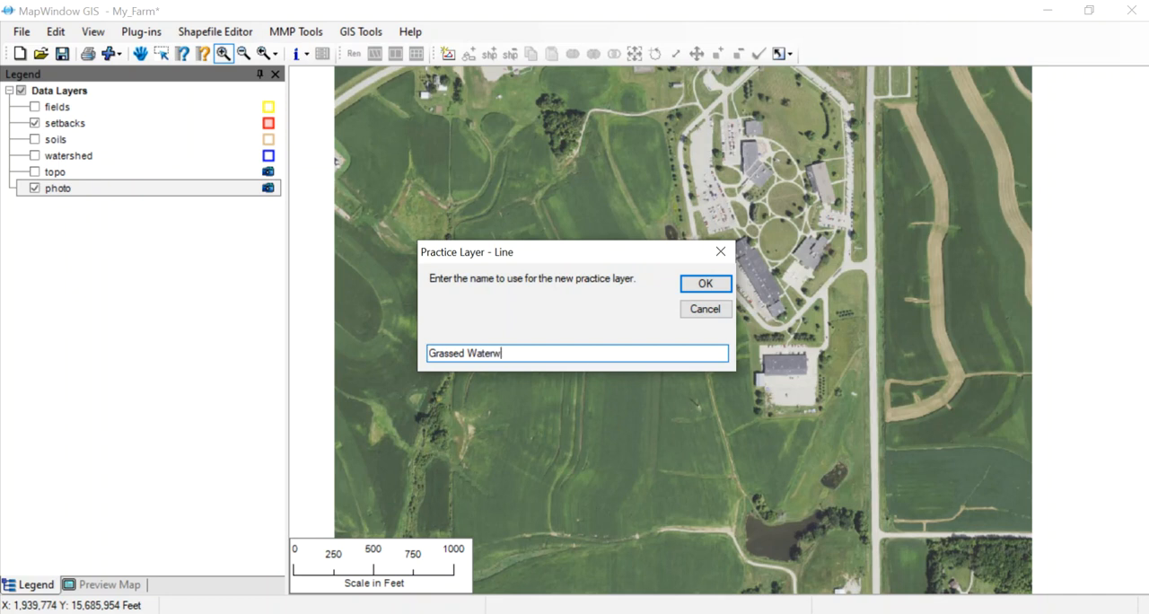
pyautogui.write('ay')
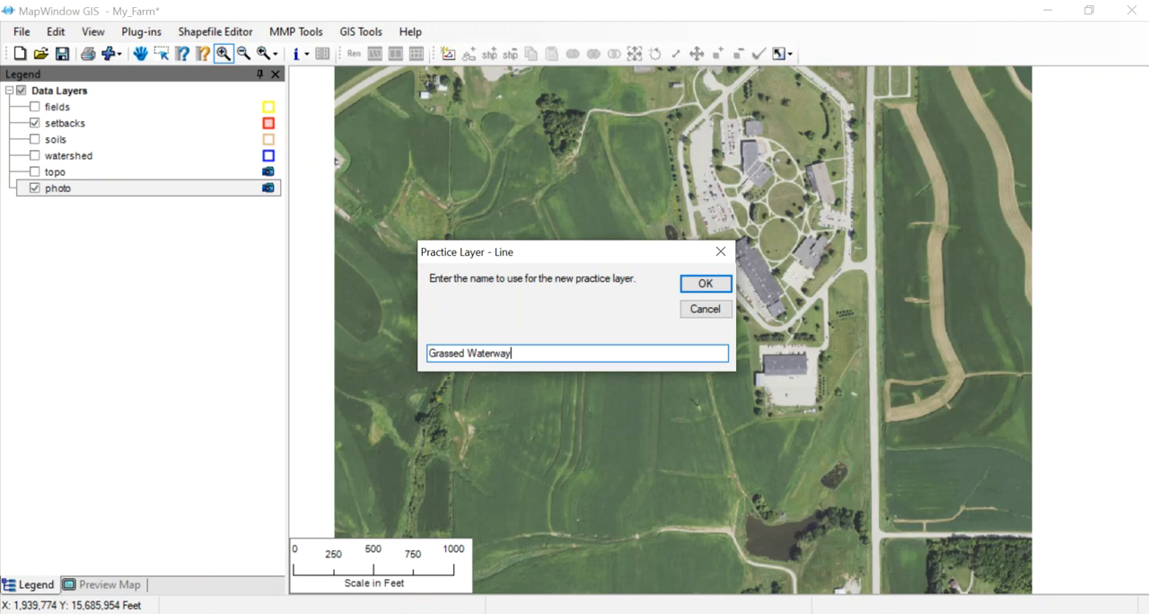
pyautogui.moveTo(516, 313)
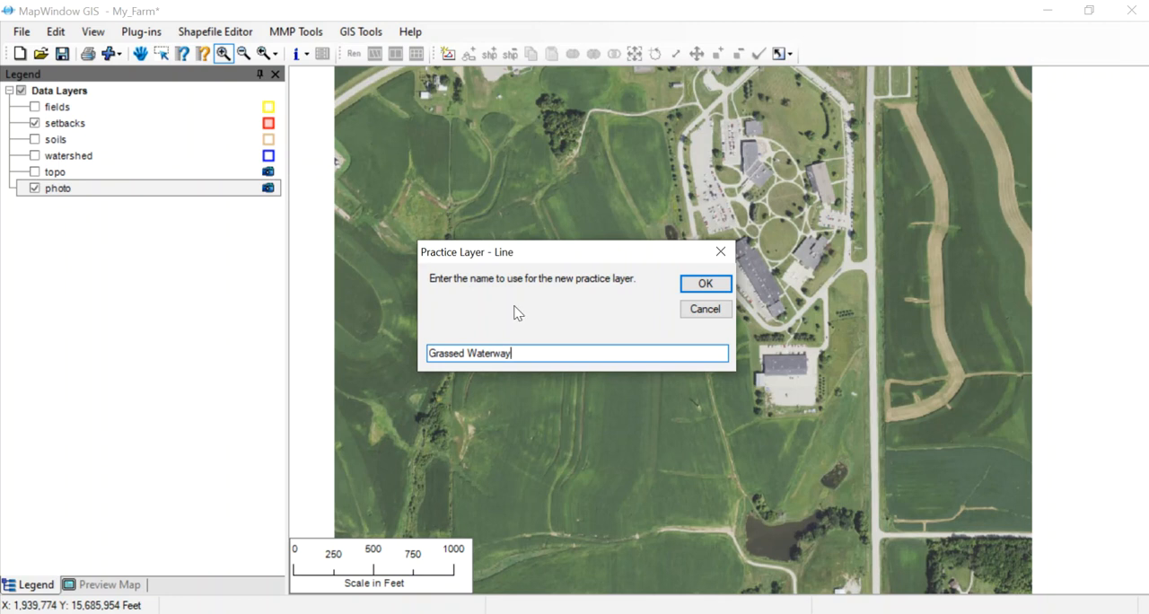
pyautogui.click(705, 283)
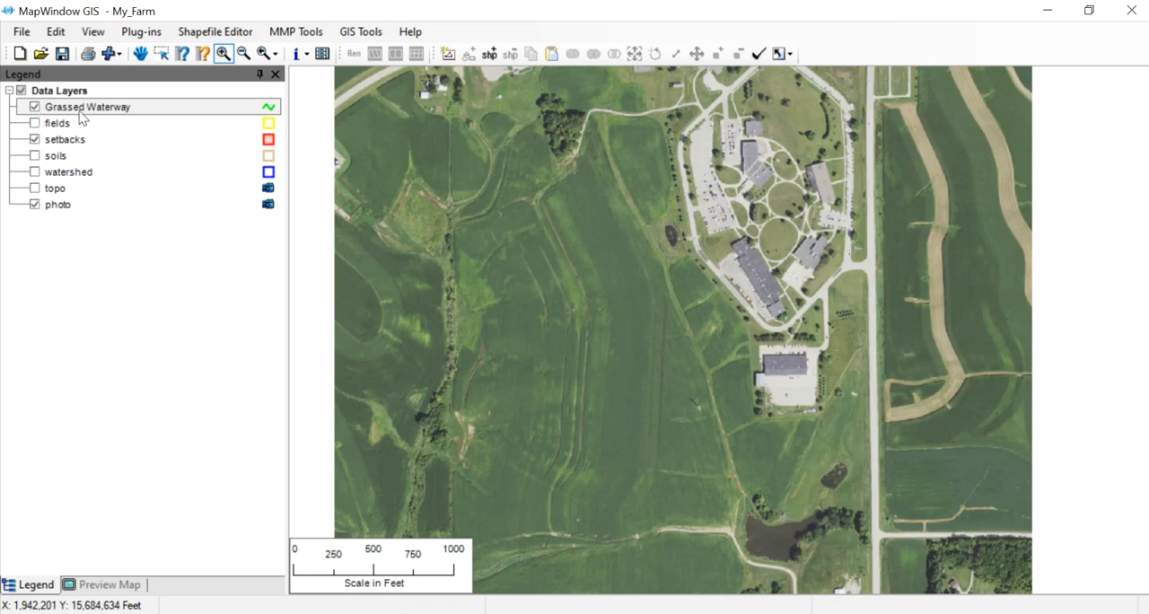
pyautogui.moveTo(179, 115)
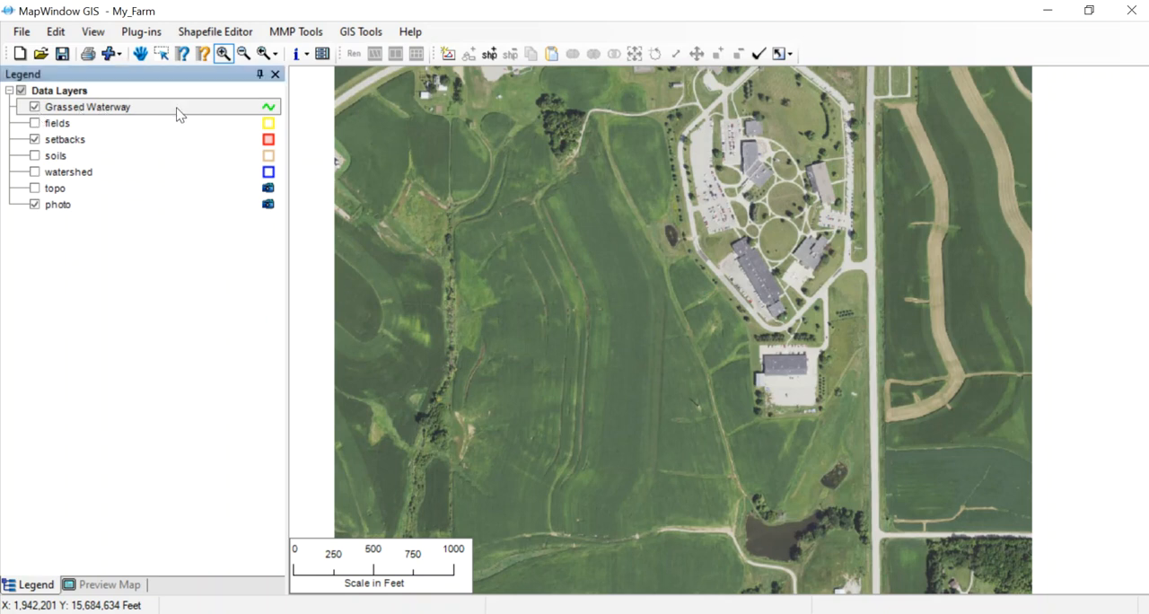
pyautogui.moveTo(142, 119)
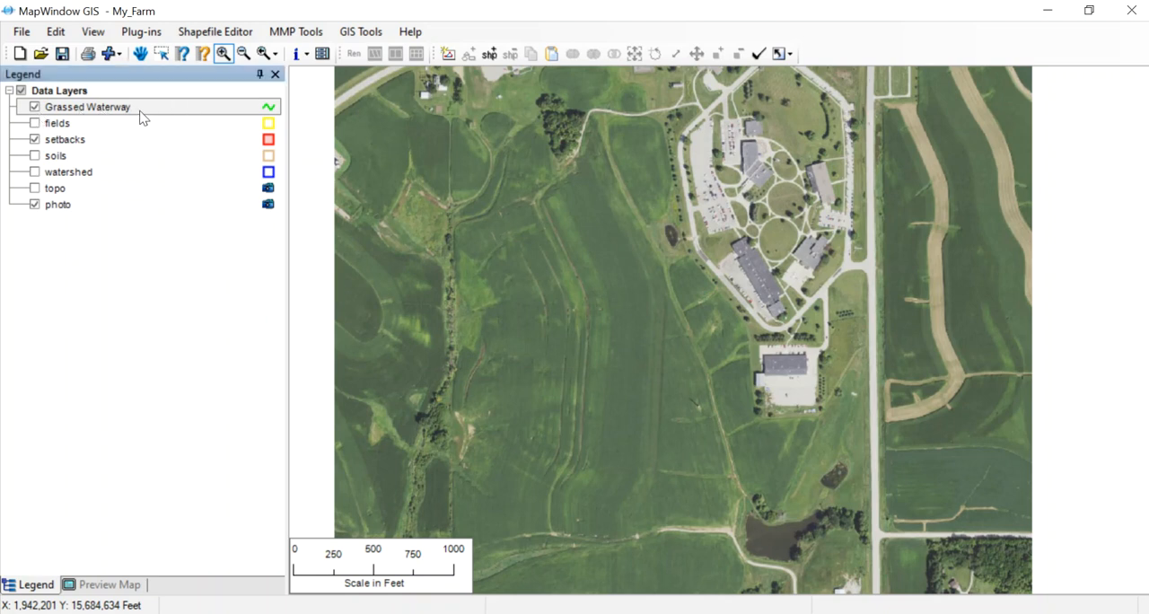
pyautogui.moveTo(489, 54)
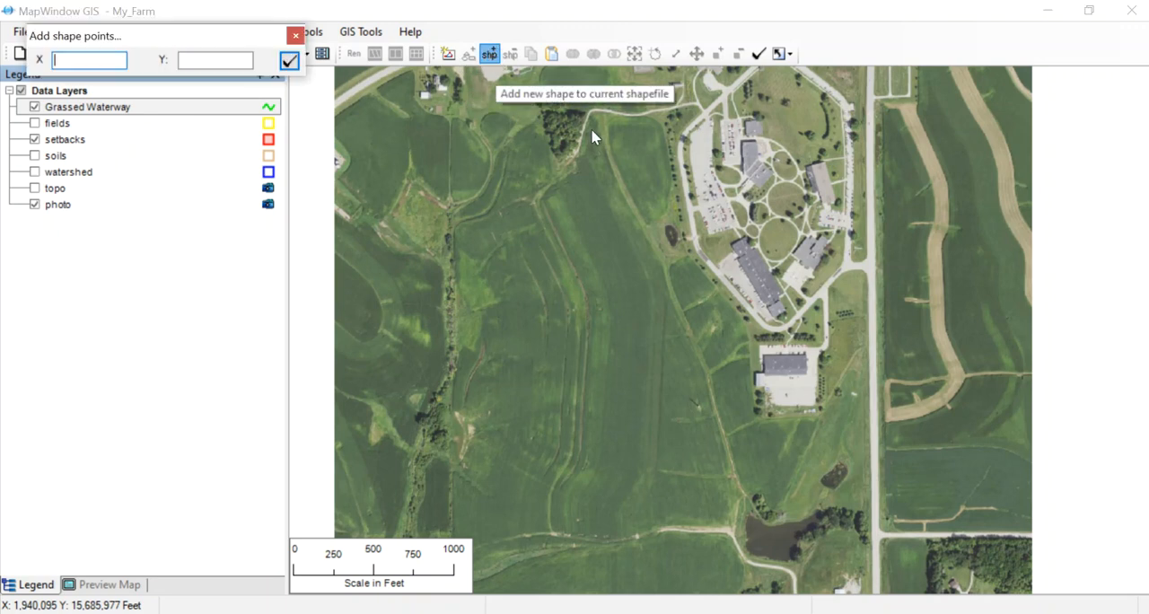
# Draw the waterway line from the northern lane to the pond and finish the shape.
pyautogui.click(602, 120)
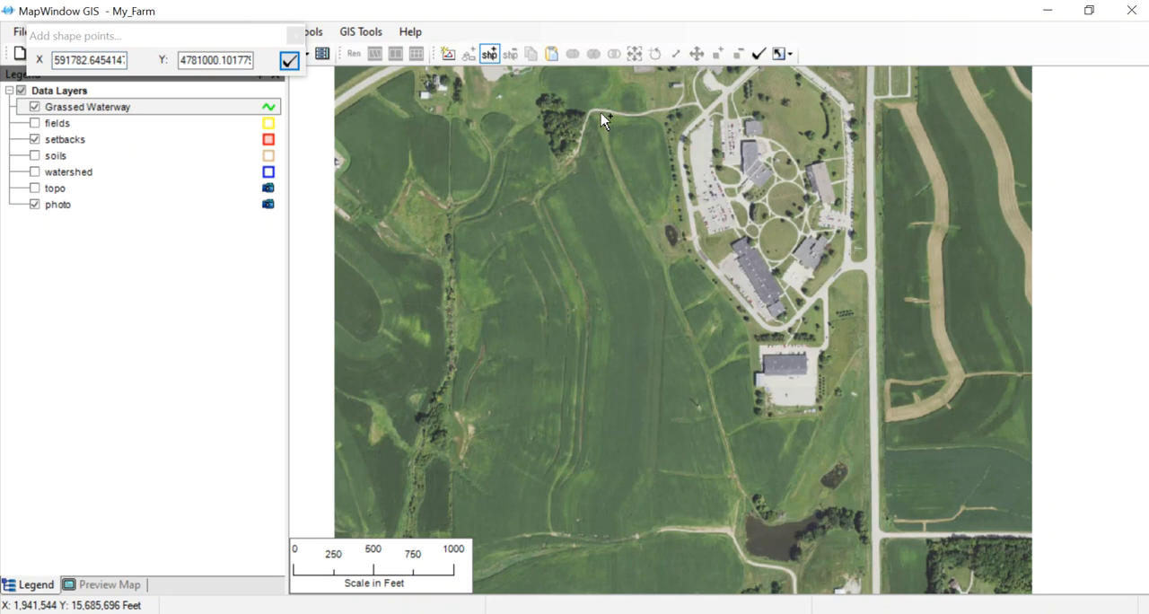
pyautogui.click(604, 118)
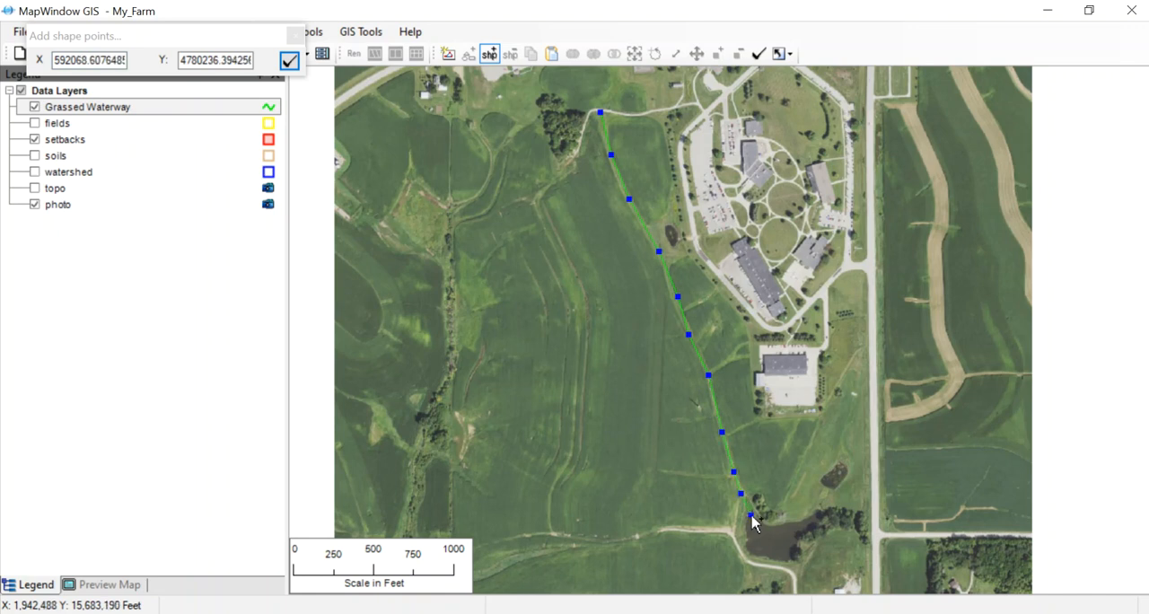
pyautogui.click(289, 60)
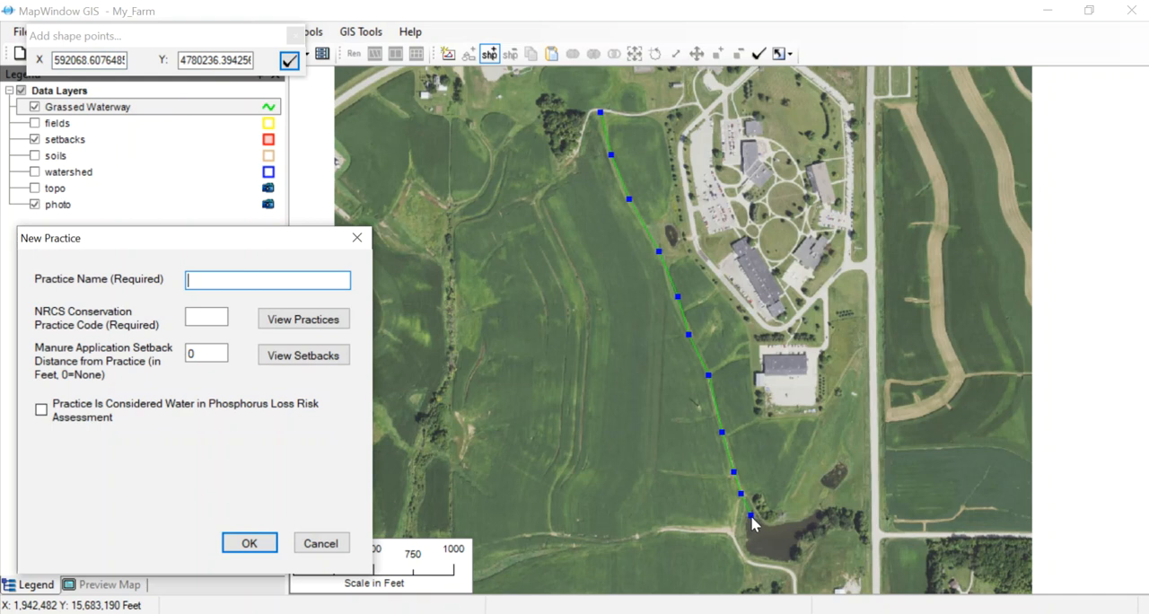
# Enter 'Grassed Waterway' as Practice Name and open View Practices for NRCS codes.
pyautogui.write('Grass')
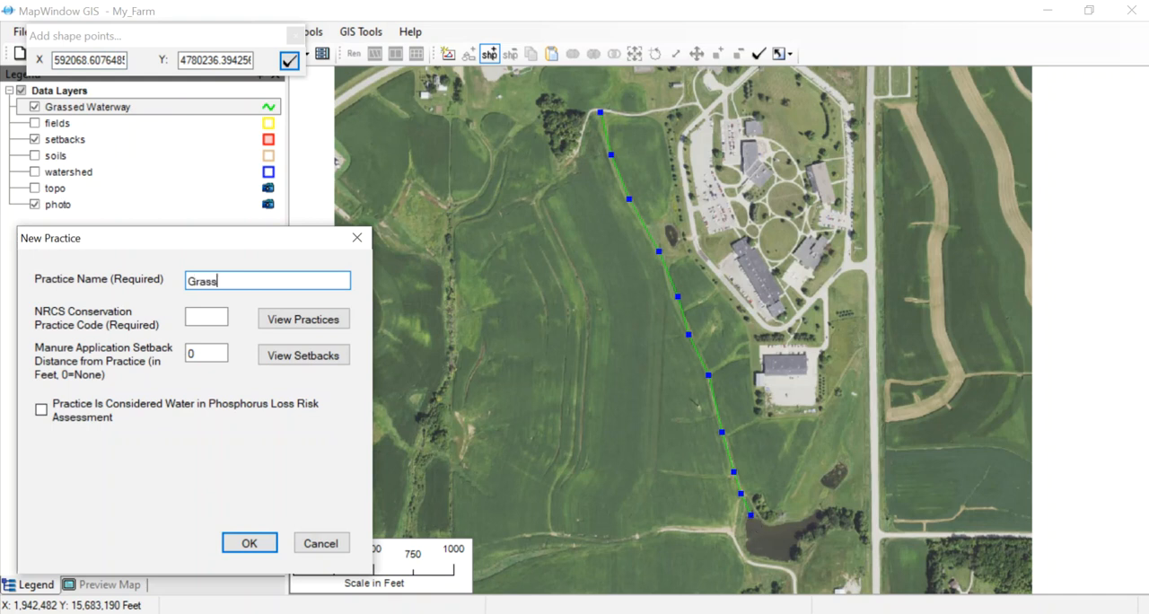
pyautogui.write('ed Water')
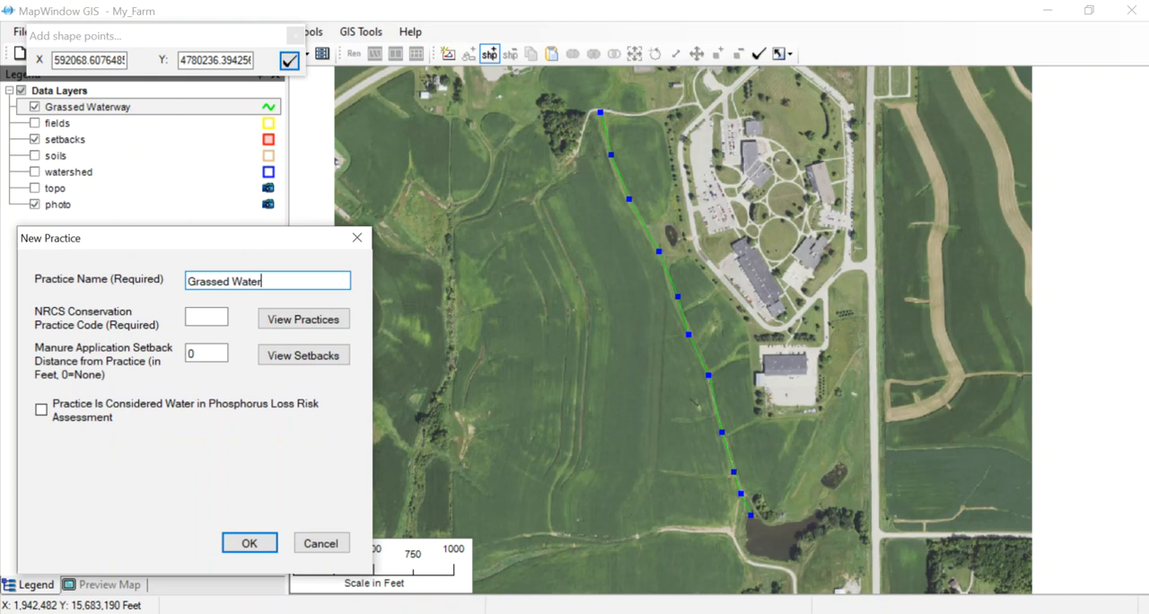
pyautogui.write('way')
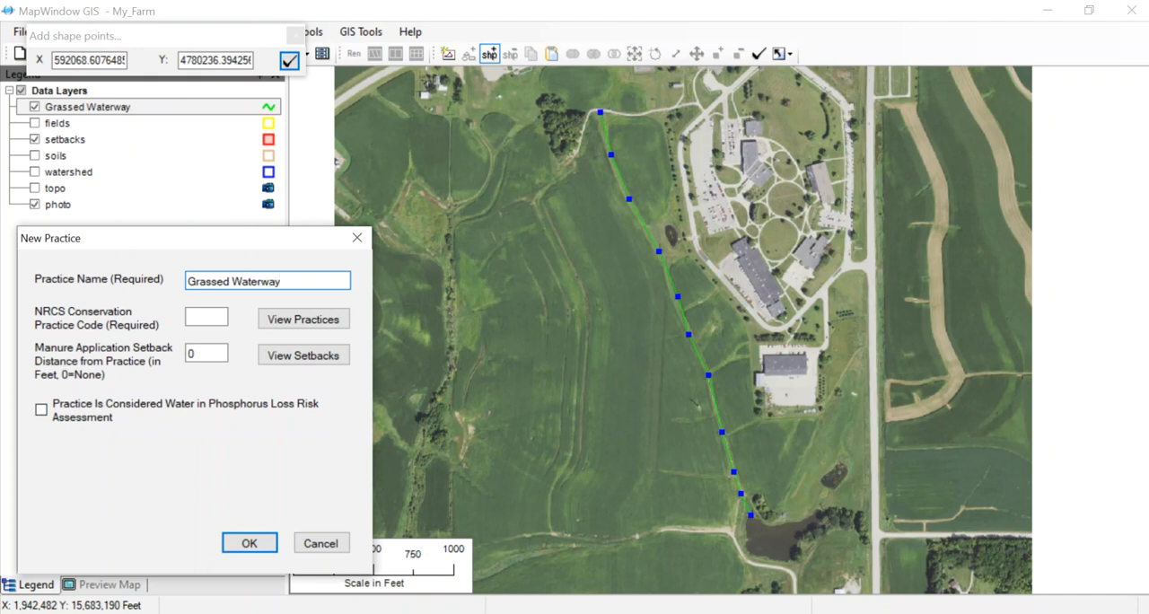
pyautogui.click(267, 281)
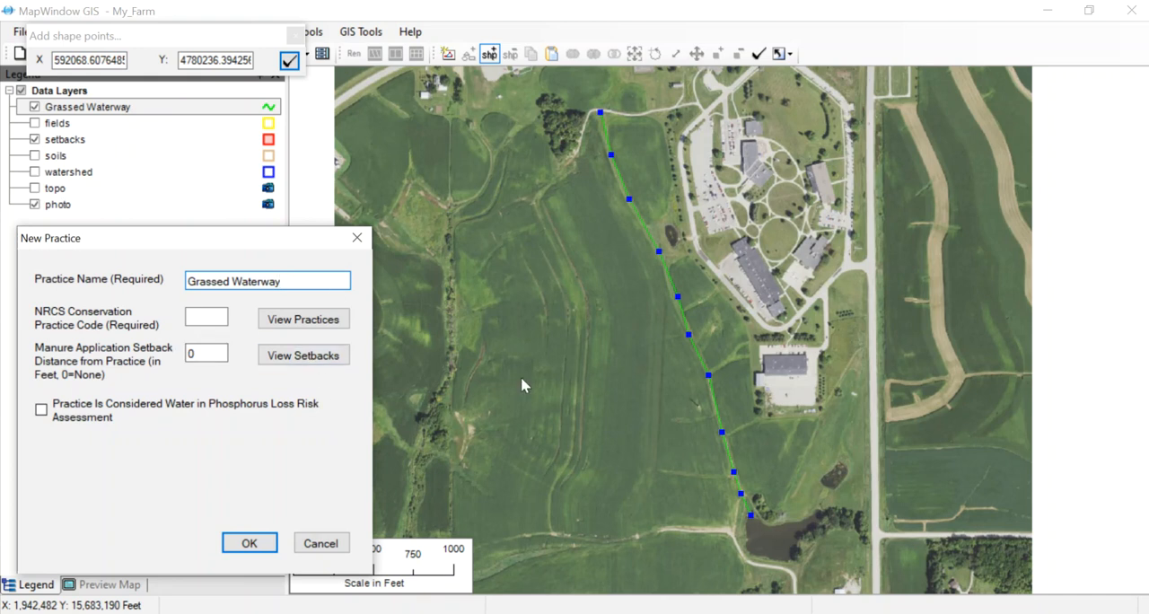
pyautogui.moveTo(718, 310)
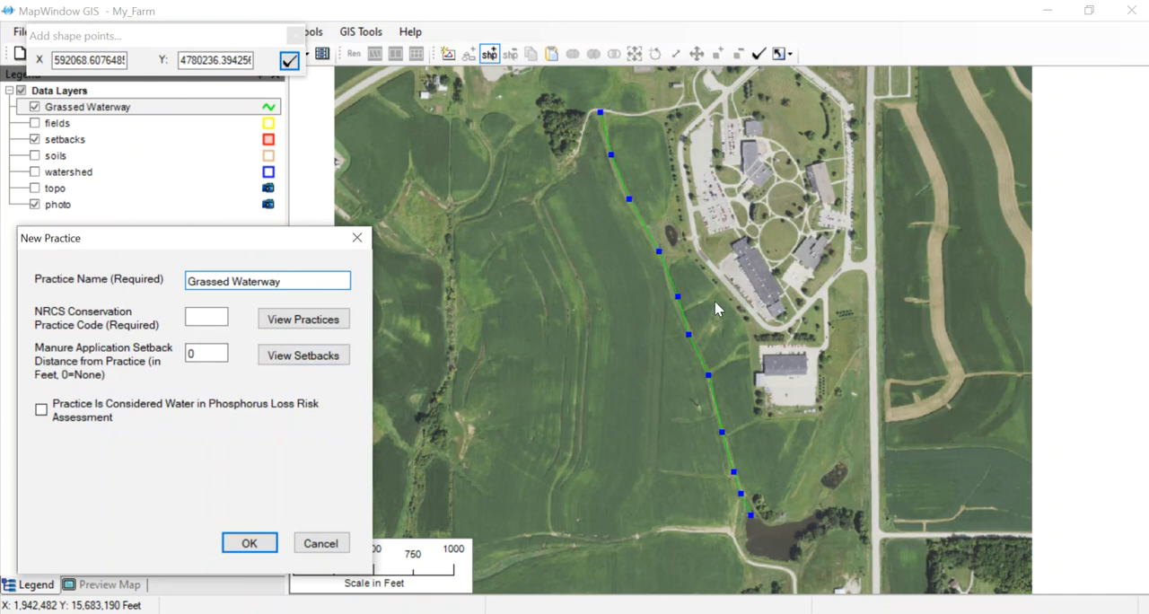
pyautogui.moveTo(948, 478)
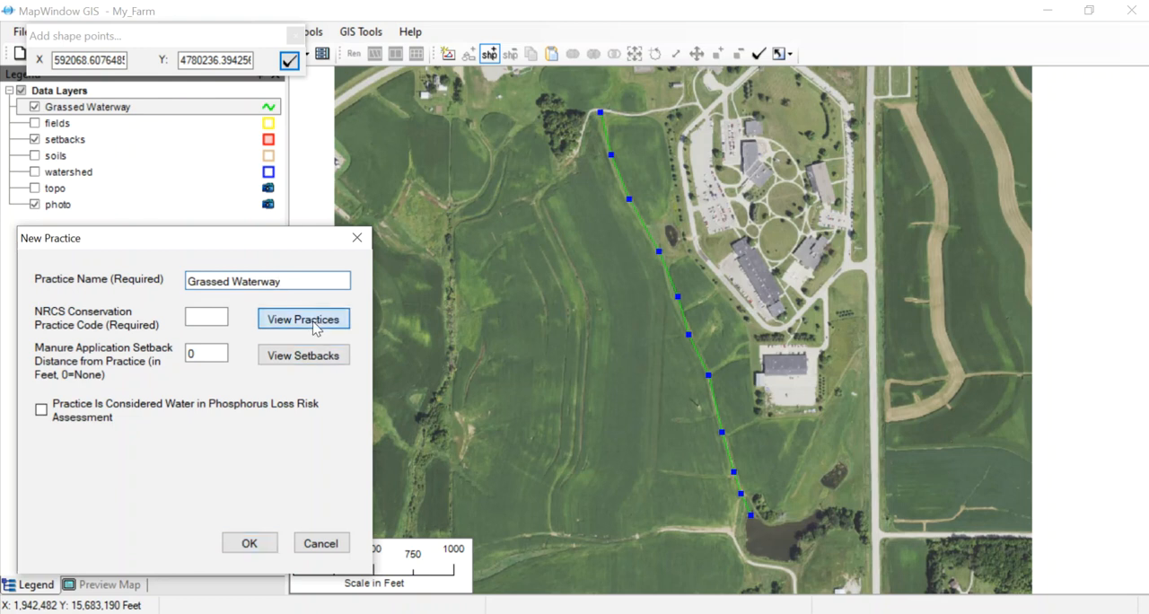
pyautogui.click(304, 318)
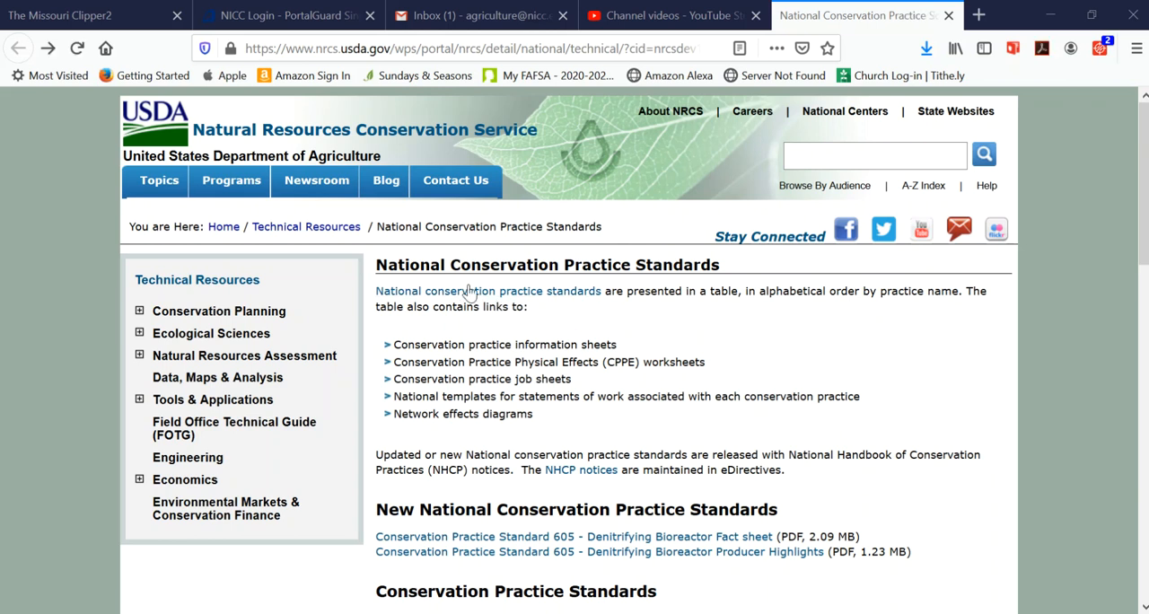
# Follow the 'National conservation practice standards' link to the alphabetical practice index.
pyautogui.click(487, 291)
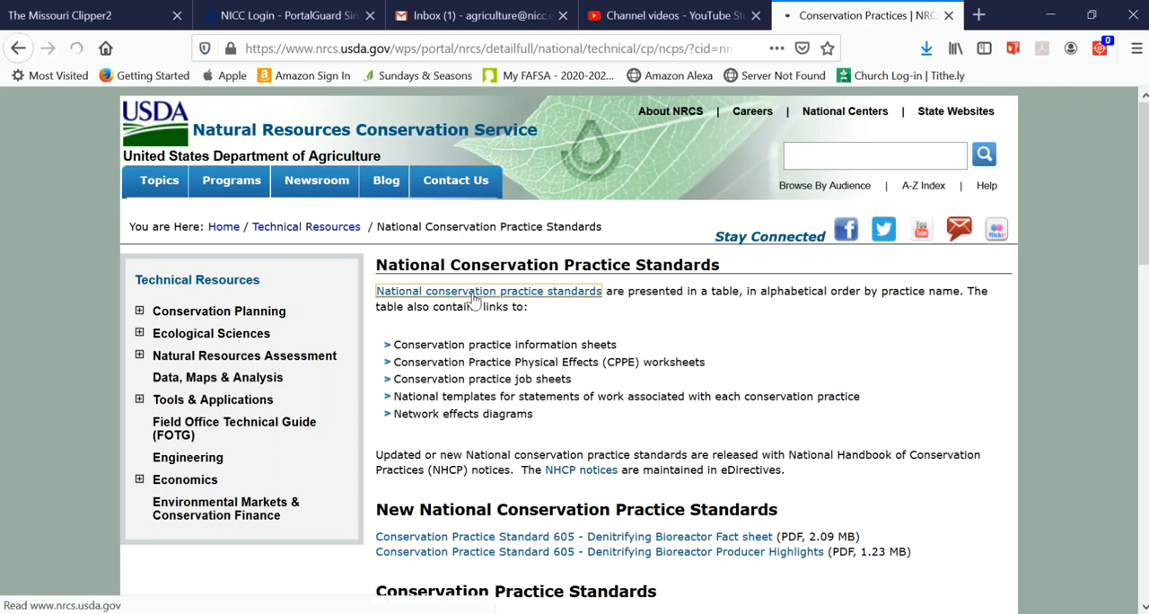
pyautogui.click(488, 291)
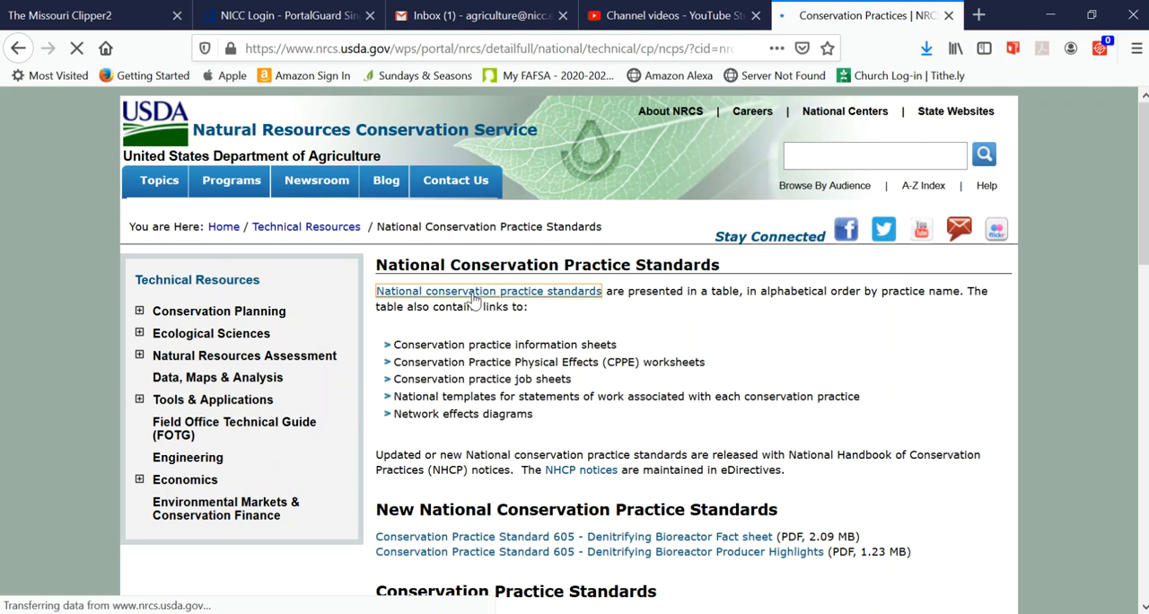
pyautogui.click(488, 291)
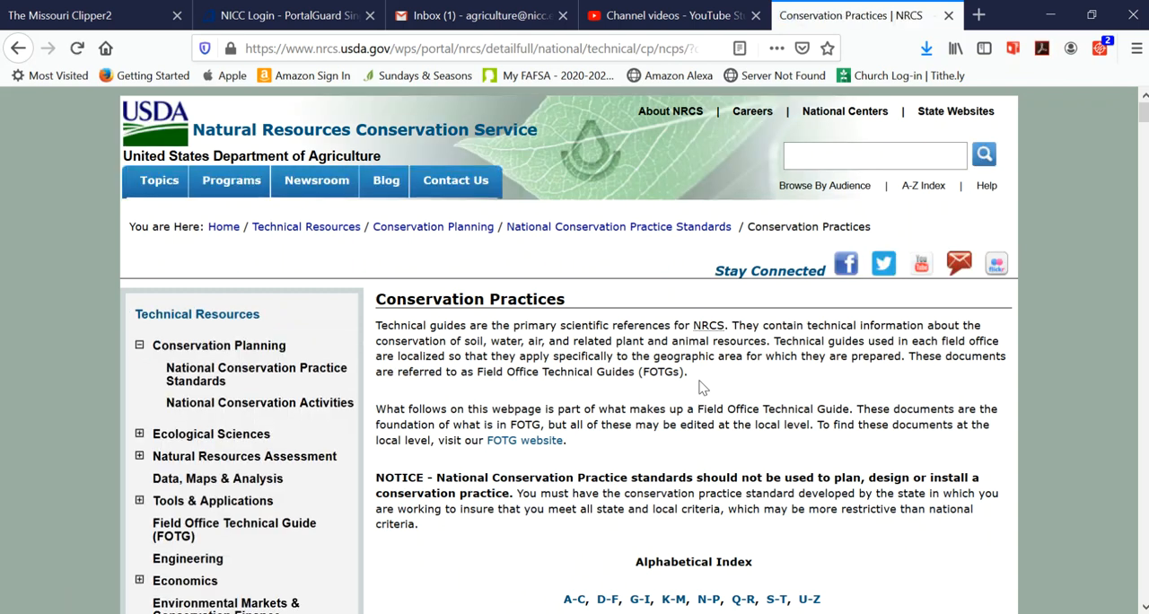
# Scroll the standards table to Grassed Waterway and select its code 412.
pyautogui.scroll(-3)
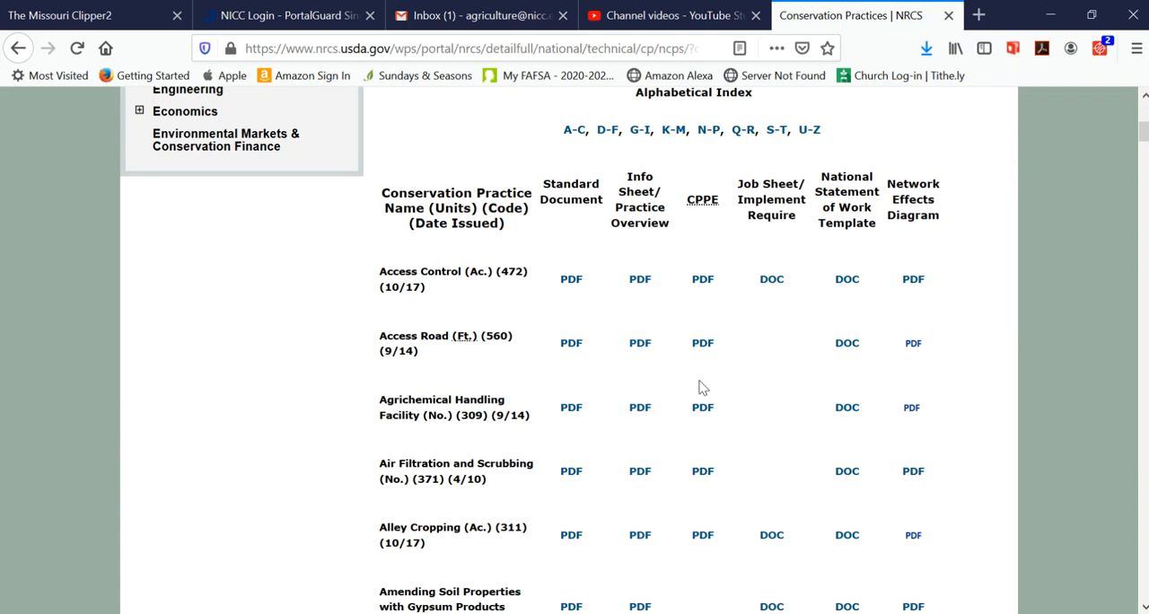
pyautogui.scroll(3)
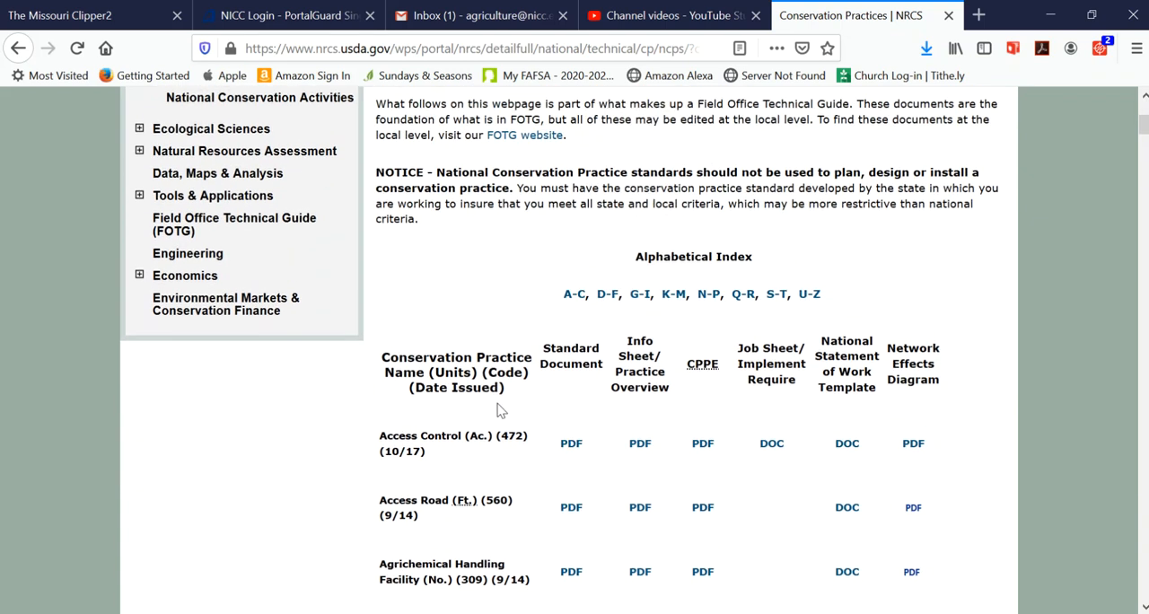
pyautogui.scroll(-3)
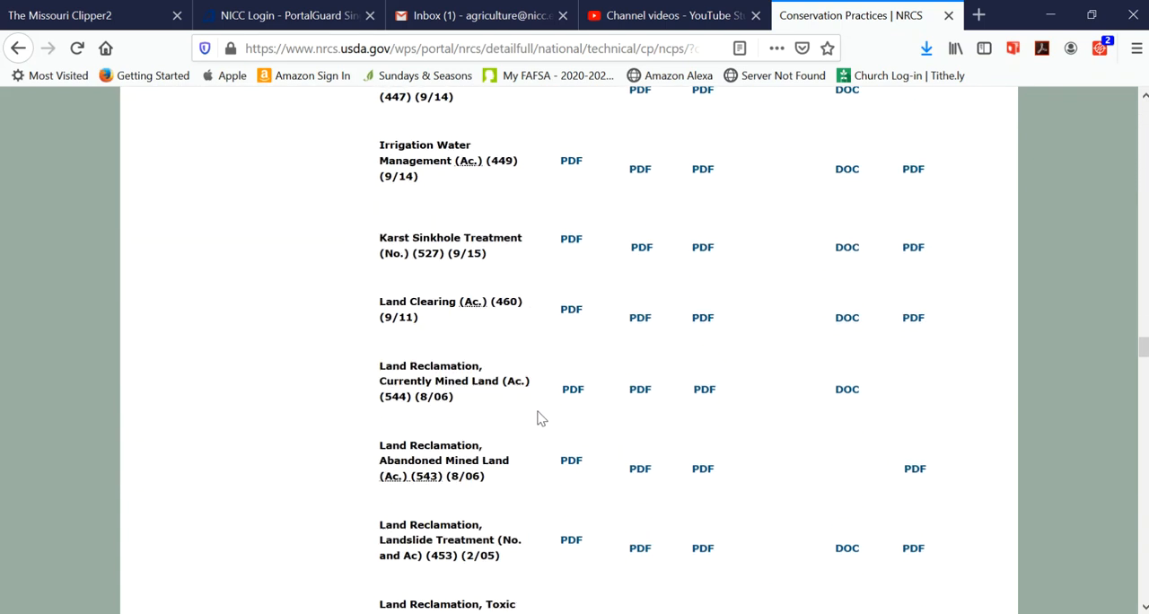
pyautogui.scroll(3)
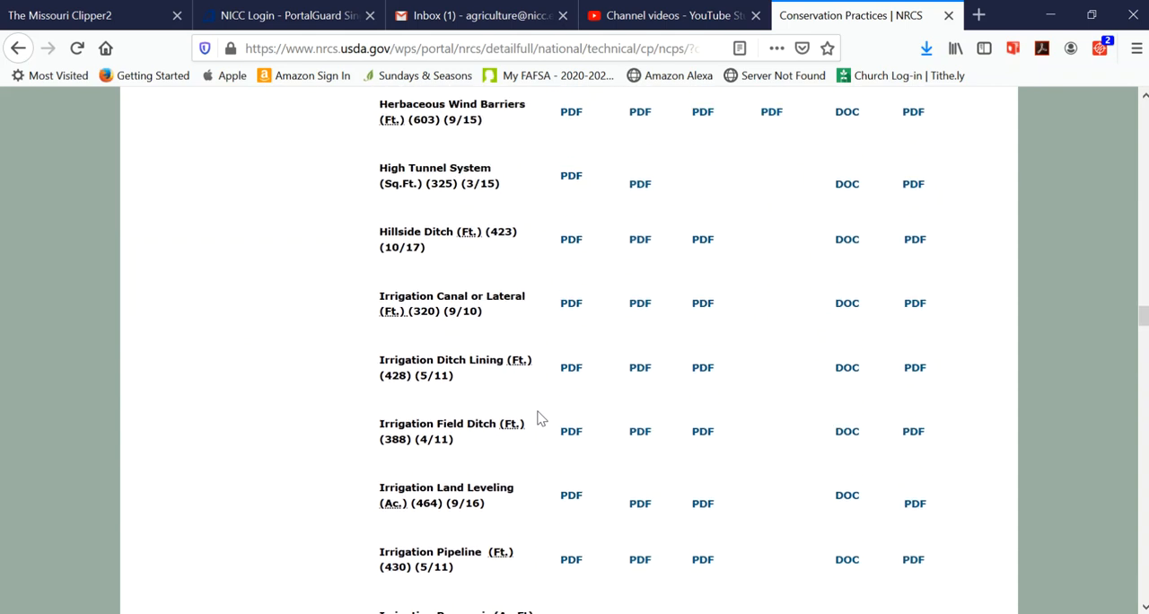
pyautogui.scroll(3)
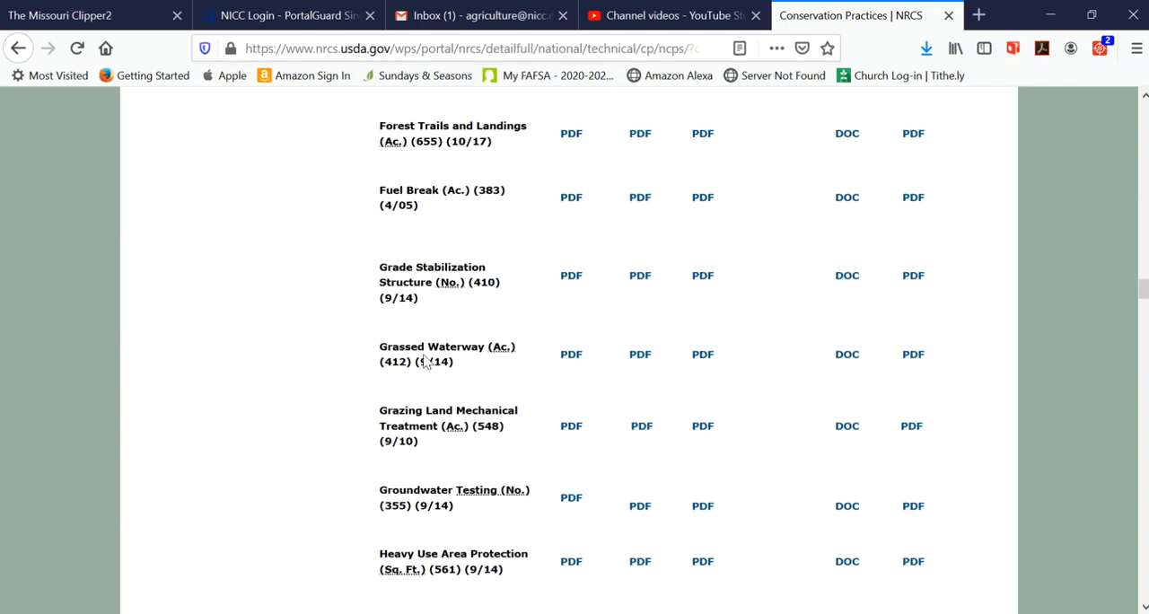
pyautogui.moveTo(687, 362)
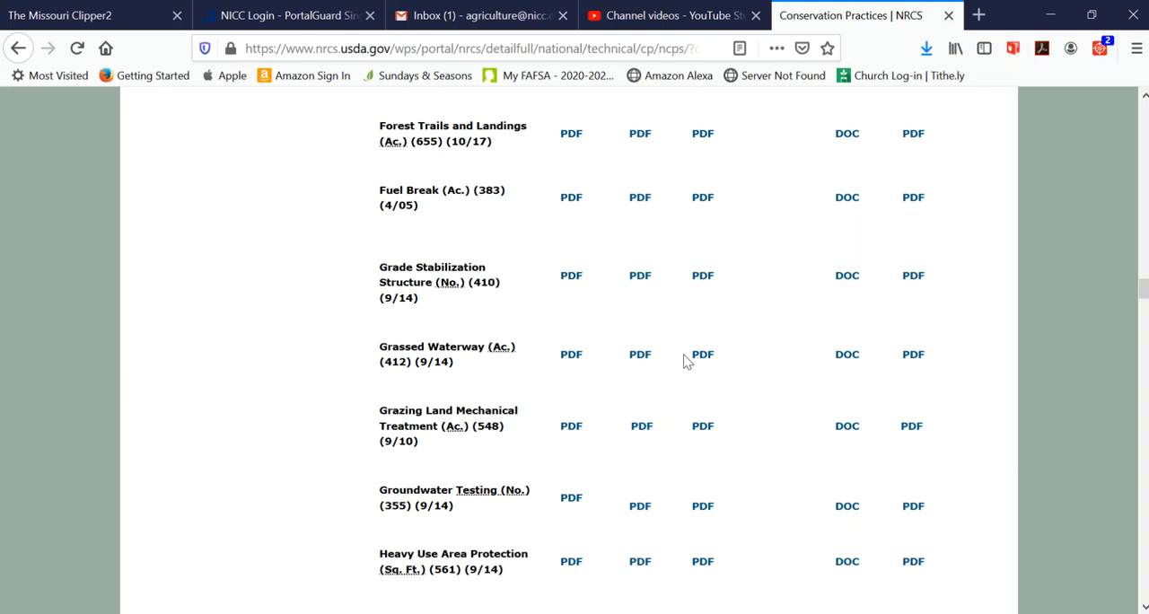
pyautogui.moveTo(808, 368)
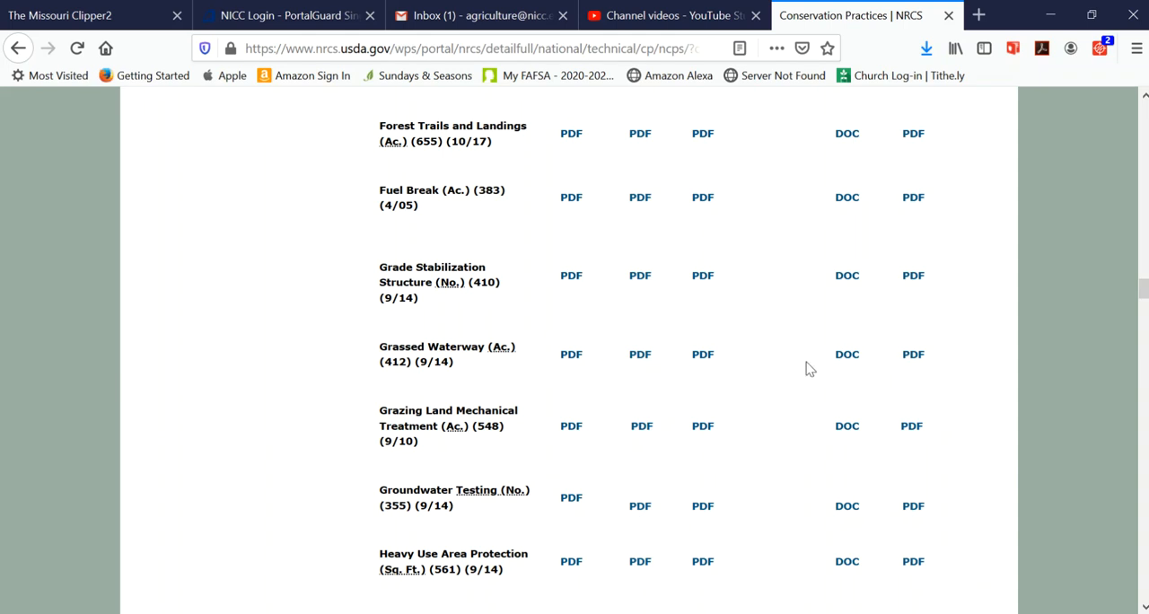
pyautogui.moveTo(402, 374)
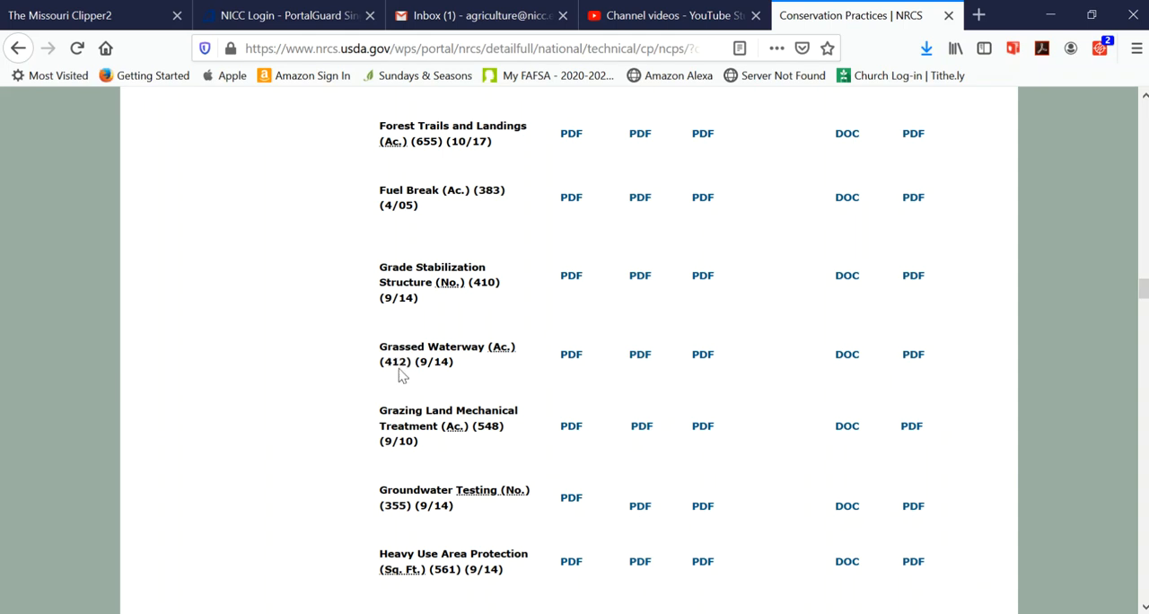
pyautogui.doubleClick(393, 361)
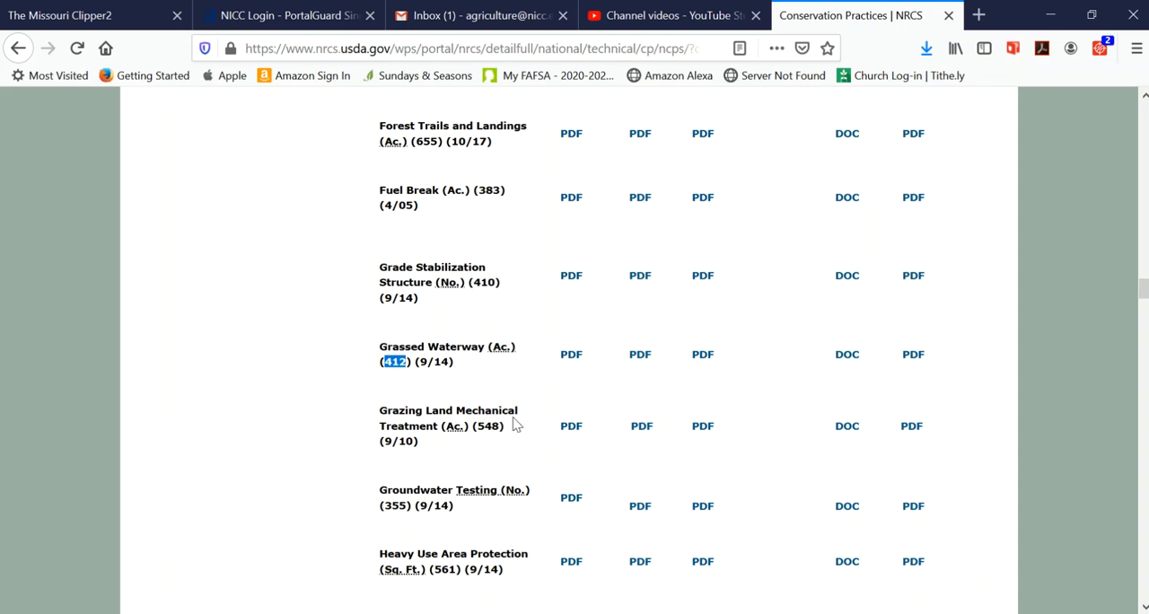
pyautogui.moveTo(515, 424)
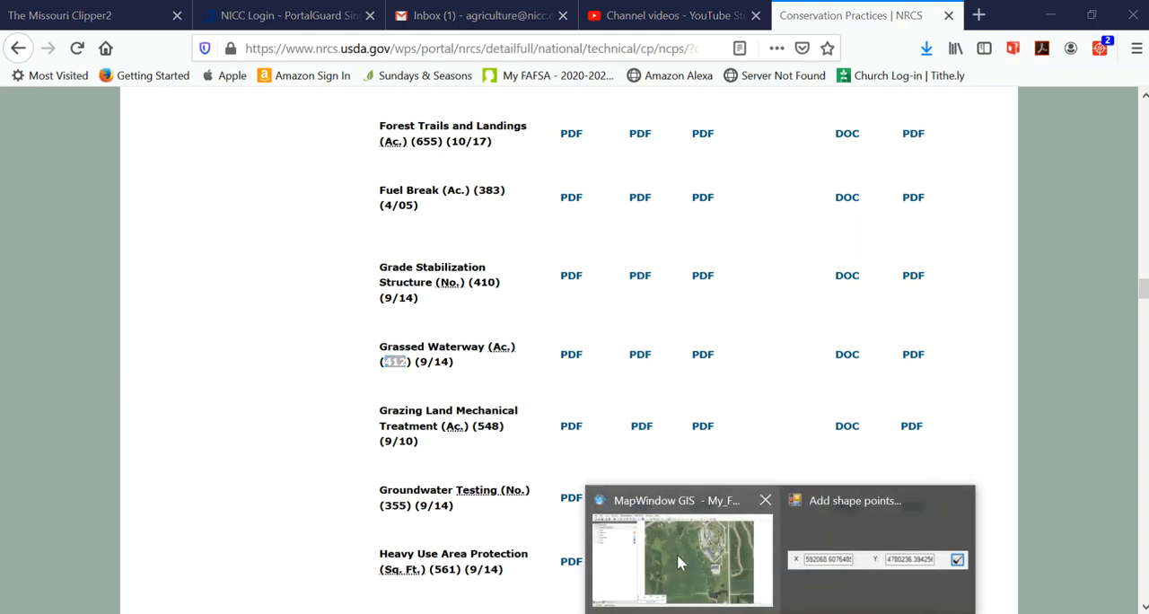
# Back in MapWindow, enter practice code 412 and a 60-foot setback, then submit.
pyautogui.click(681, 559)
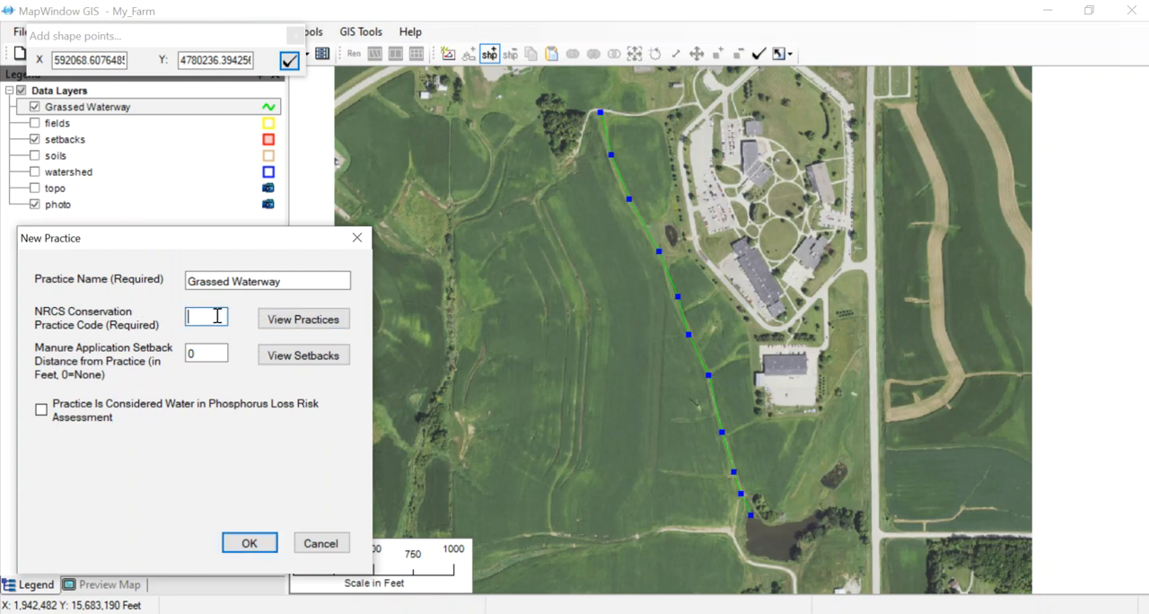
pyautogui.write('412')
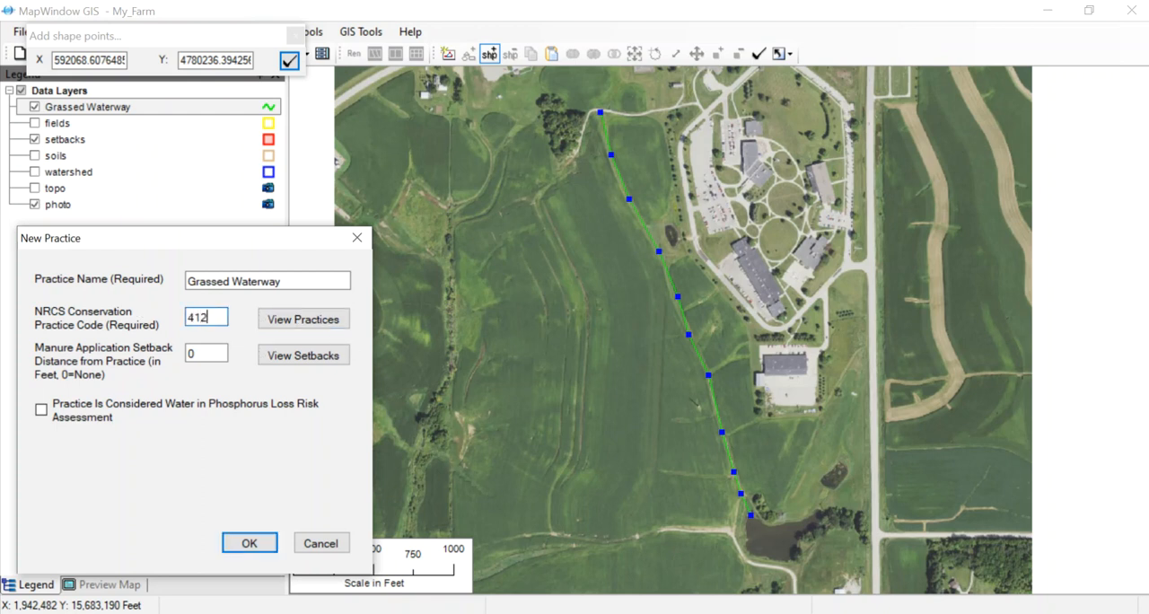
pyautogui.moveTo(245, 363)
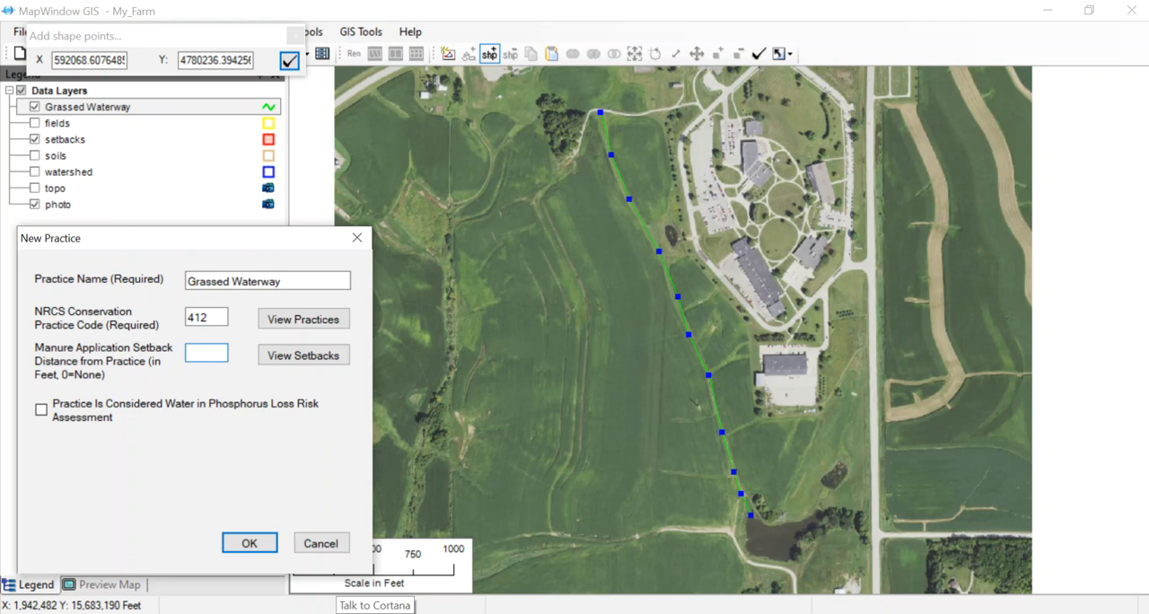
pyautogui.write('60')
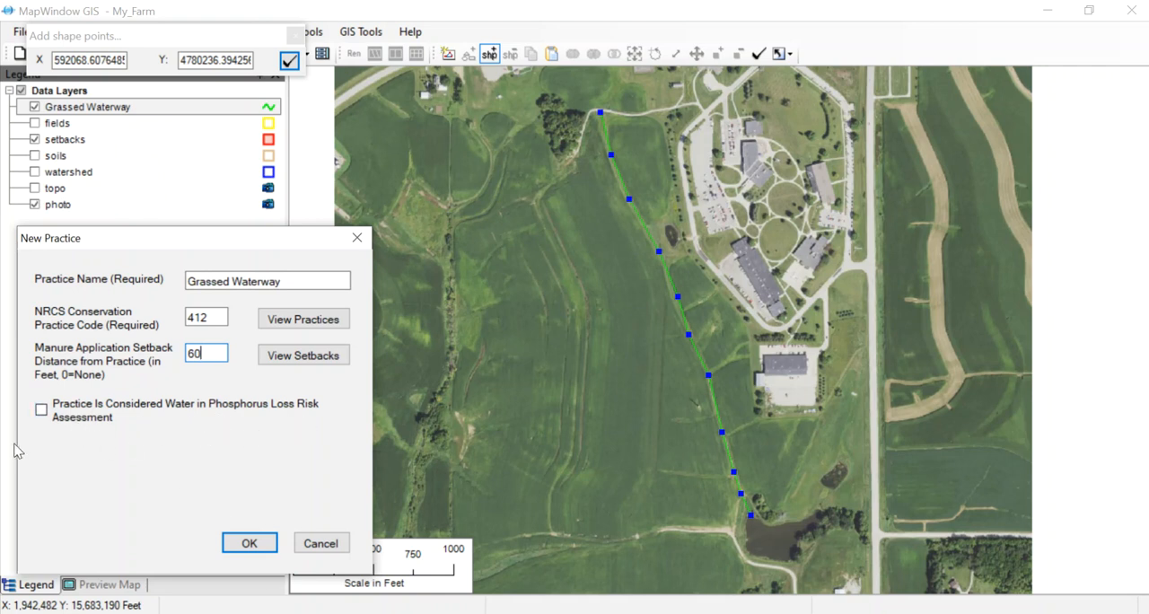
pyautogui.moveTo(151, 490)
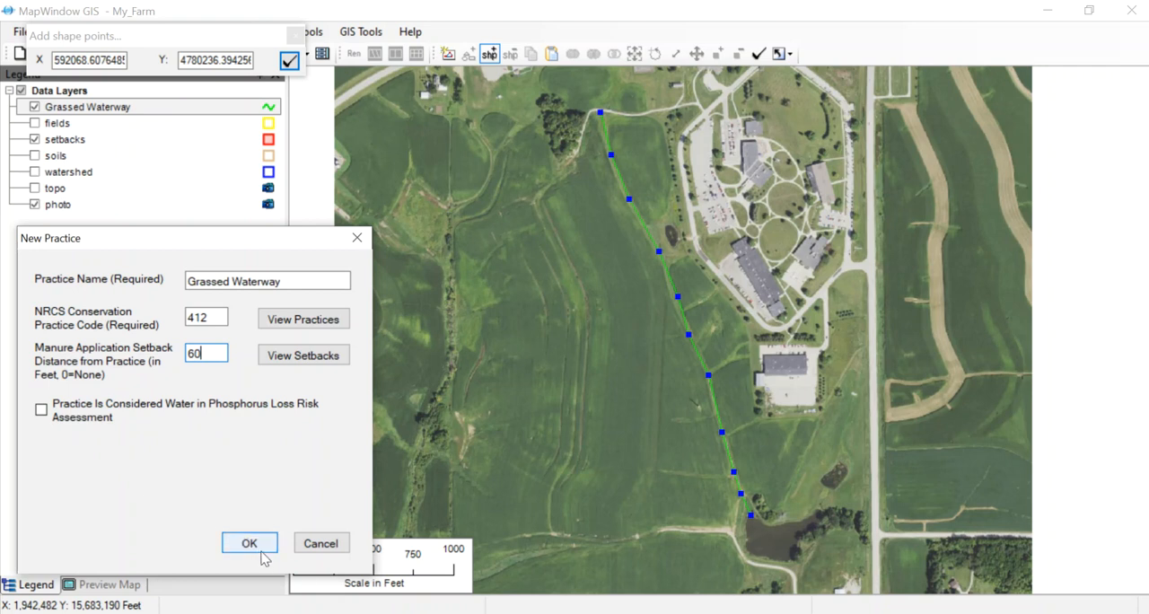
pyautogui.click(249, 543)
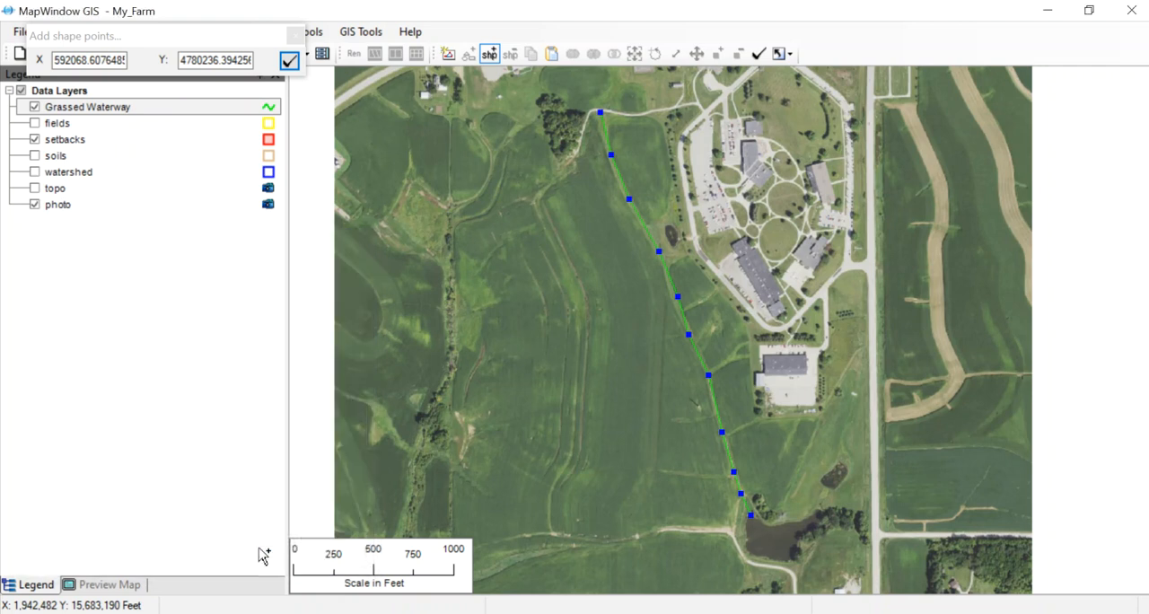
# Finish editing the waterway so its red 'Grassed Waterway (412)' buffer appears.
pyautogui.click(289, 61)
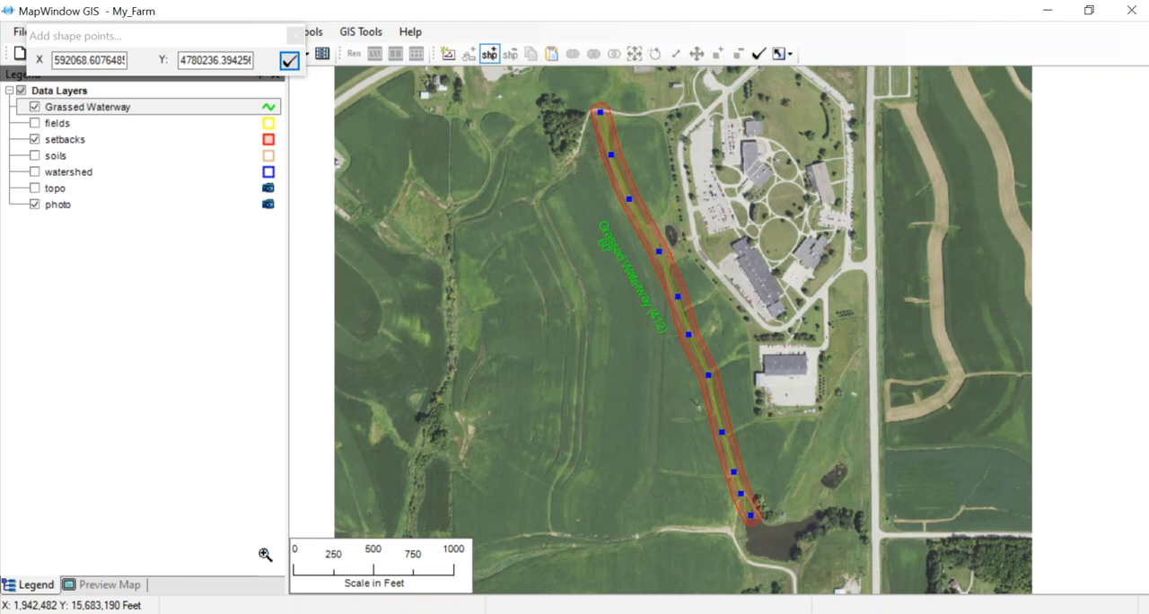
pyautogui.click(289, 61)
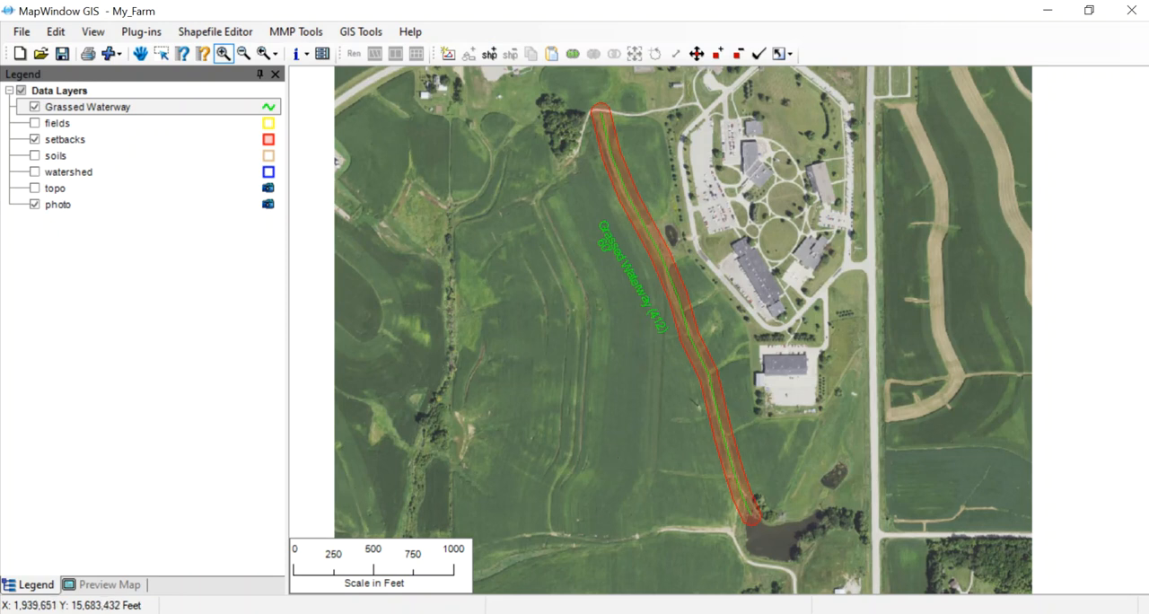
pyautogui.moveTo(725, 602)
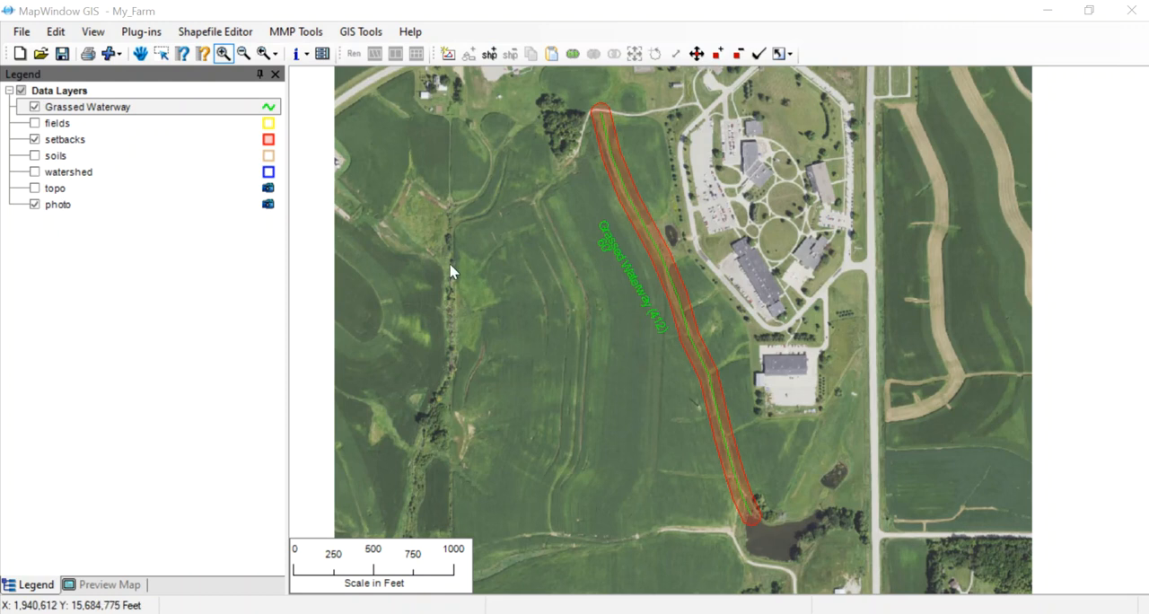
pyautogui.moveTo(403, 551)
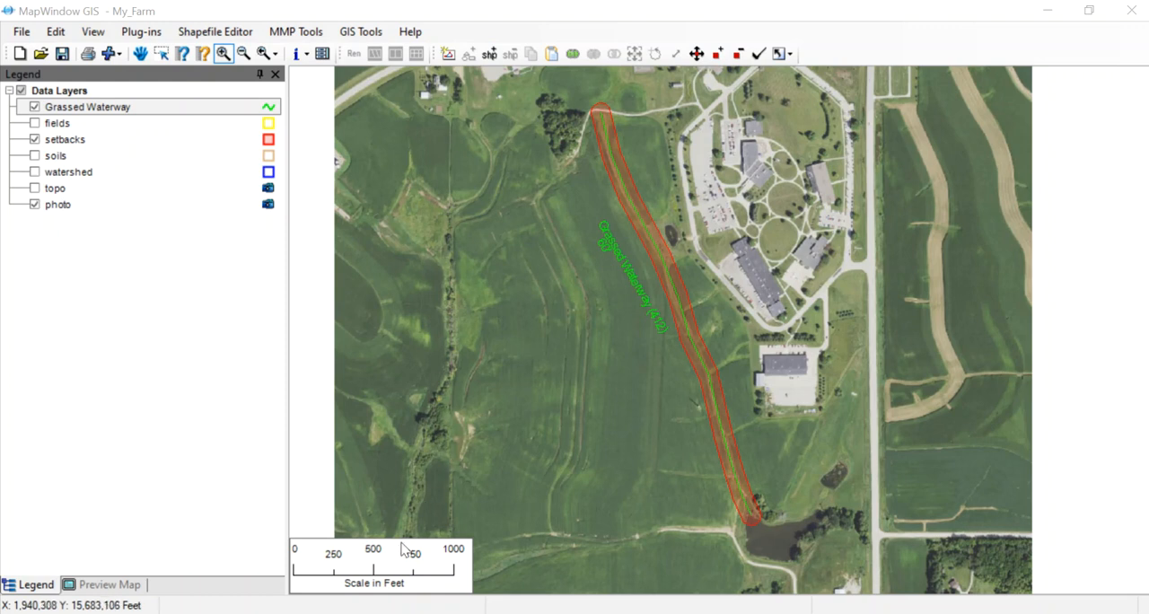
pyautogui.moveTo(694, 431)
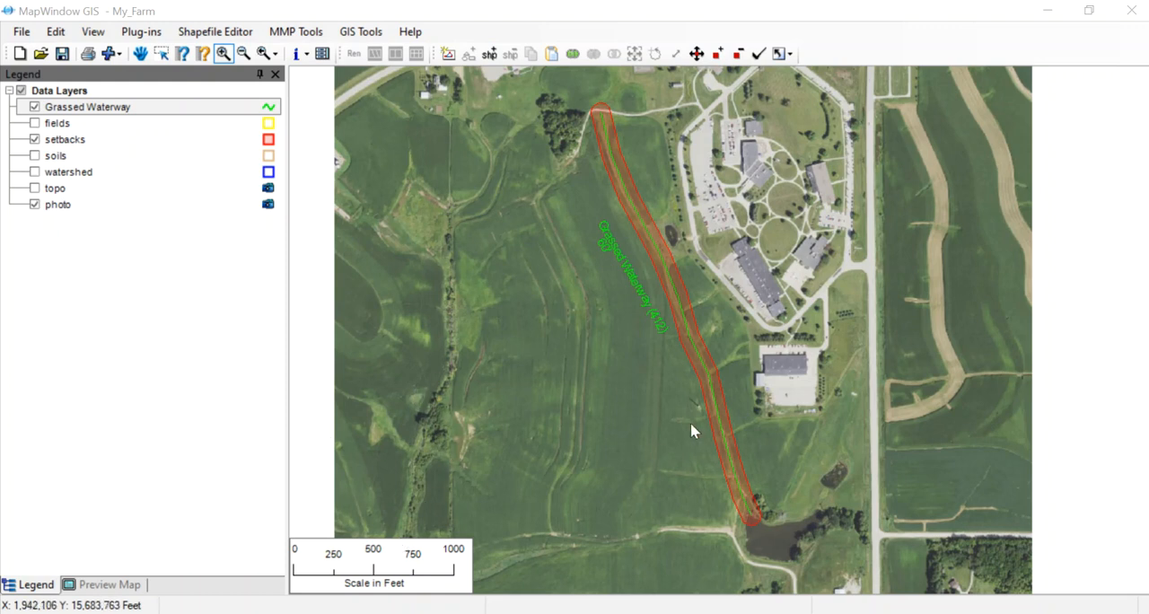
pyautogui.moveTo(696, 308)
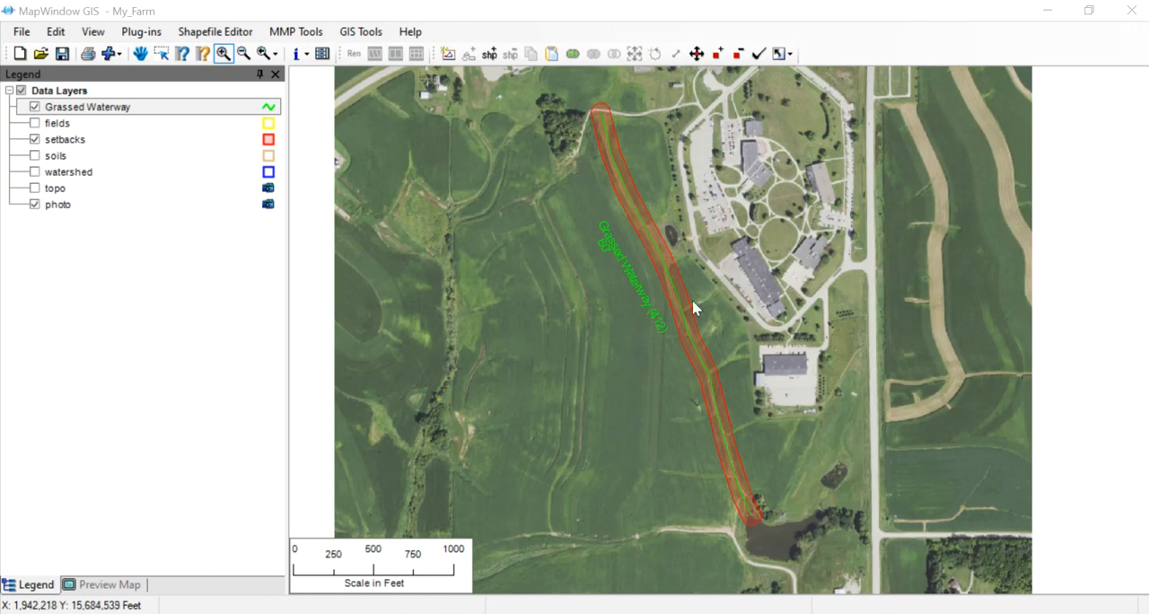
pyautogui.moveTo(725, 471)
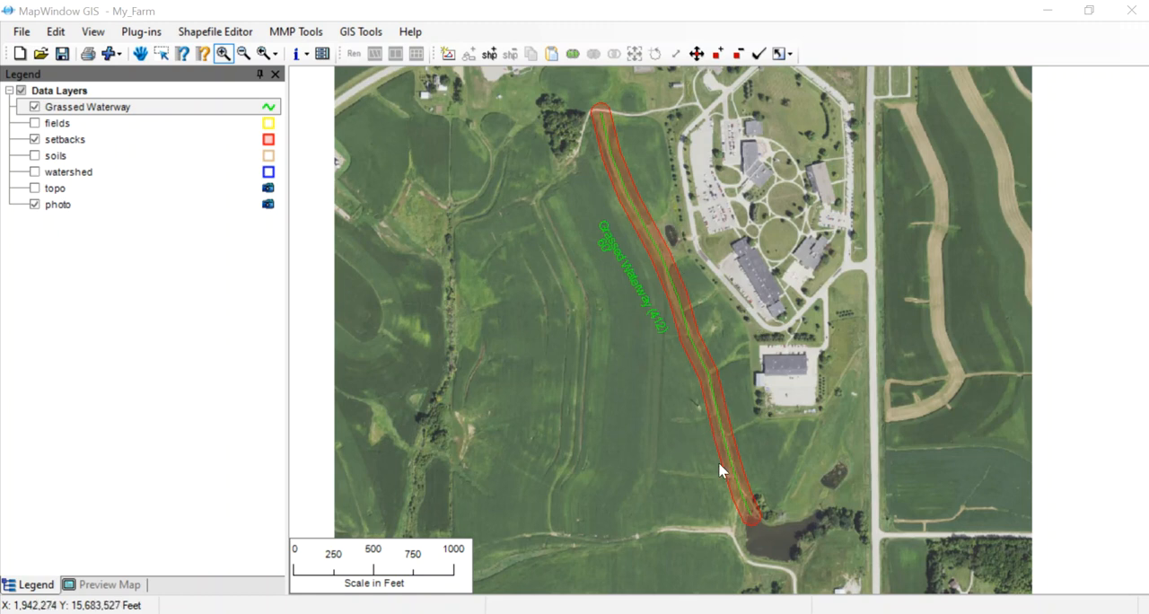
pyautogui.moveTo(745, 512)
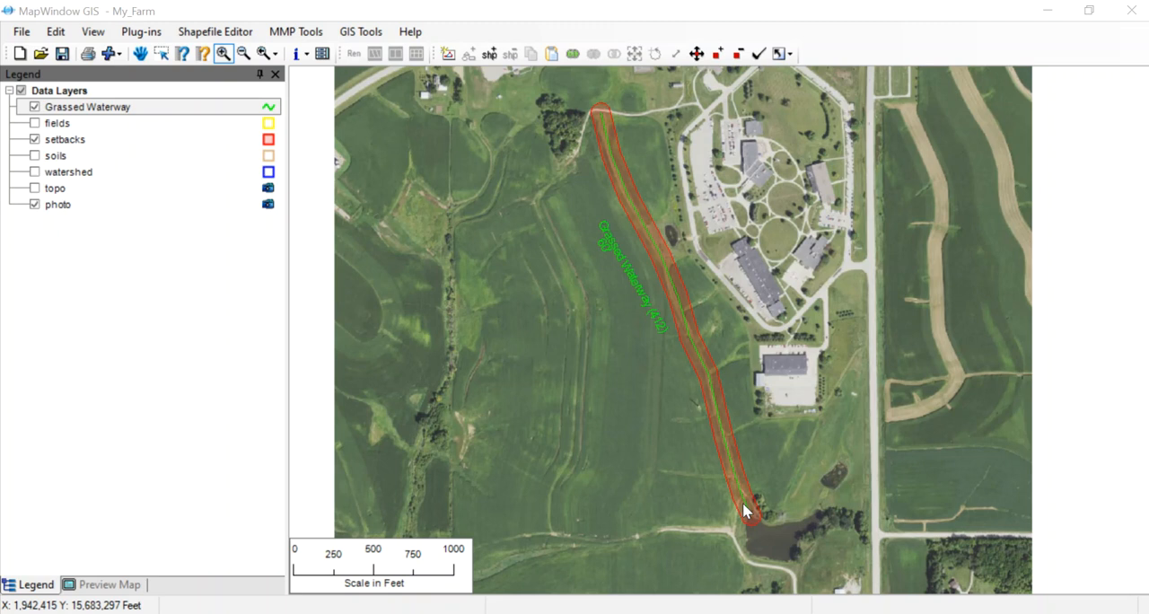
pyautogui.moveTo(775, 450)
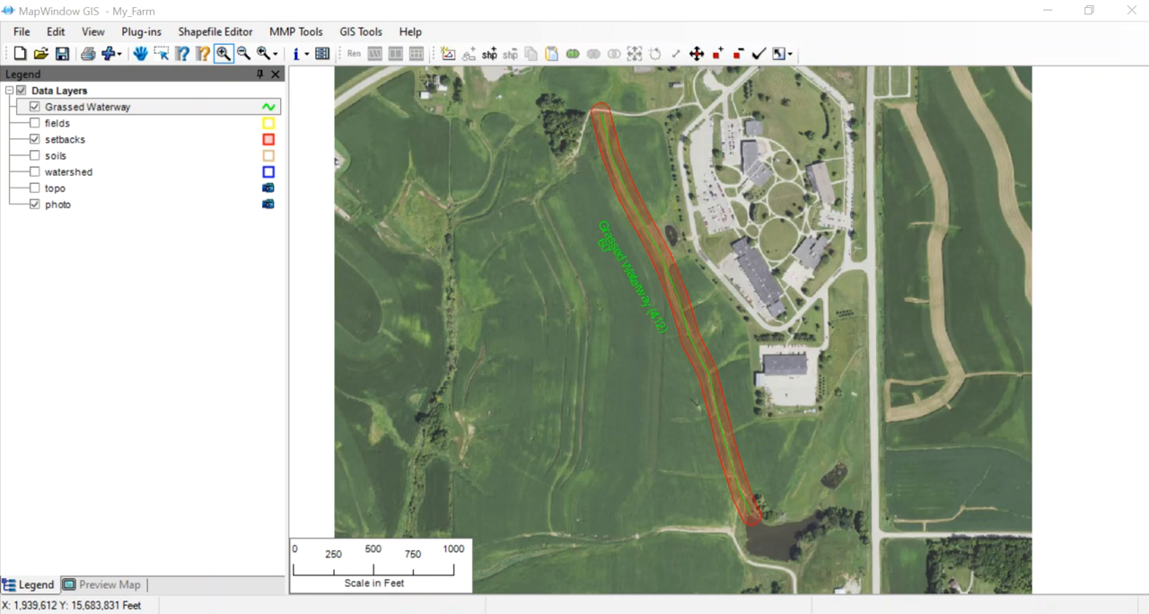
pyautogui.moveTo(122, 164)
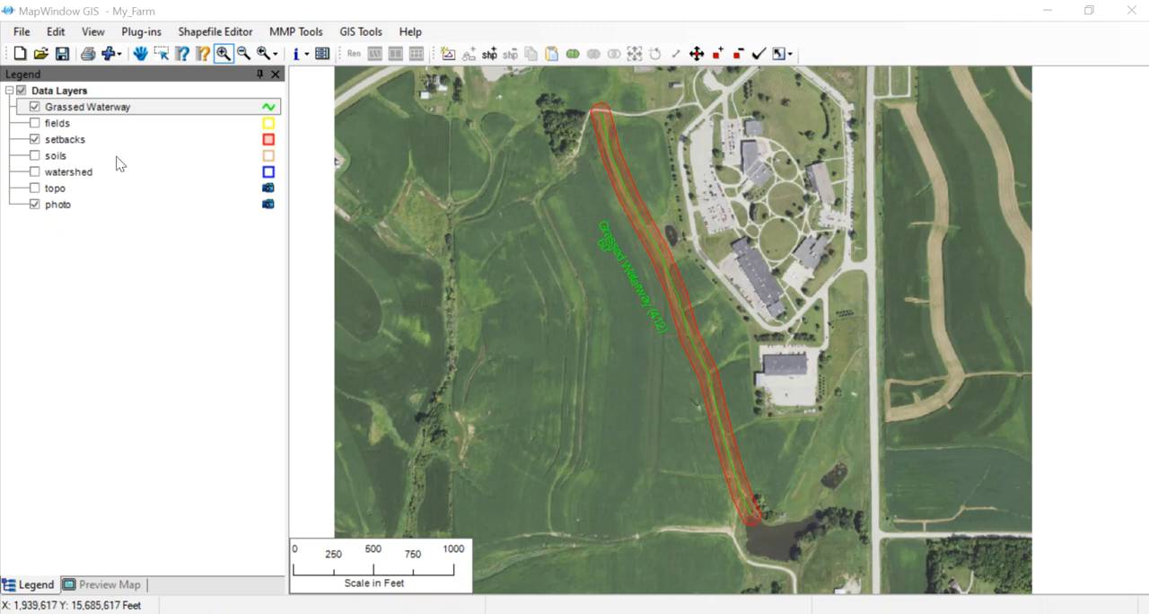
# Zoom to the fields layer, turn the fields back on, and select the Grassed Waterway layer.
pyautogui.rightClick(57, 123)
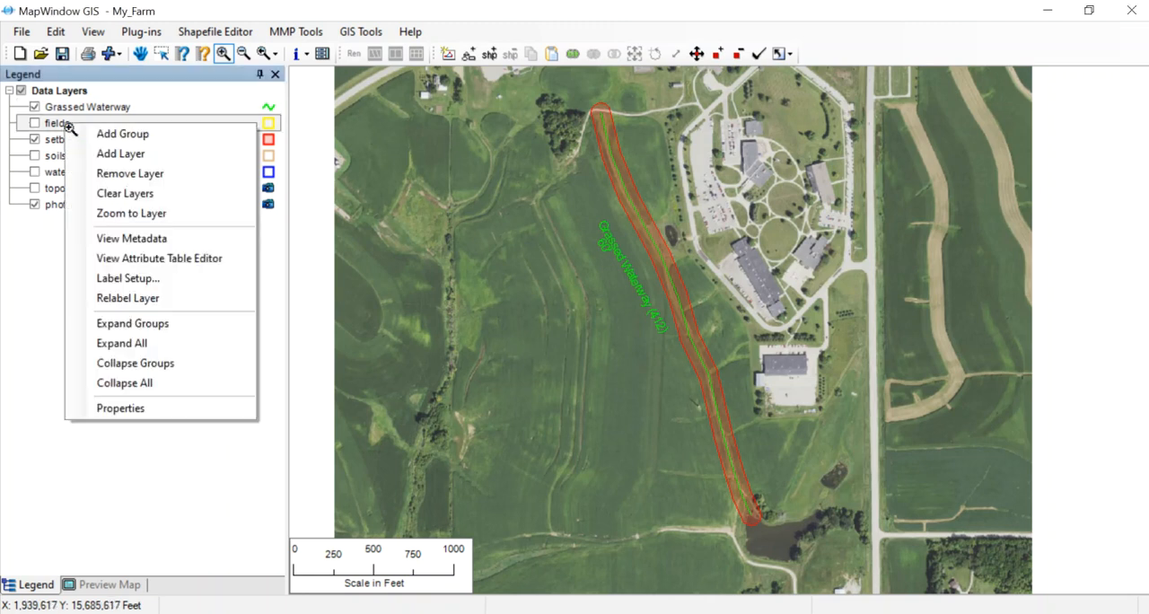
pyautogui.moveTo(131, 213)
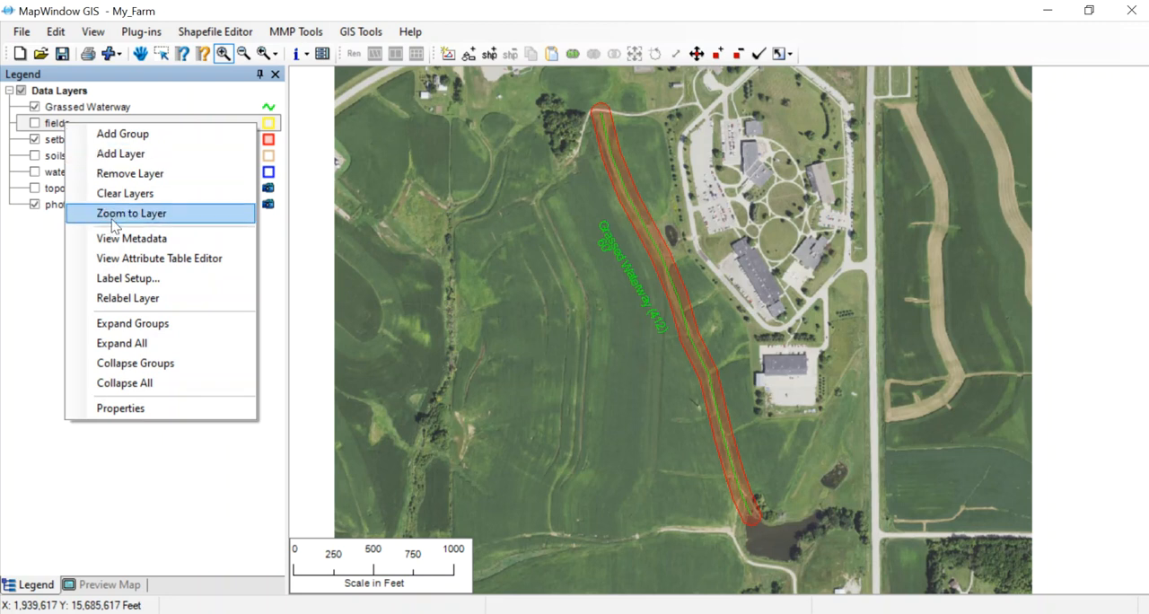
pyautogui.click(131, 213)
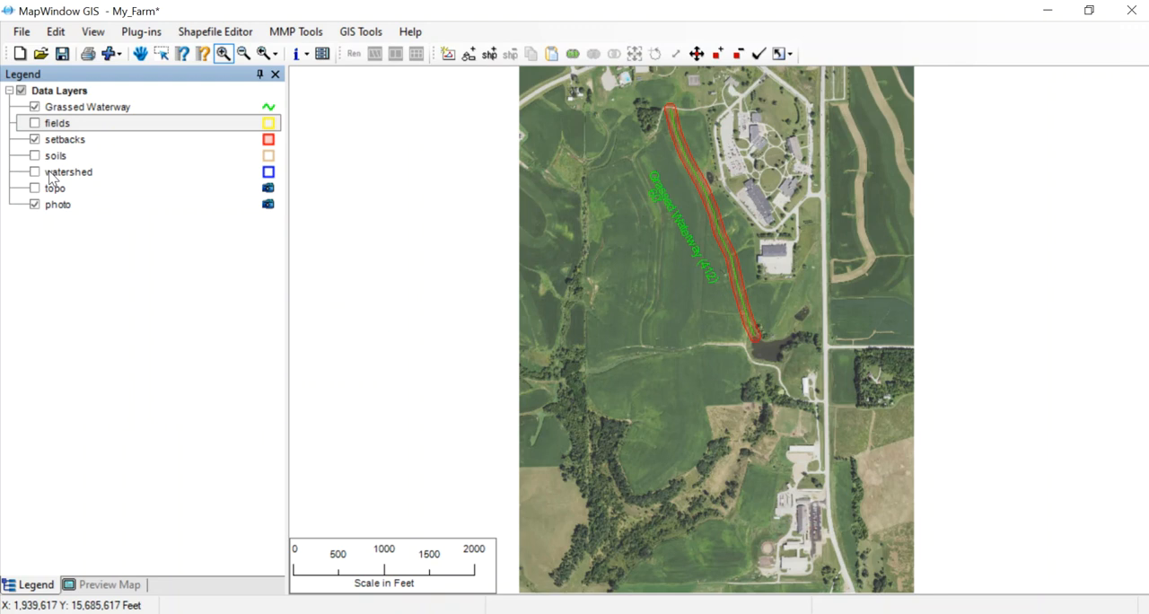
pyautogui.moveTo(467, 271)
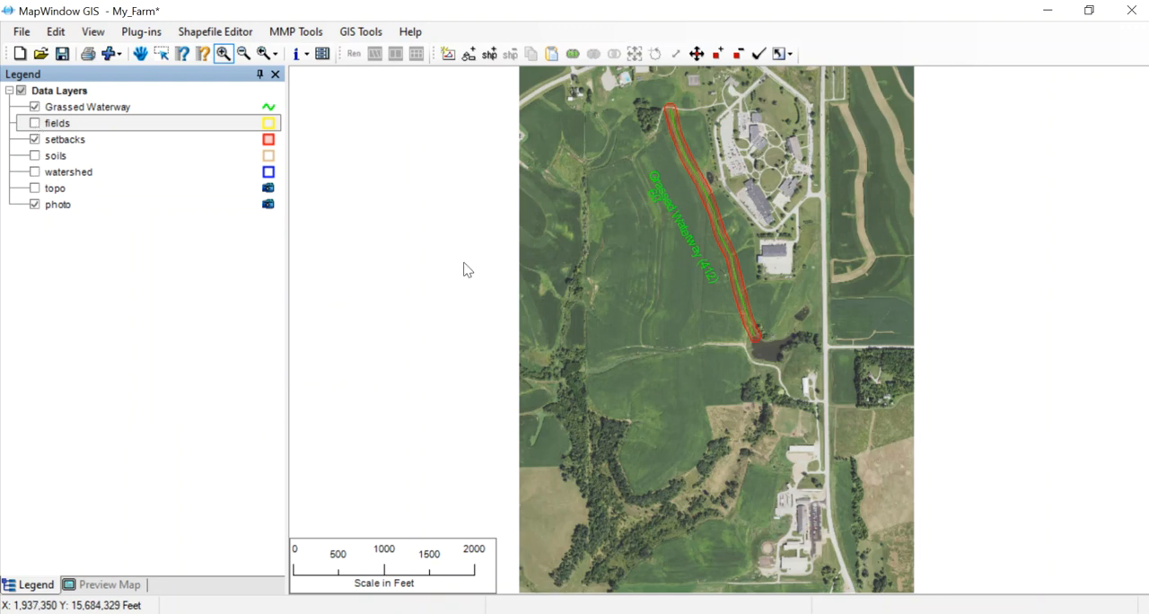
pyautogui.click(35, 123)
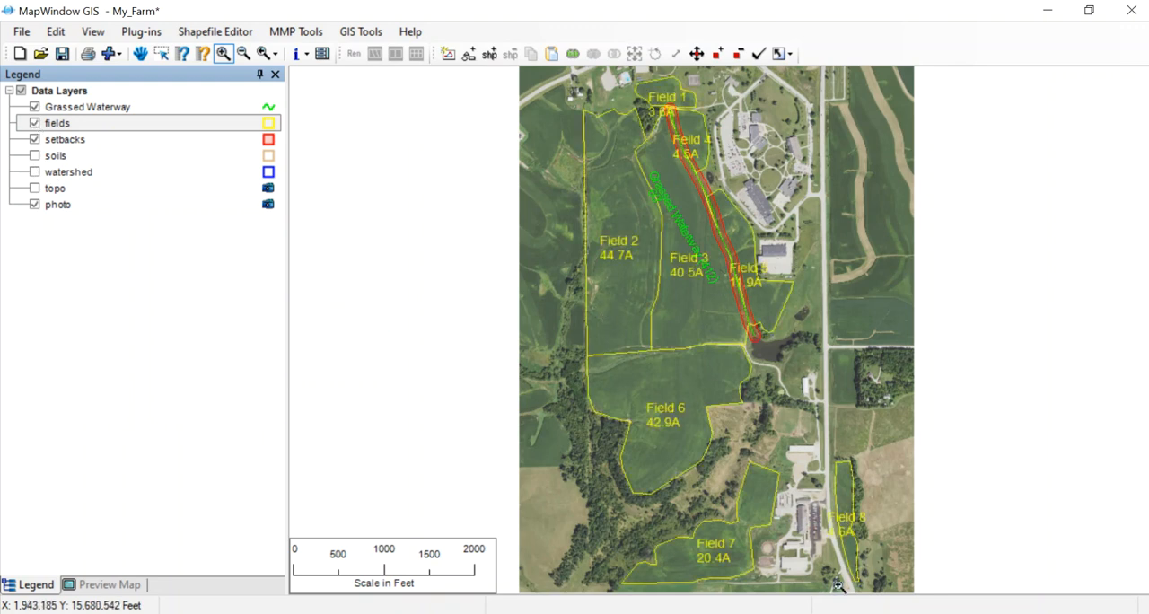
pyautogui.moveTo(883, 409)
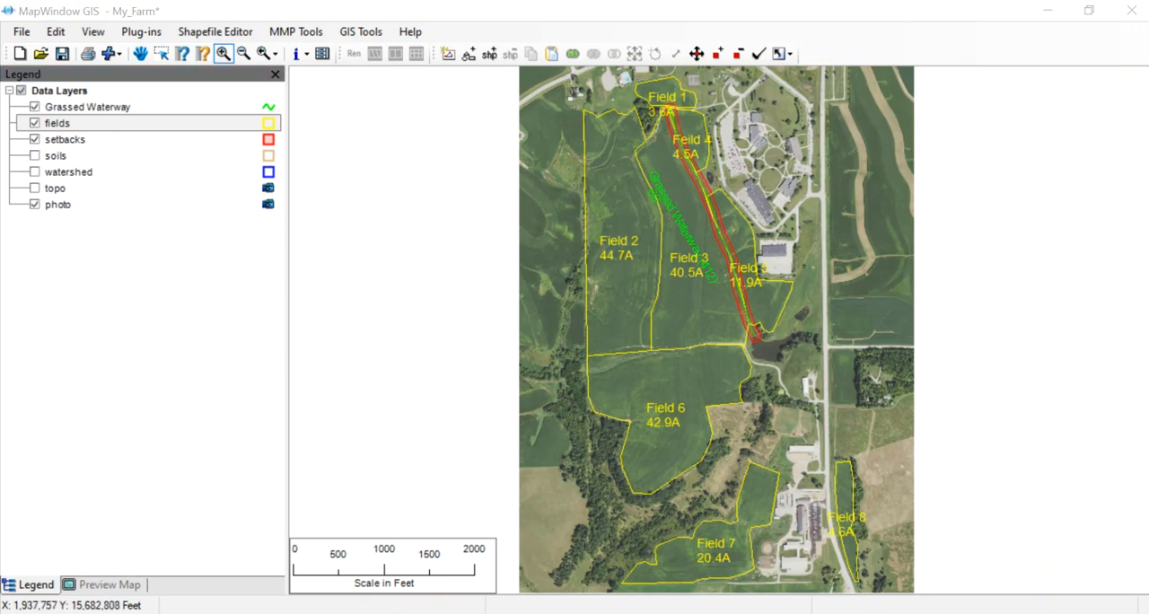
pyautogui.click(87, 106)
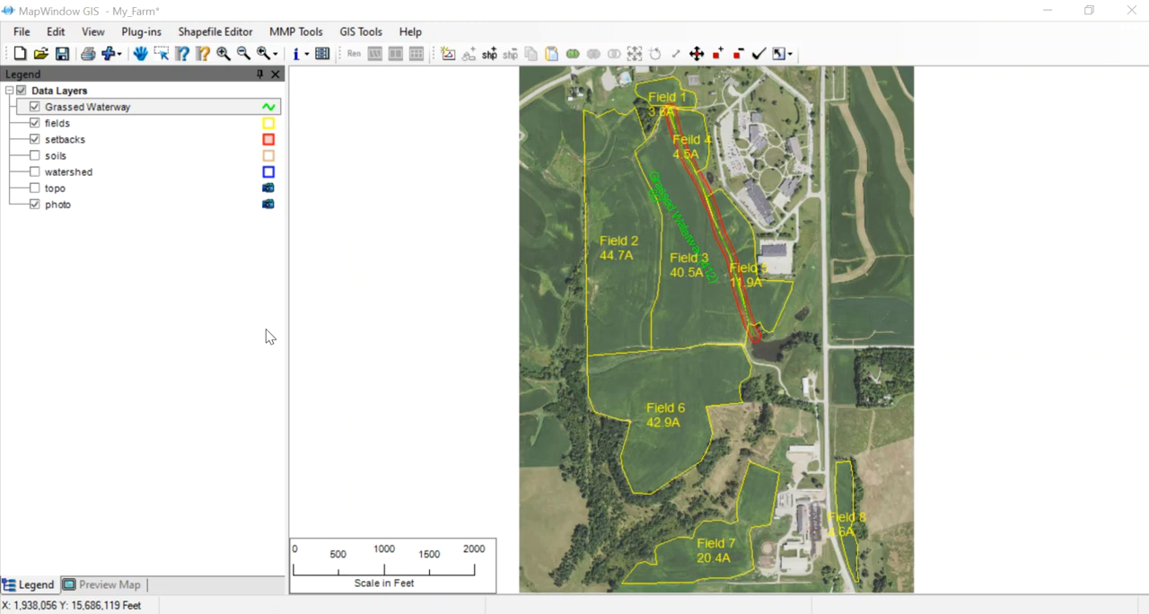
pyautogui.moveTo(794, 449)
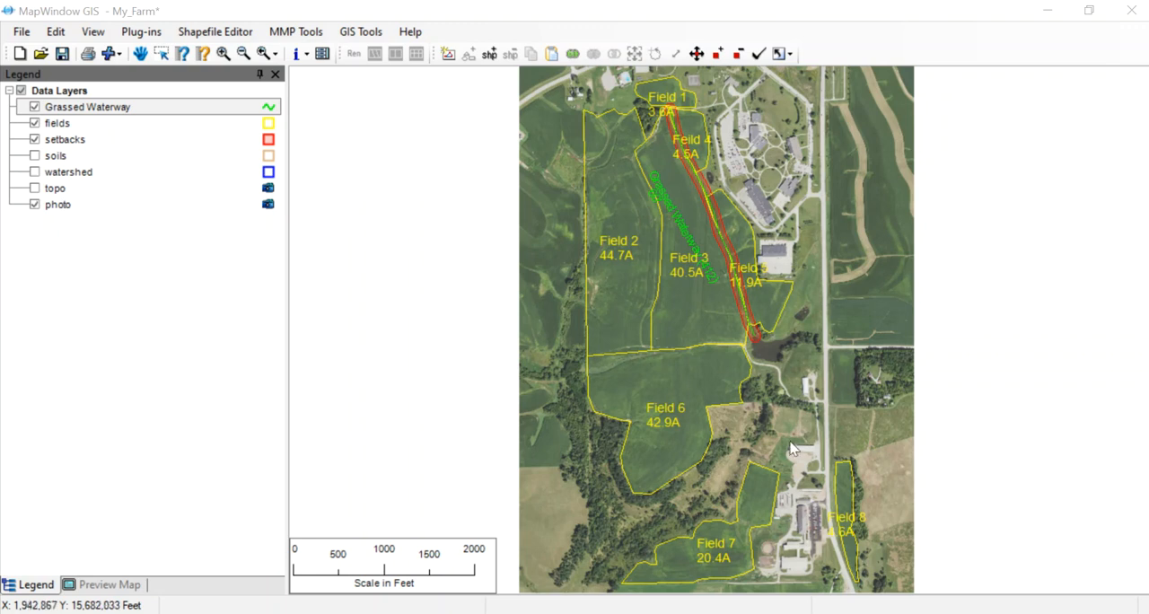
pyautogui.moveTo(579, 164)
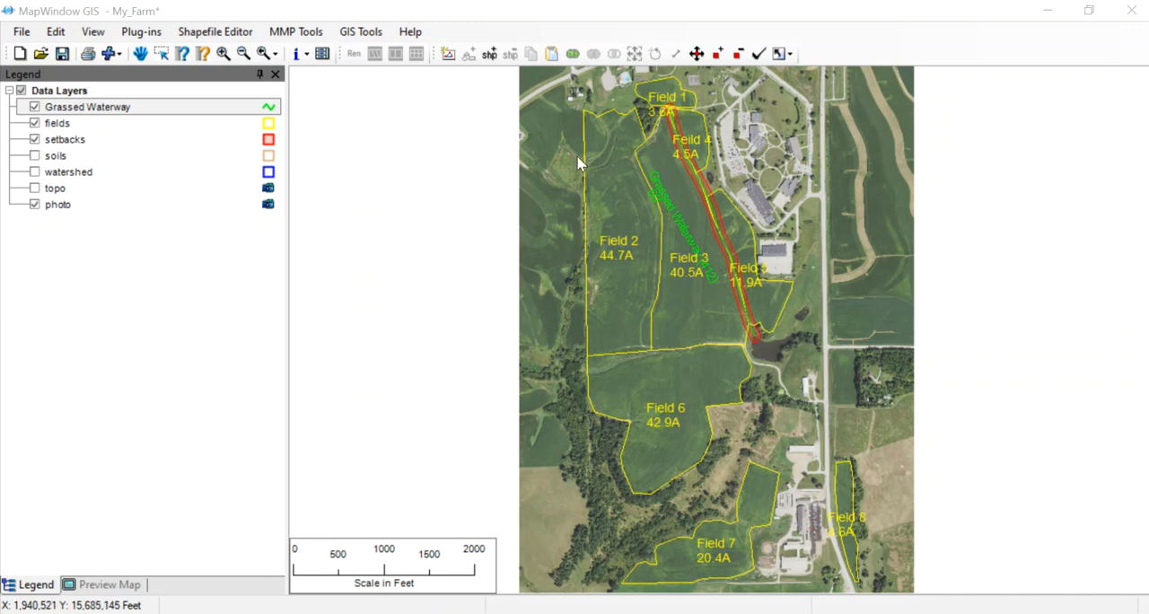
pyautogui.moveTo(576, 245)
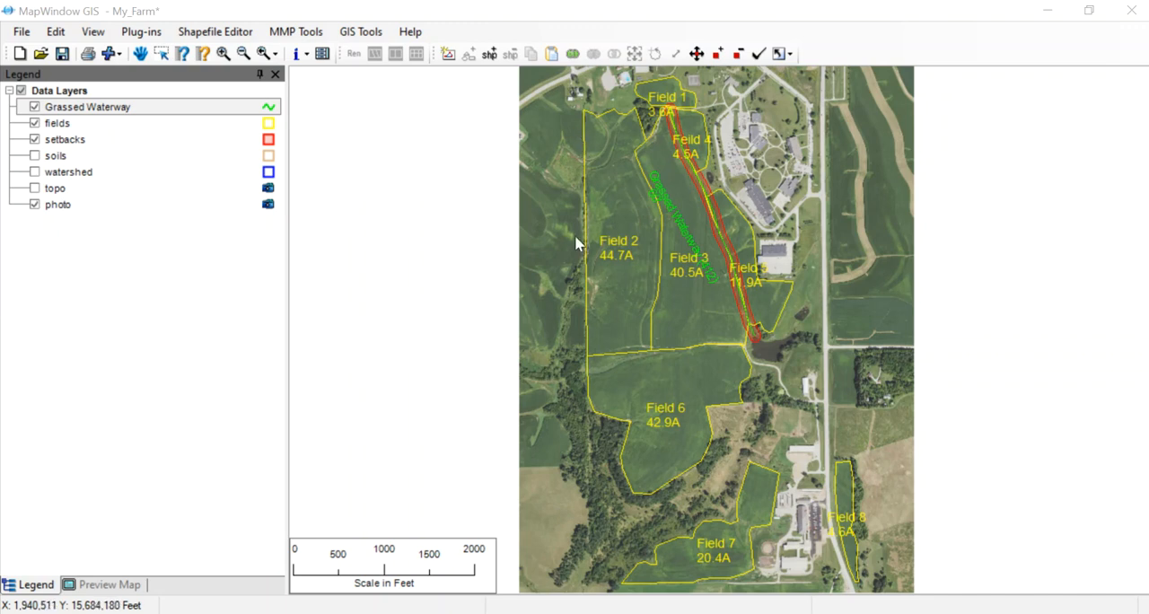
pyautogui.moveTo(629, 501)
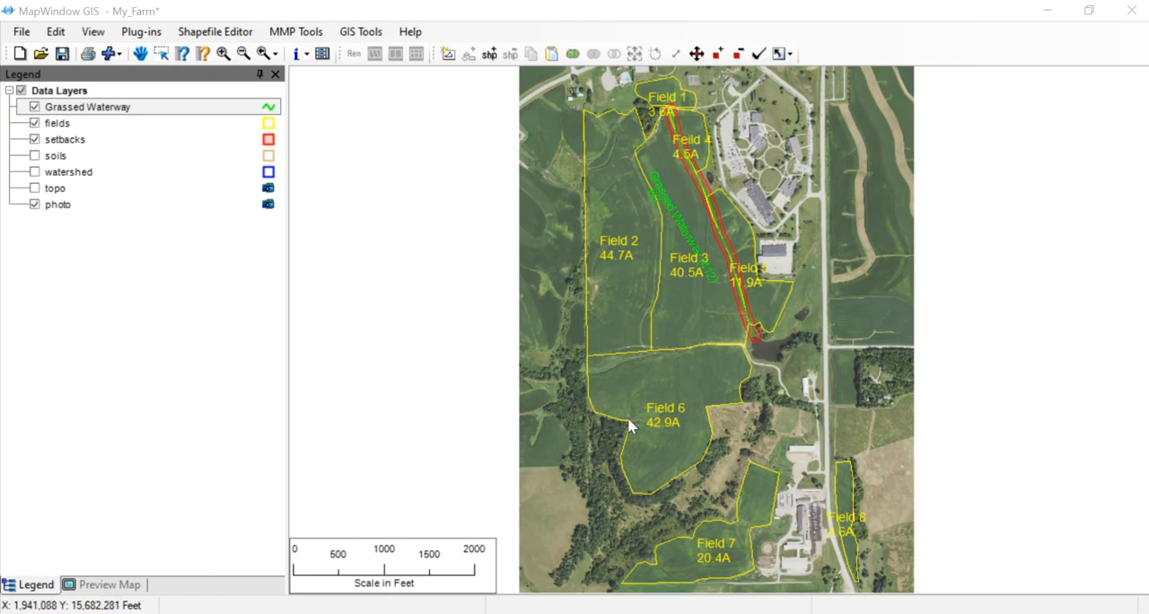
pyautogui.moveTo(623, 83)
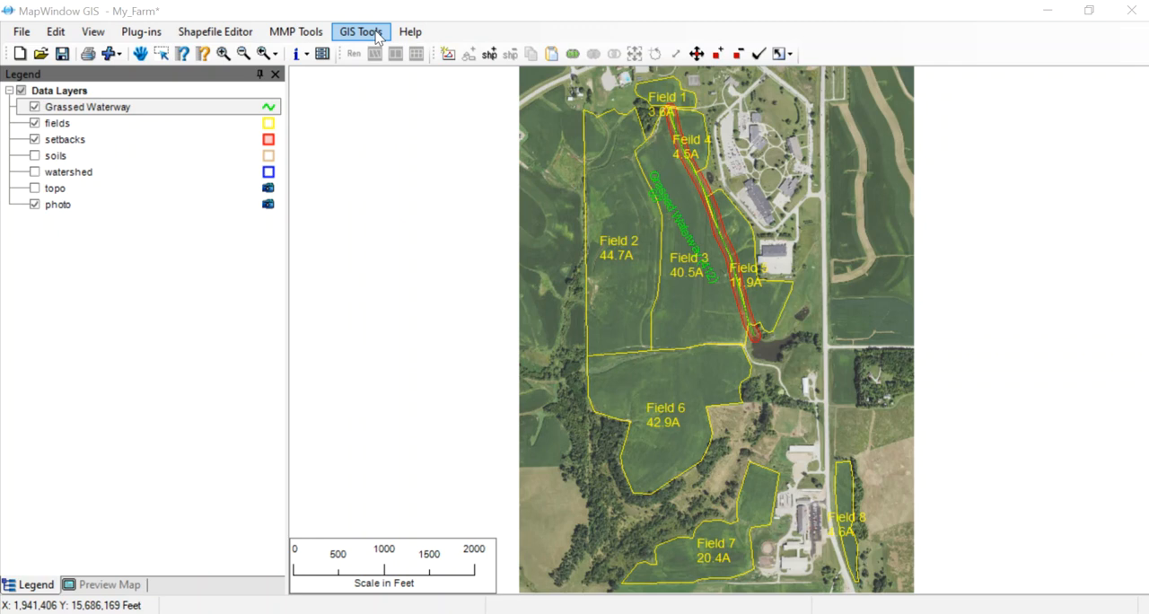
pyautogui.moveTo(295, 32)
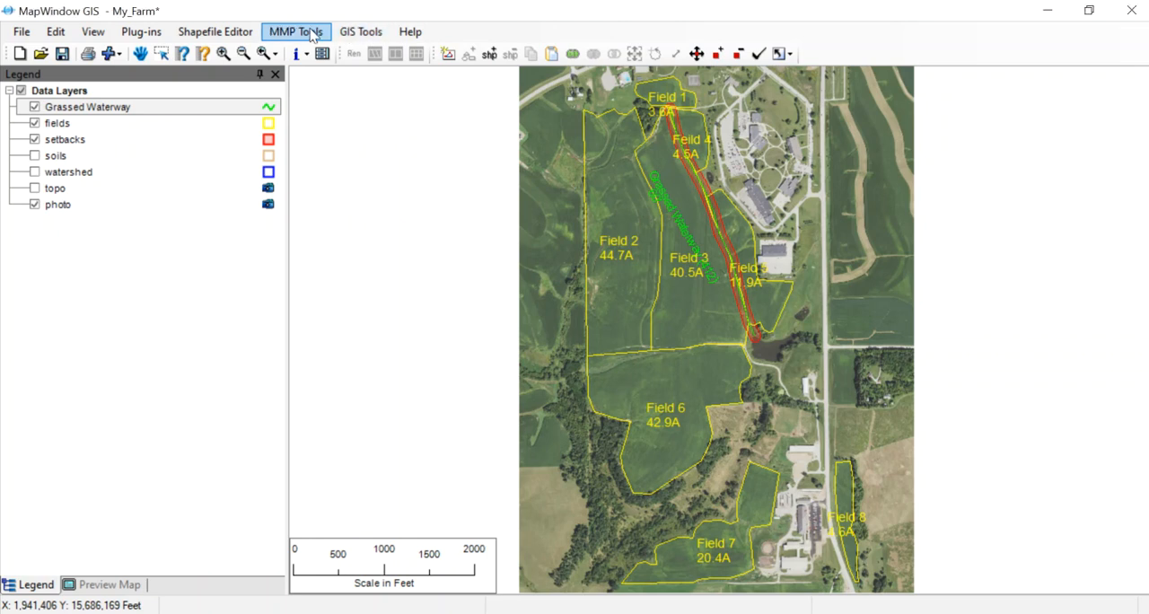
# Add a line practice layer named 'Stream' through MMP Tools > Add Layer.
pyautogui.click(296, 31)
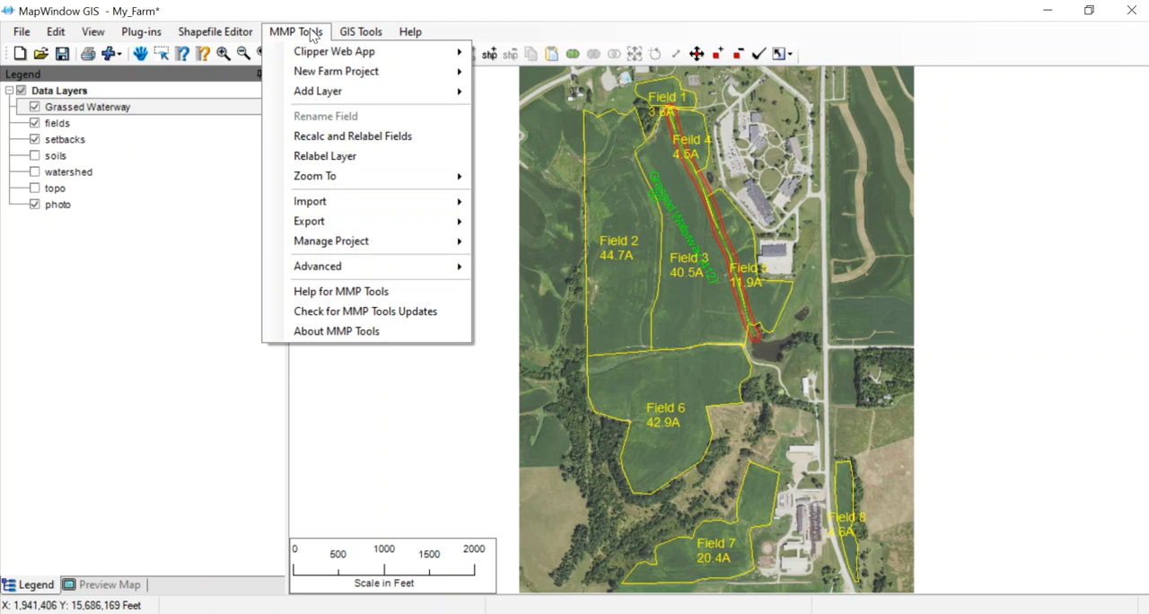
pyautogui.moveTo(318, 91)
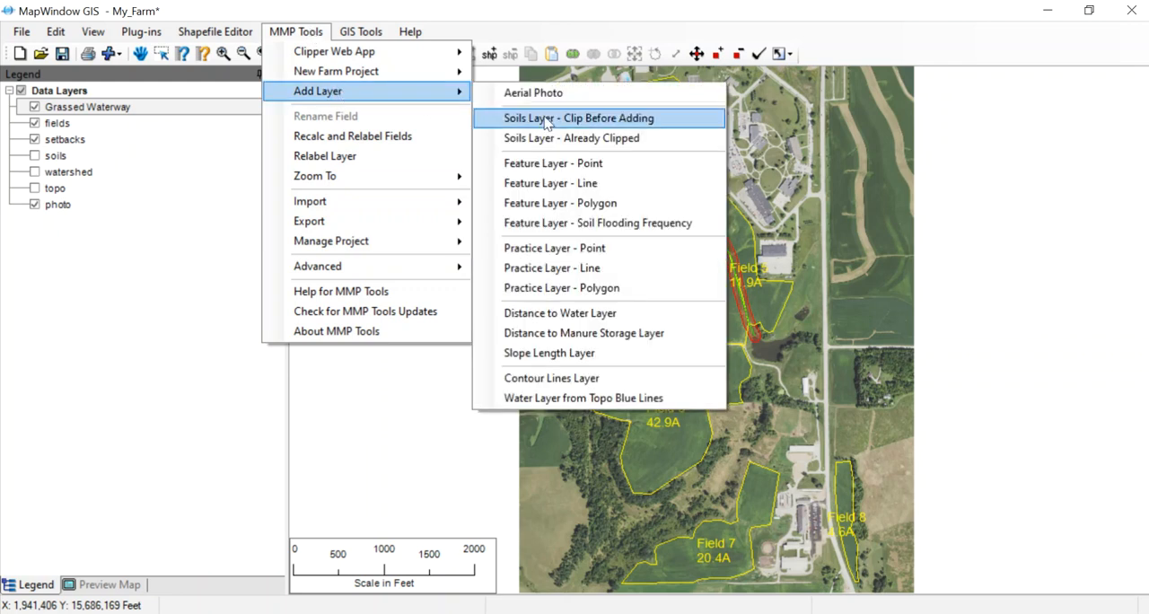
pyautogui.moveTo(551, 268)
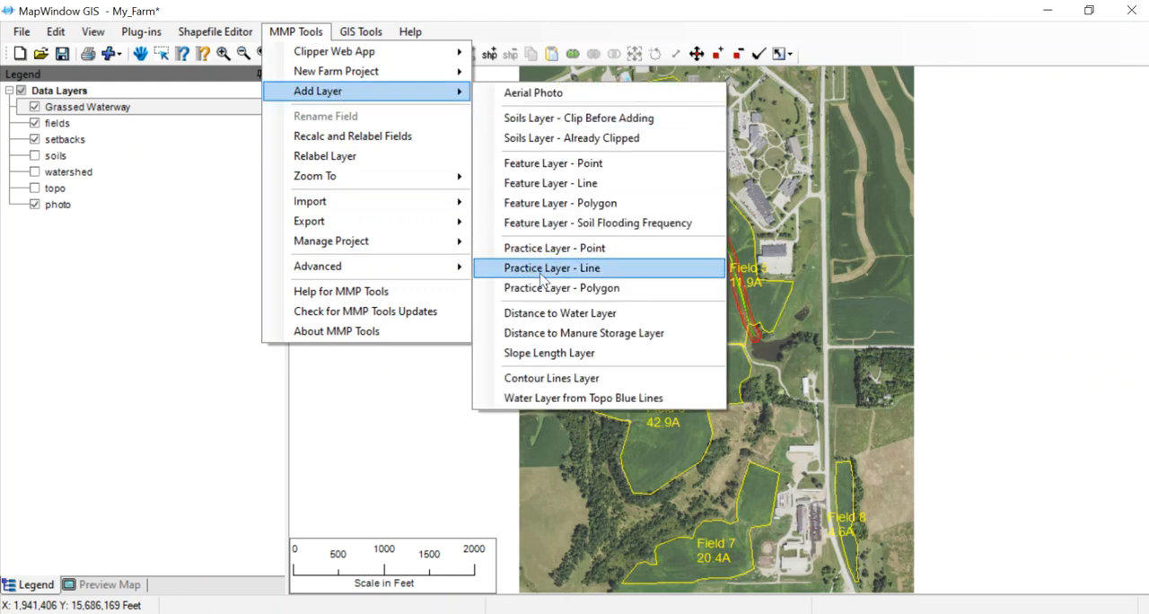
pyautogui.click(553, 268)
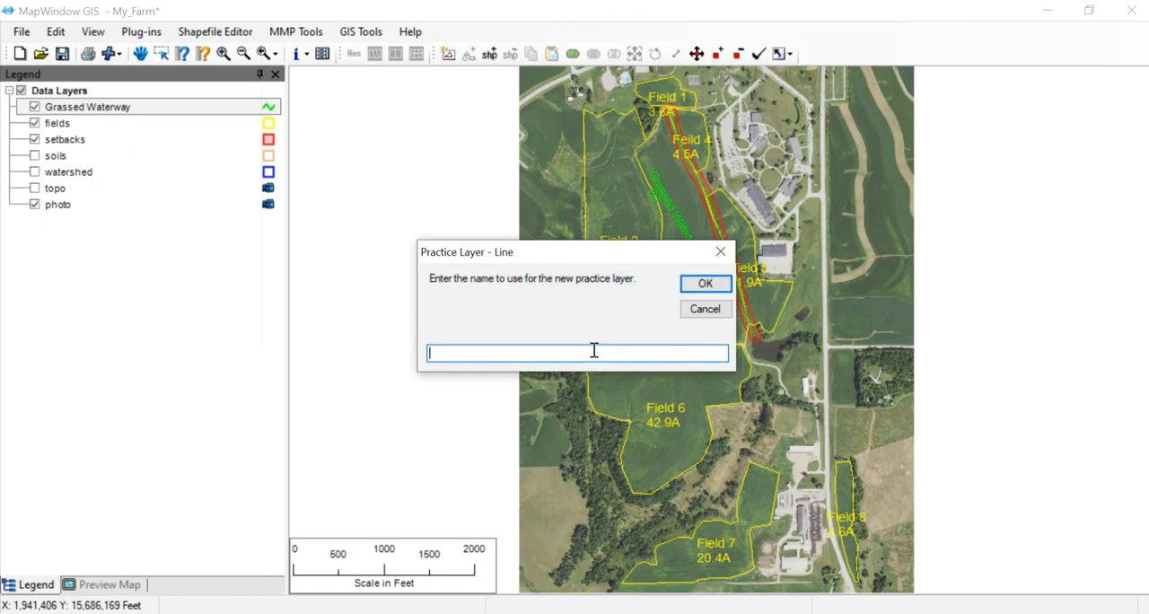
pyautogui.write('Str')
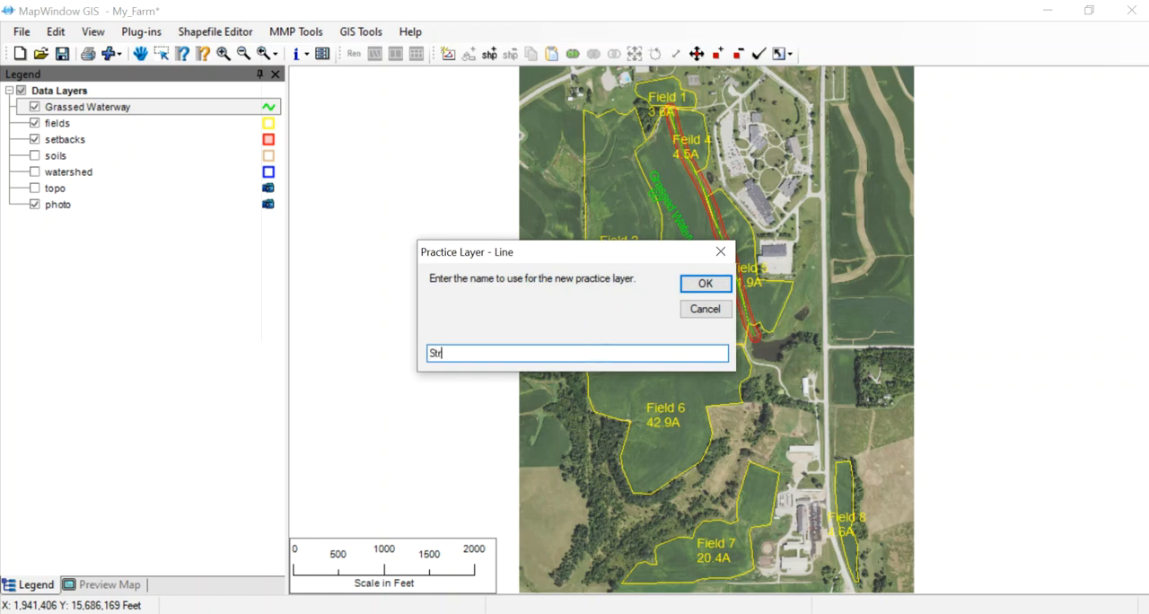
pyautogui.write('eam')
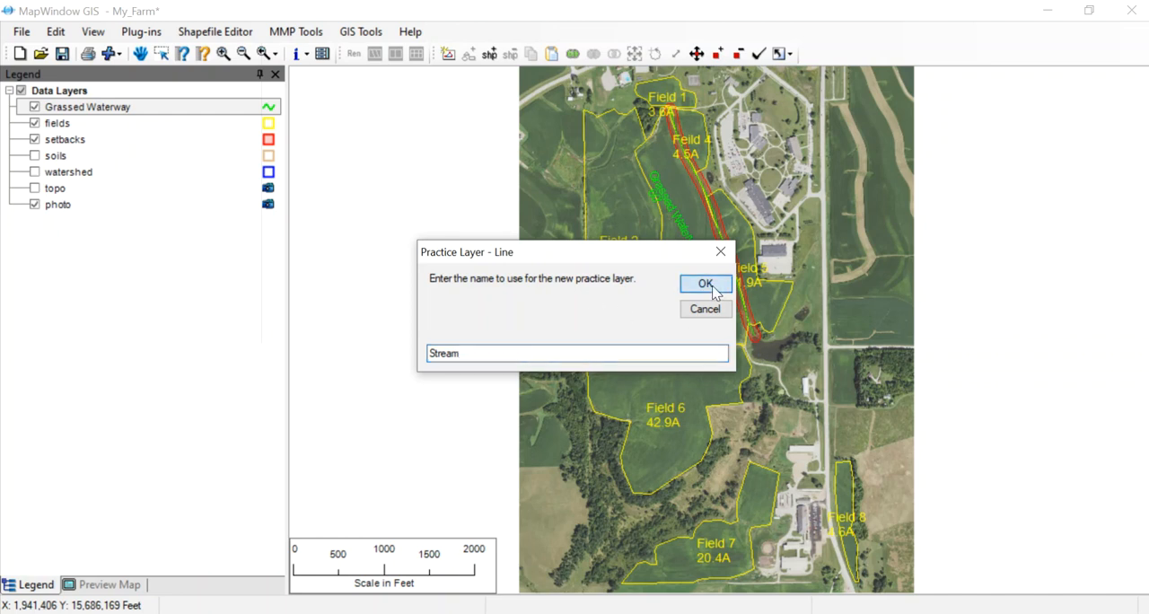
pyautogui.click(706, 284)
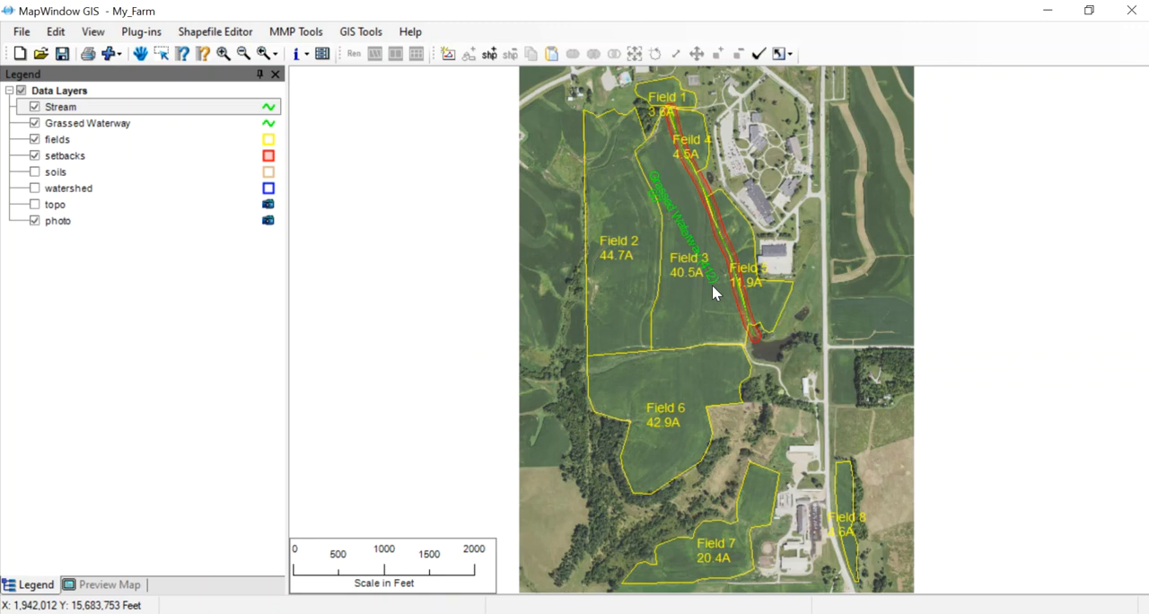
# Draw the stream line from east of Field 6 southwest along the wooded channel past Field 7.
pyautogui.click(489, 53)
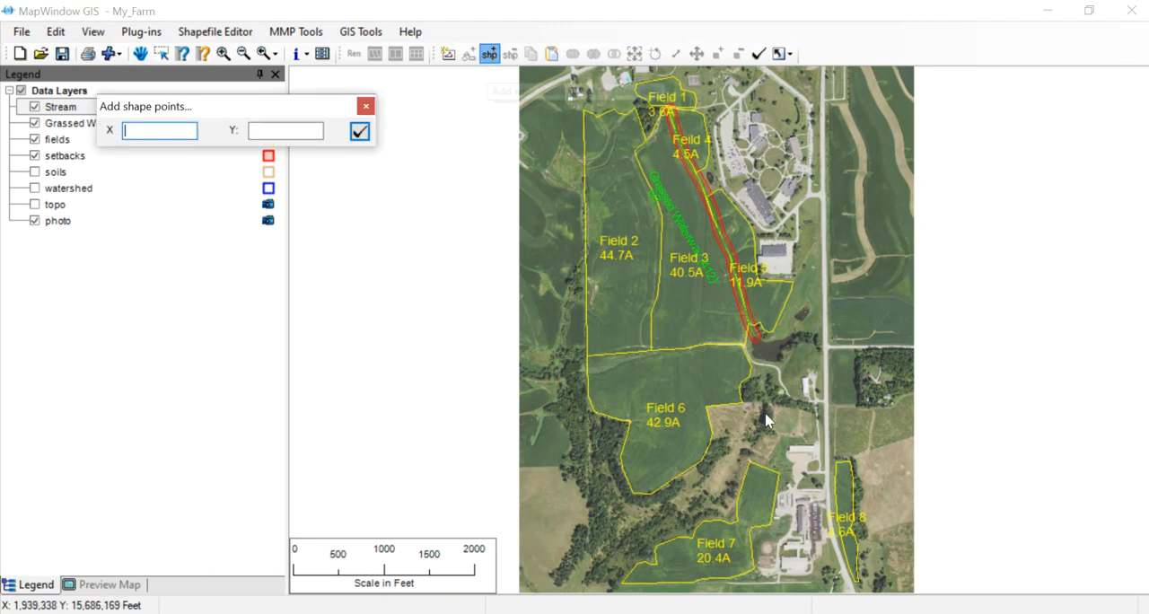
pyautogui.click(767, 415)
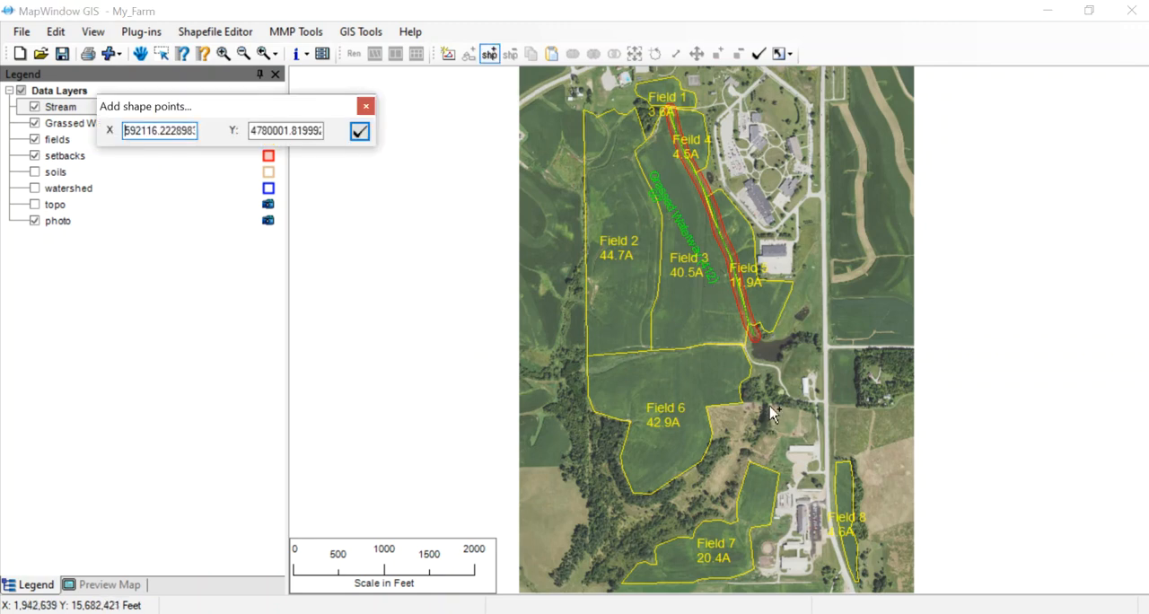
pyautogui.click(769, 407)
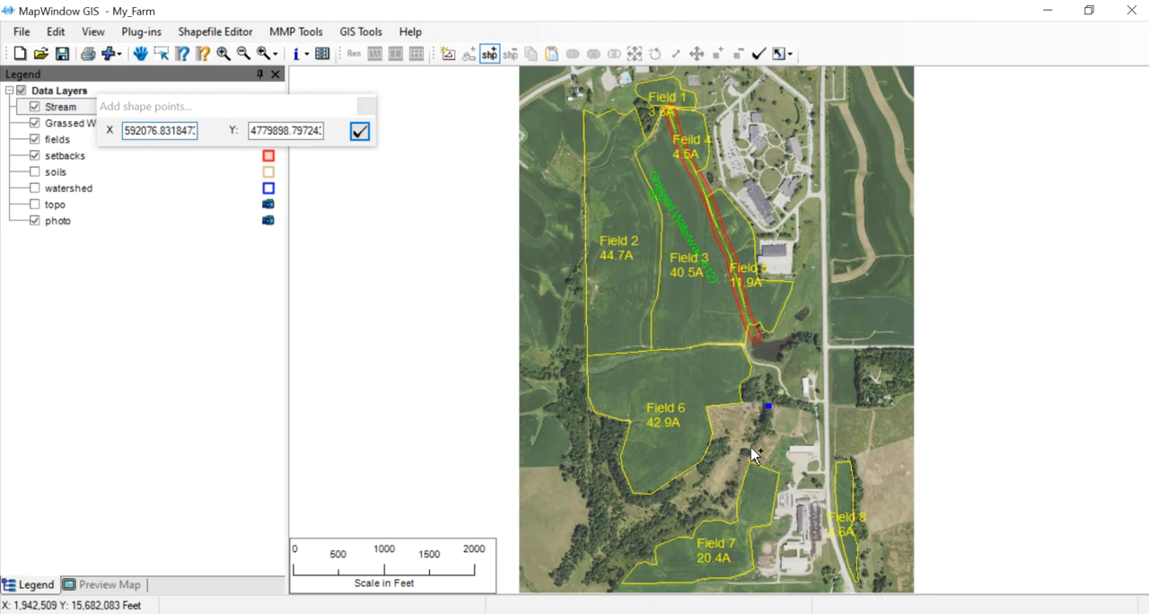
pyautogui.click(754, 444)
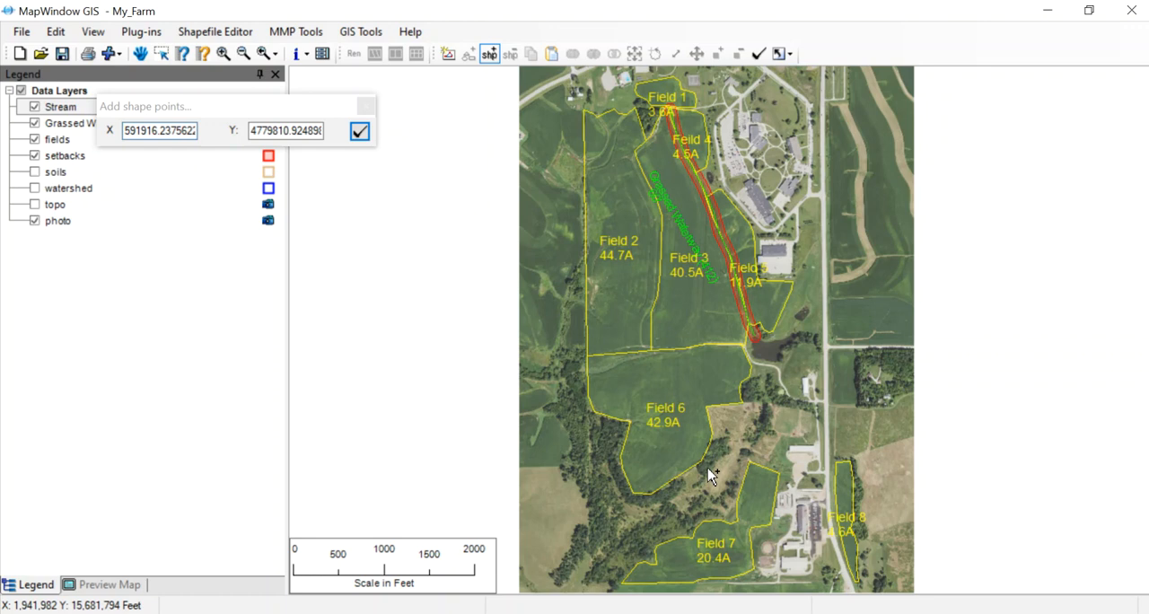
pyautogui.click(693, 488)
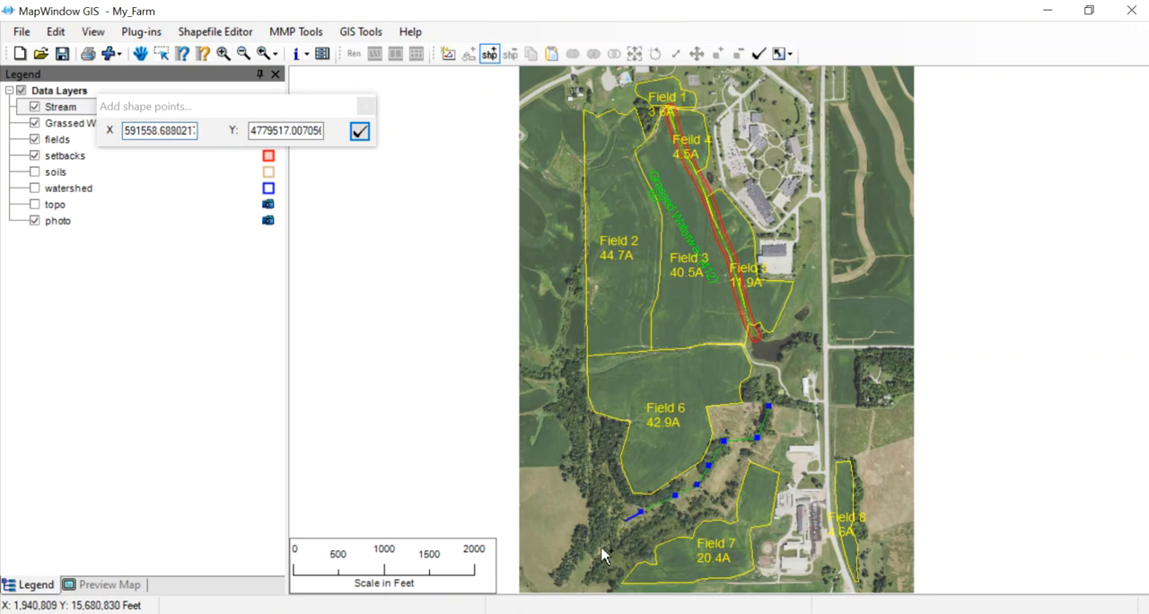
pyautogui.click(581, 568)
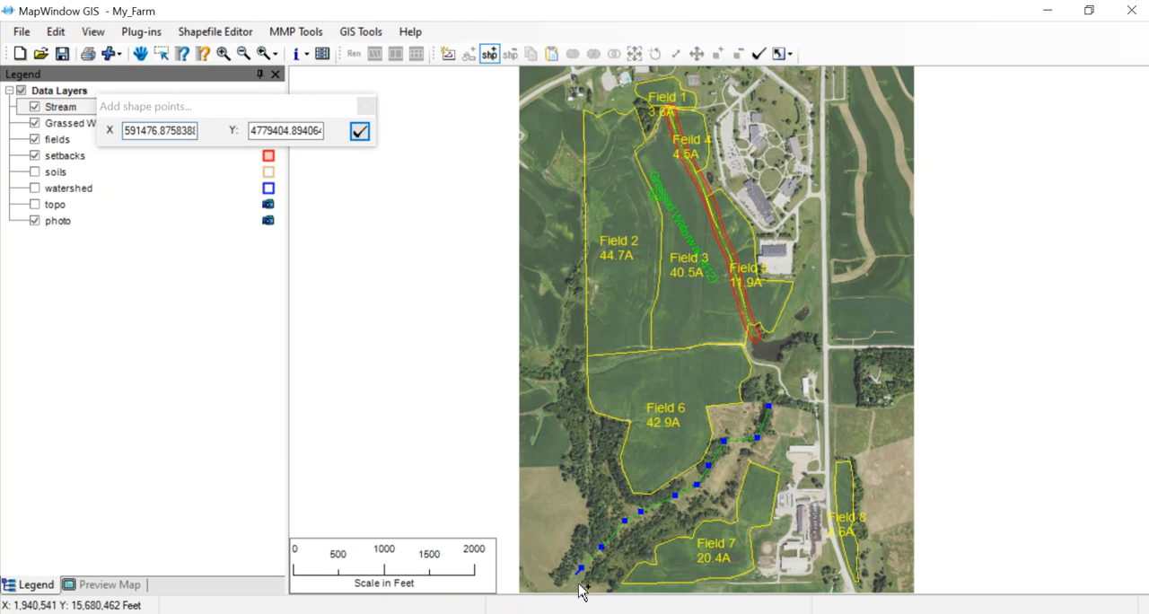
pyautogui.click(359, 131)
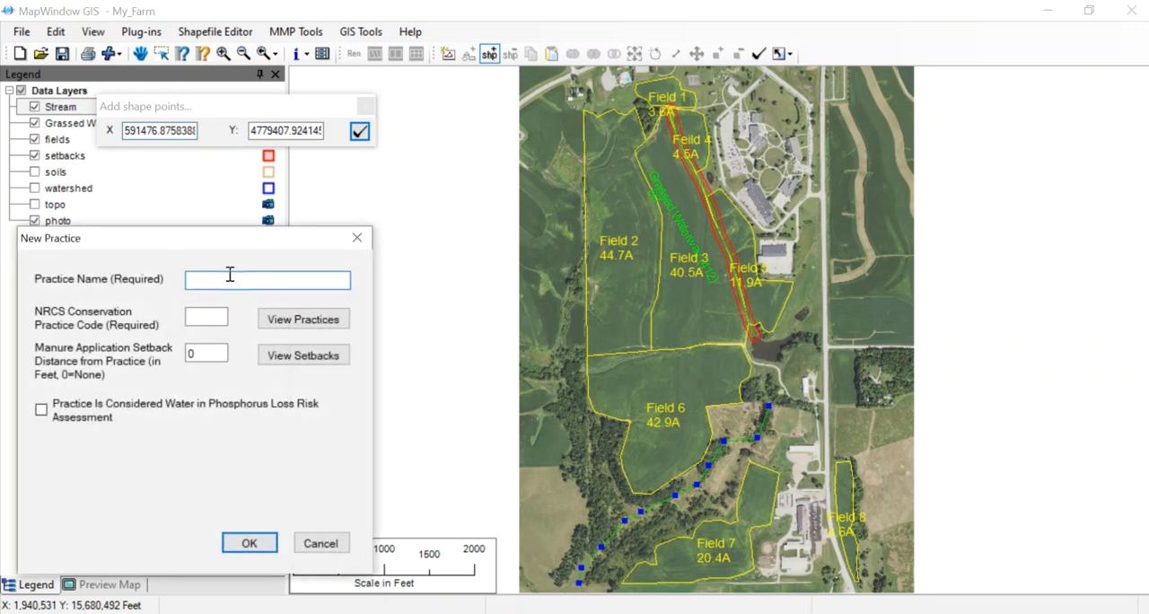
# Enter 'Streams' as the Practice Name in the New Practice dialog.
pyautogui.write('s')
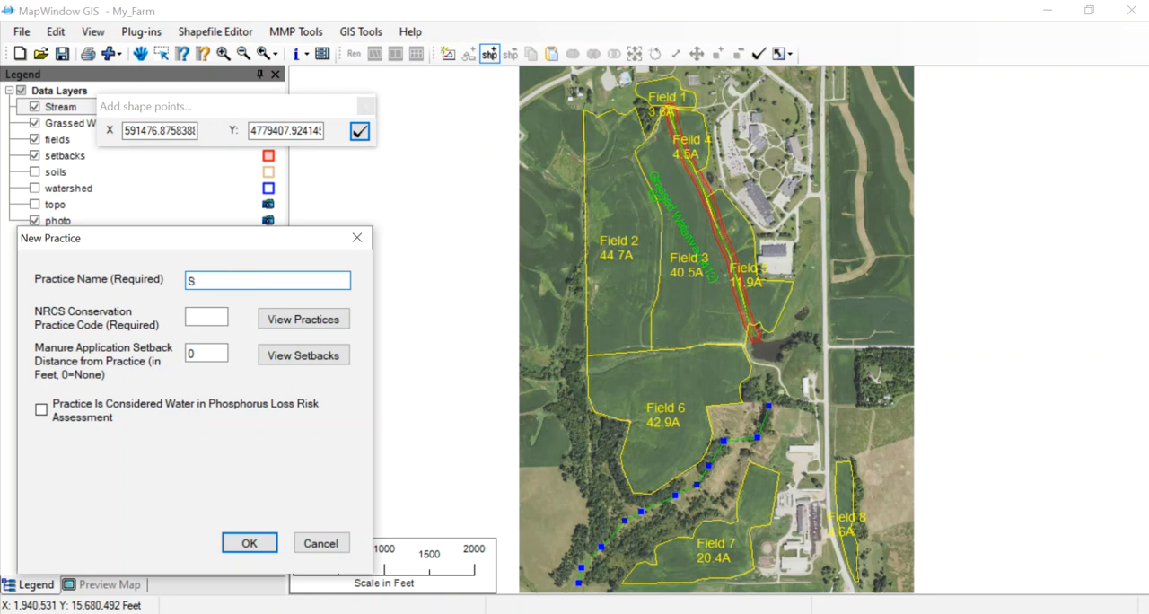
pyautogui.write('tre')
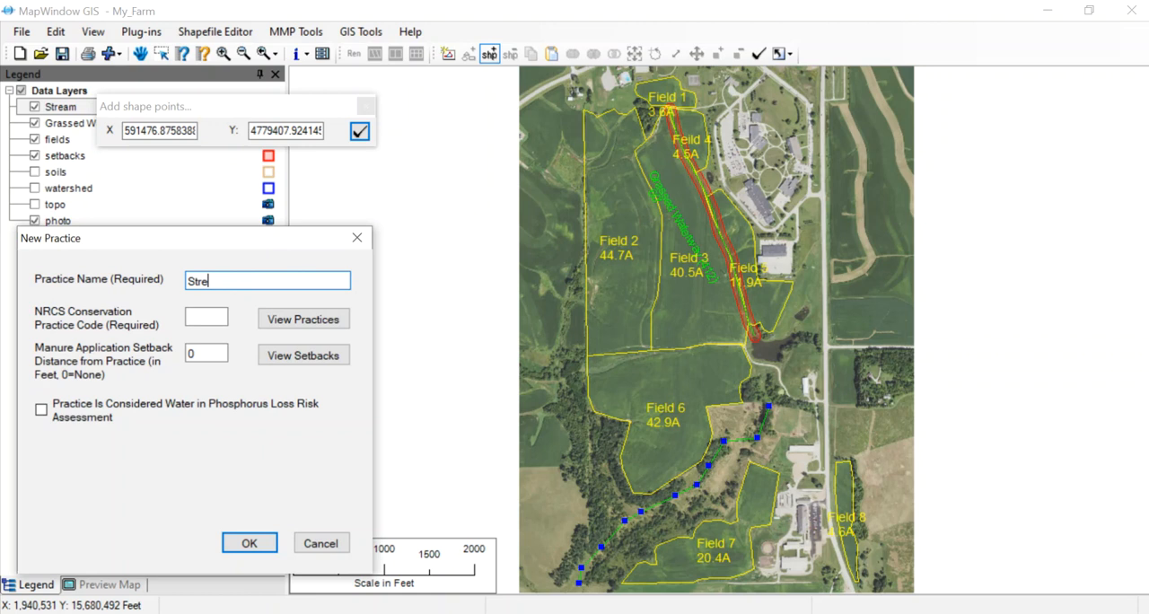
pyautogui.write('ams')
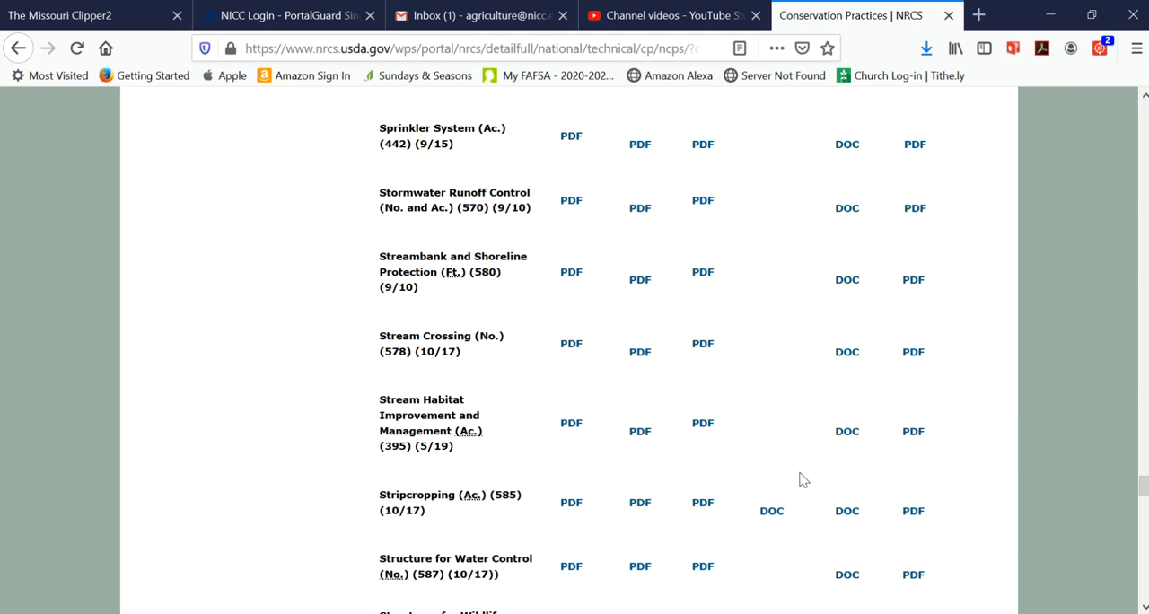
pyautogui.moveTo(622, 415)
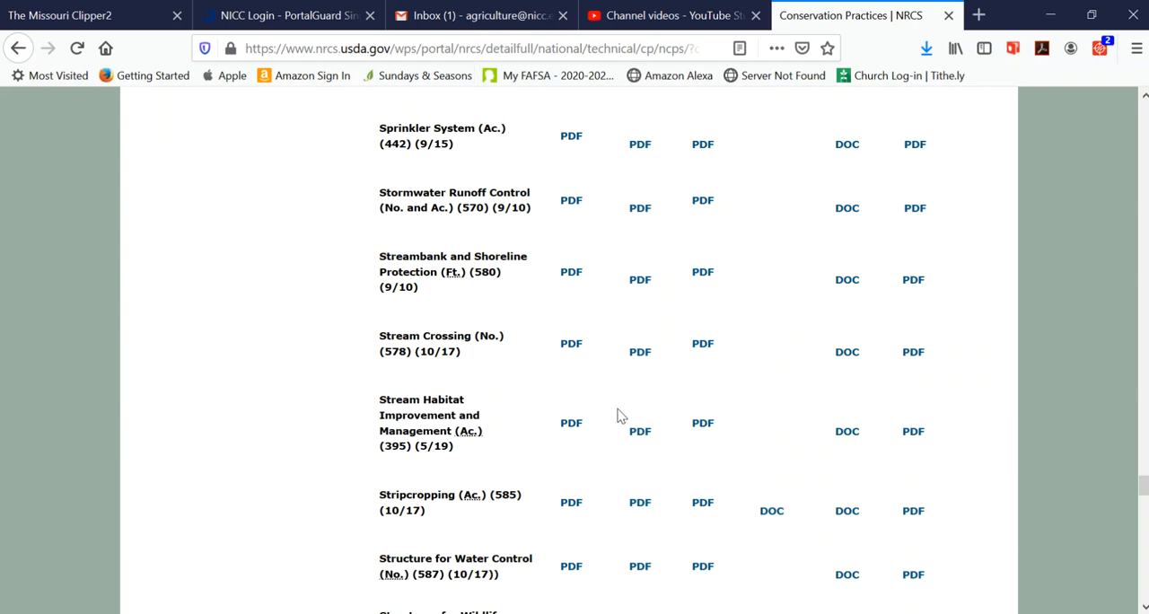
pyautogui.moveTo(828, 412)
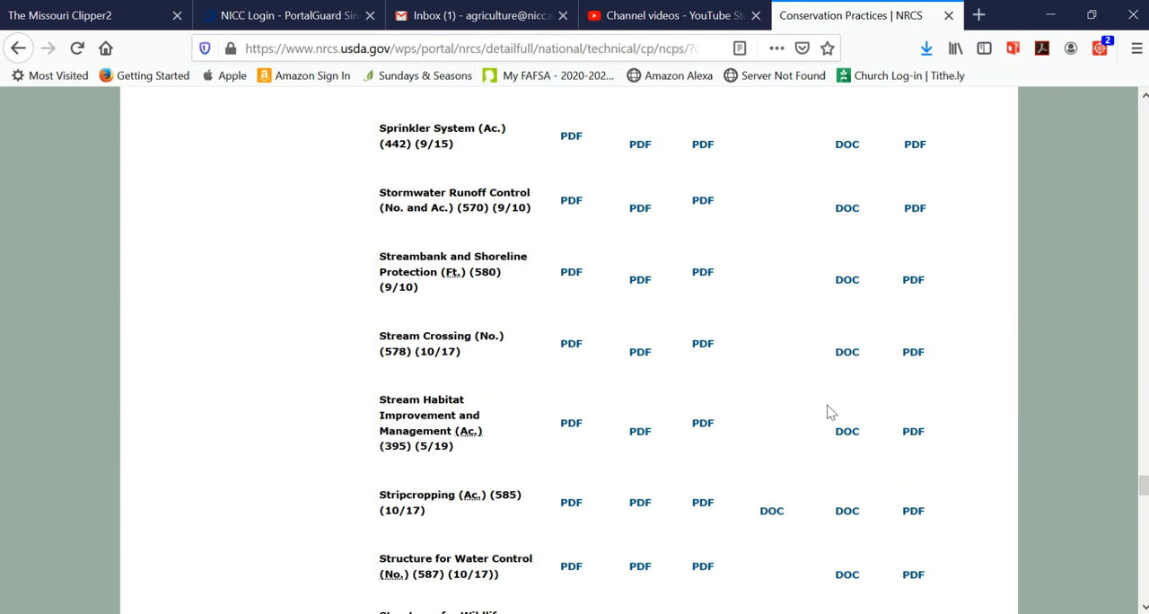
pyautogui.moveTo(368, 440)
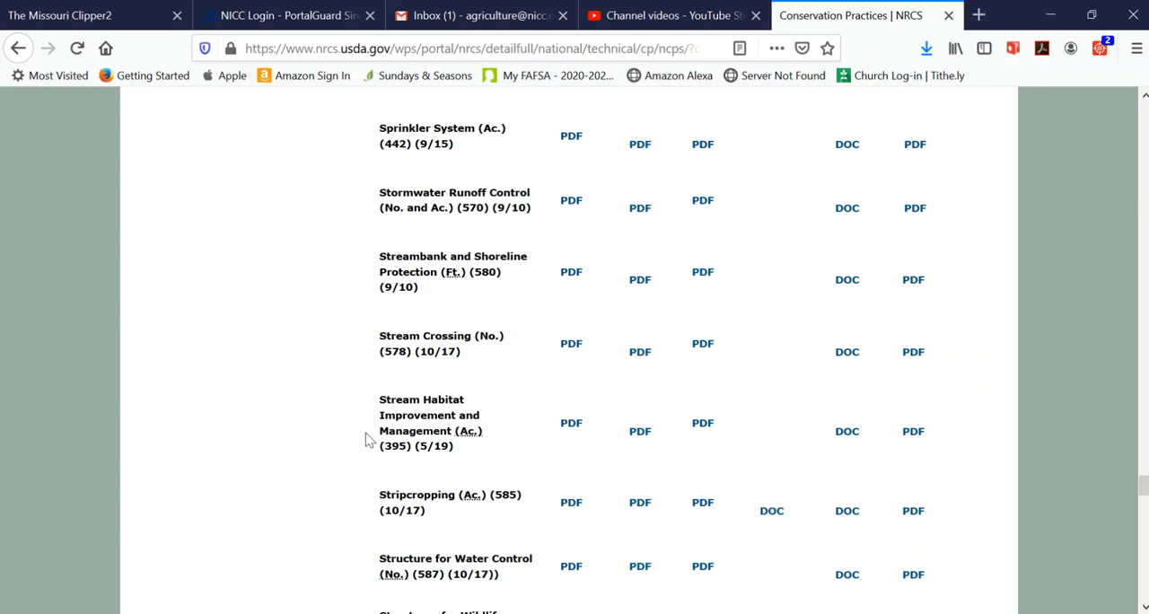
pyautogui.moveTo(538, 441)
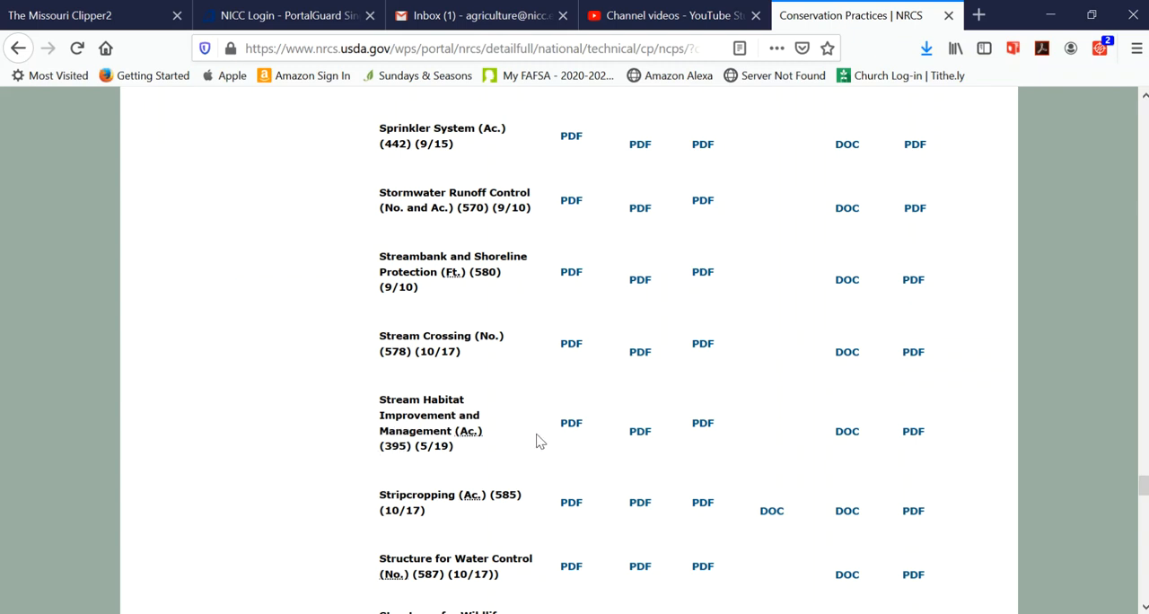
pyautogui.moveTo(390, 393)
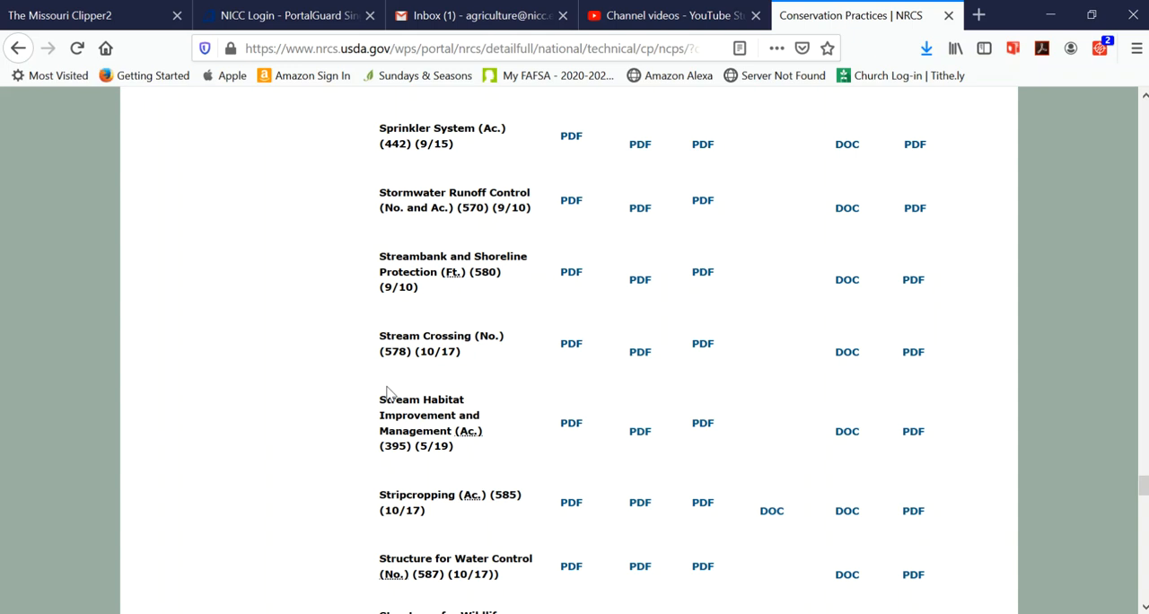
pyautogui.moveTo(382, 467)
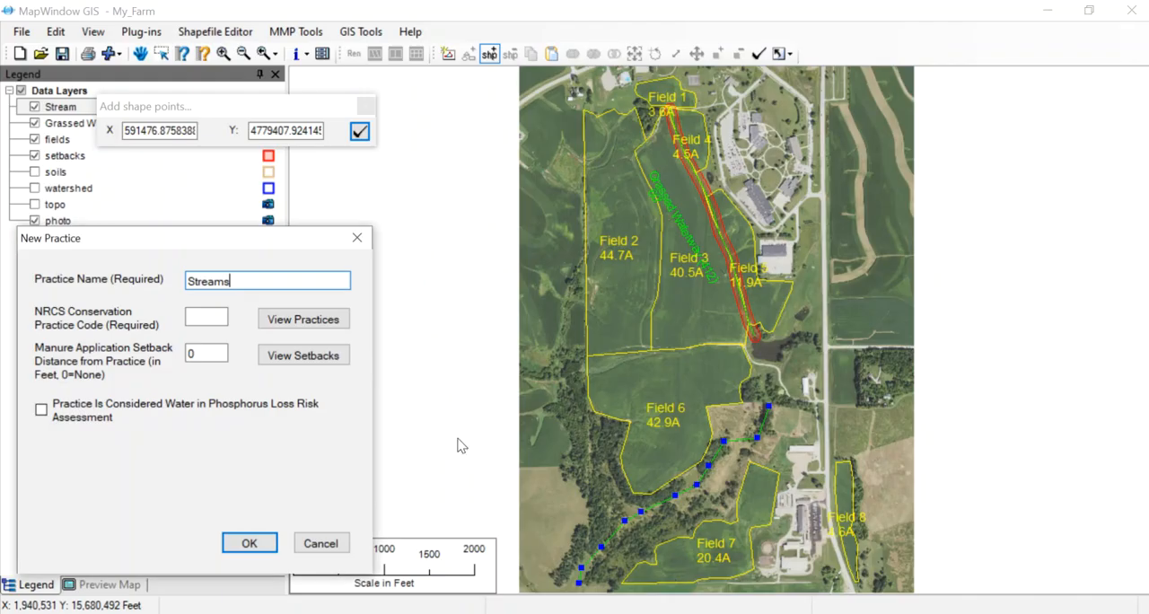
# Set NRCS practice code 395 and a 100-foot manure application setback, then save the practice.
pyautogui.click(205, 317)
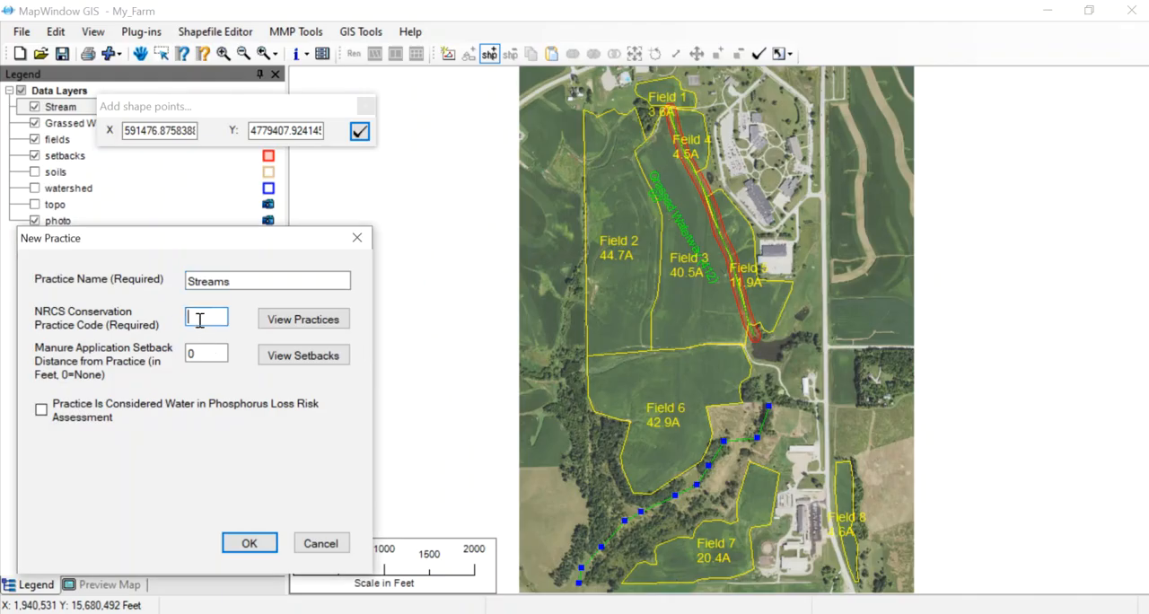
pyautogui.write('395')
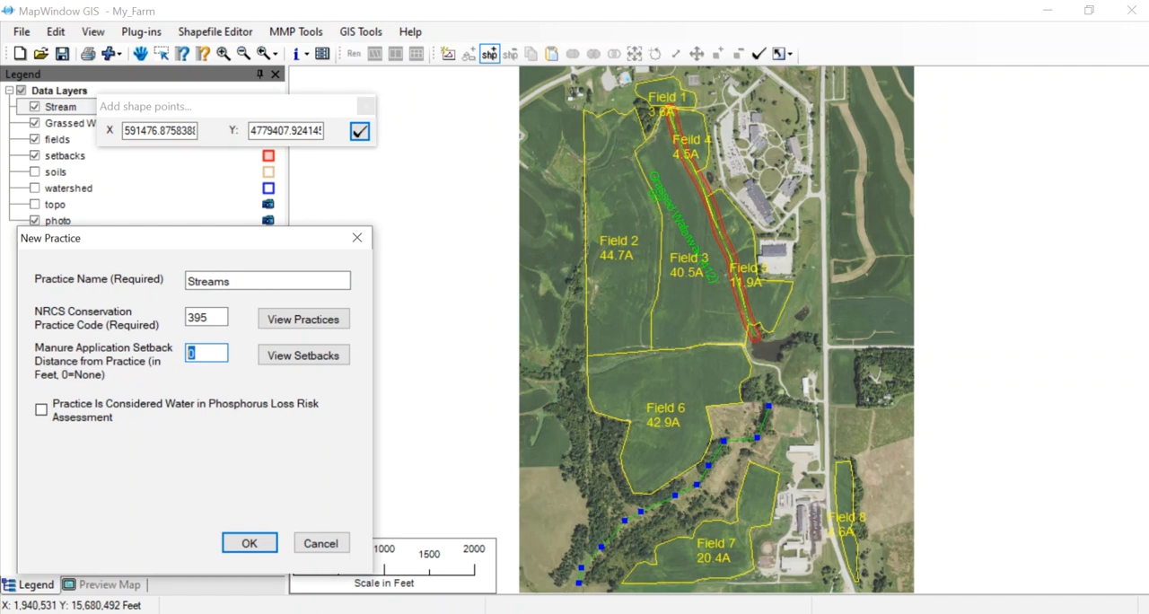
pyautogui.write('100')
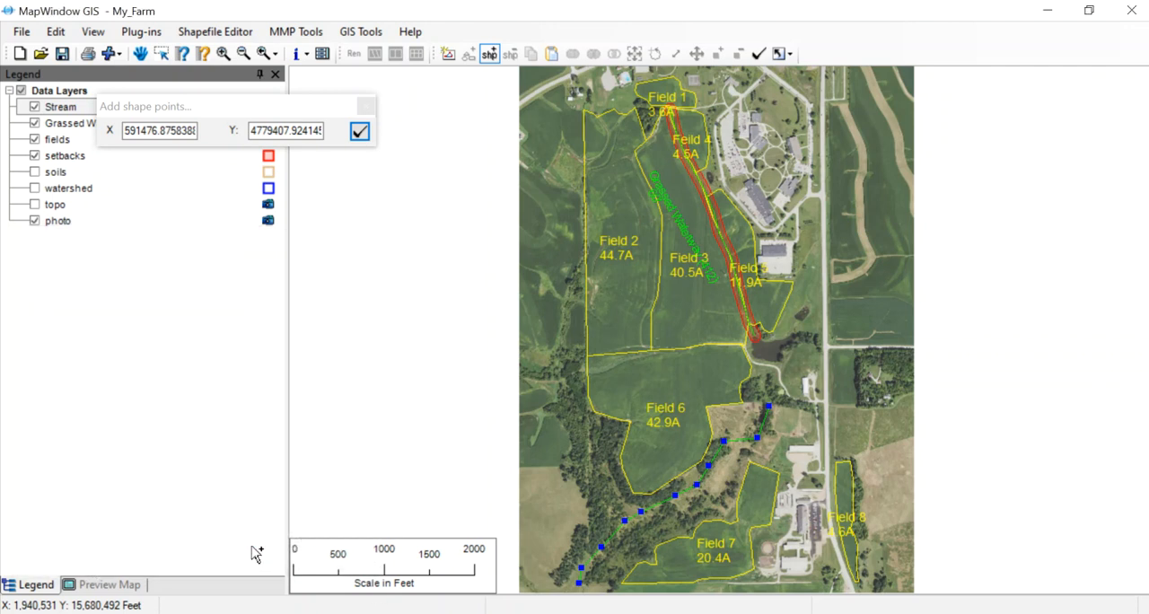
pyautogui.click(359, 131)
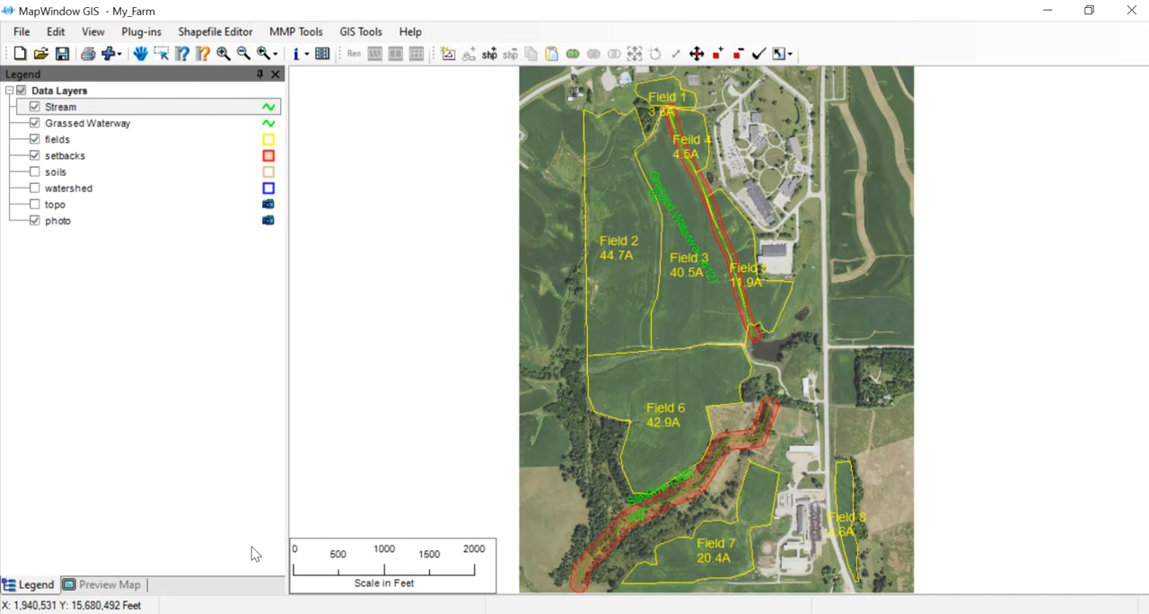
pyautogui.moveTo(635, 514)
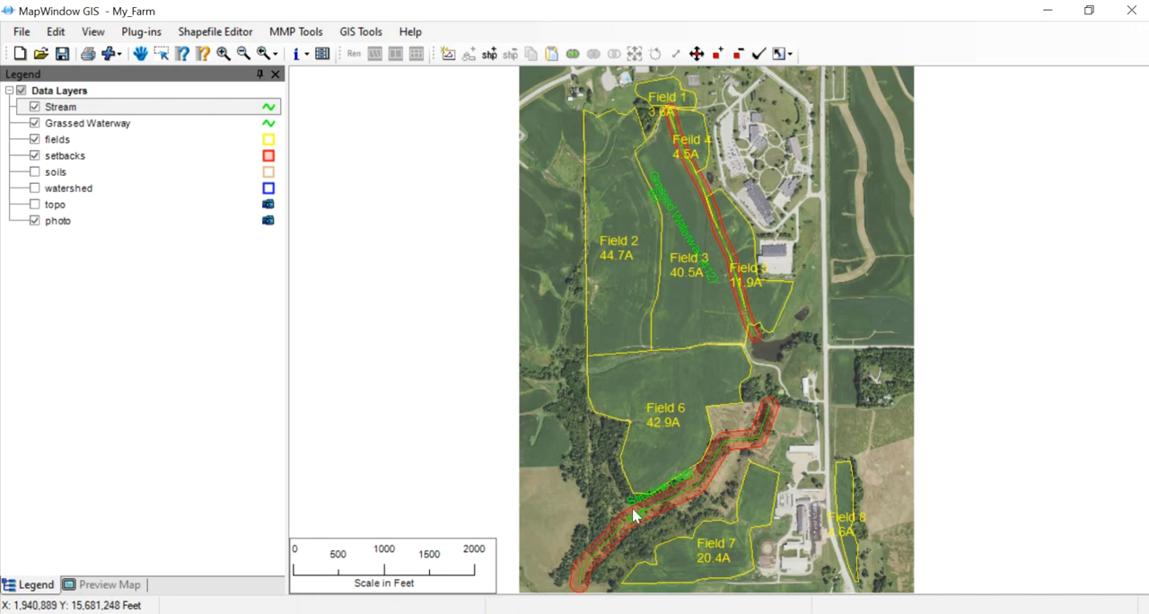
pyautogui.moveTo(598, 195)
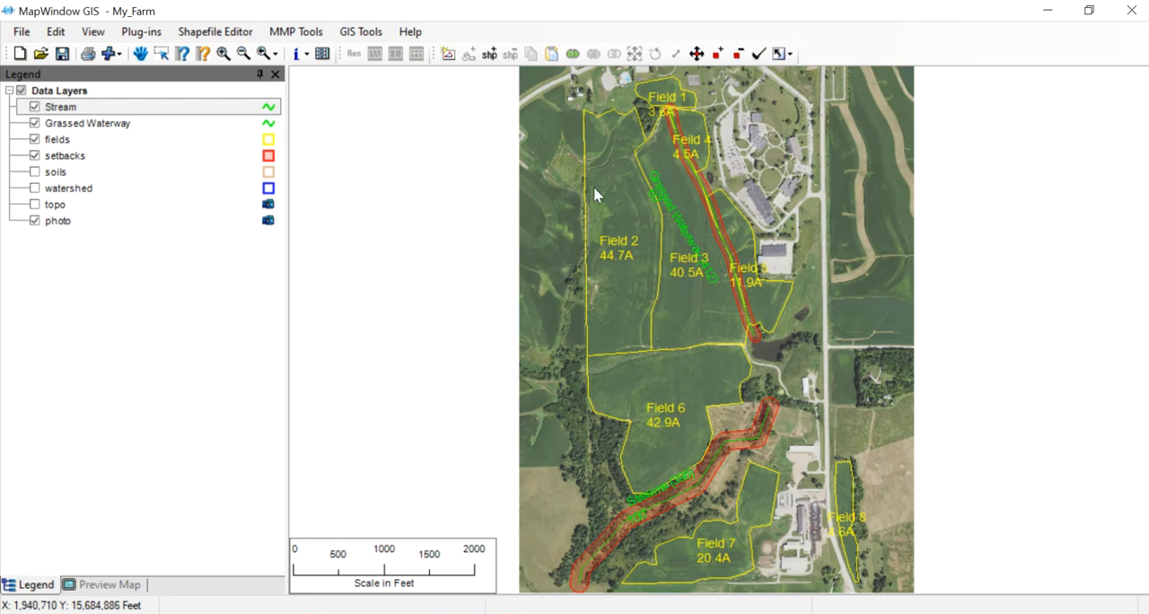
pyautogui.moveTo(266, 126)
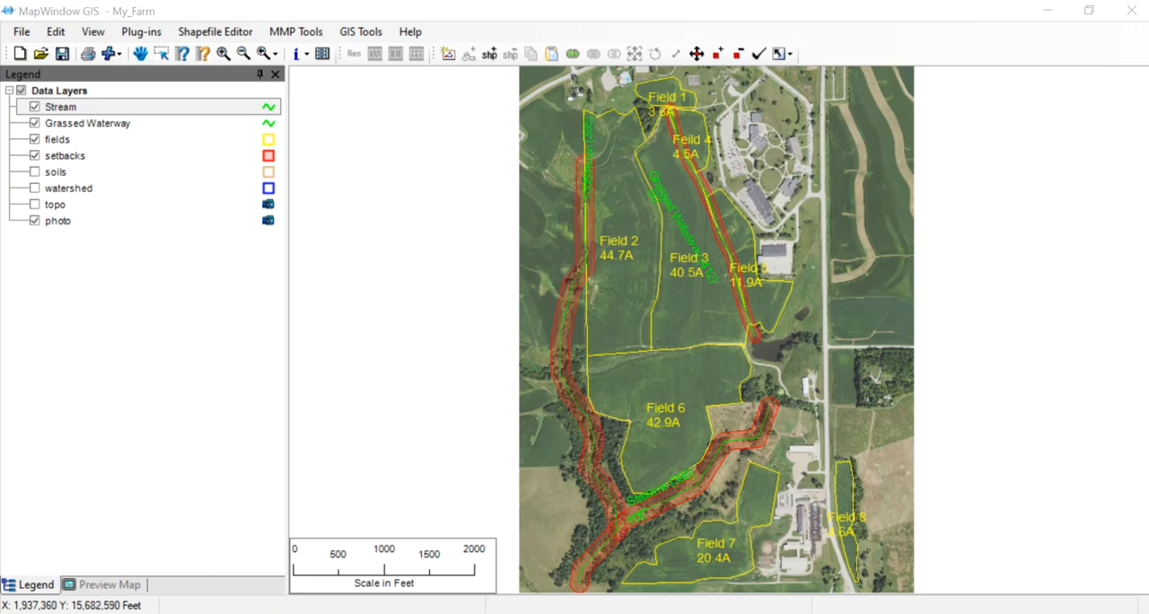
pyautogui.moveTo(627, 548)
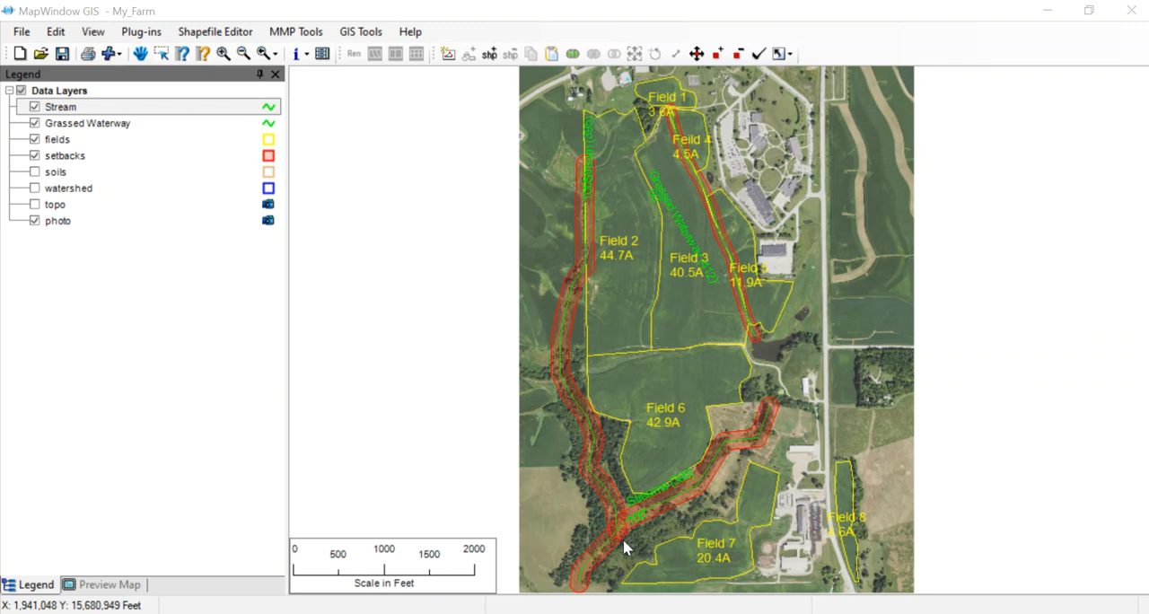
pyautogui.moveTo(799, 352)
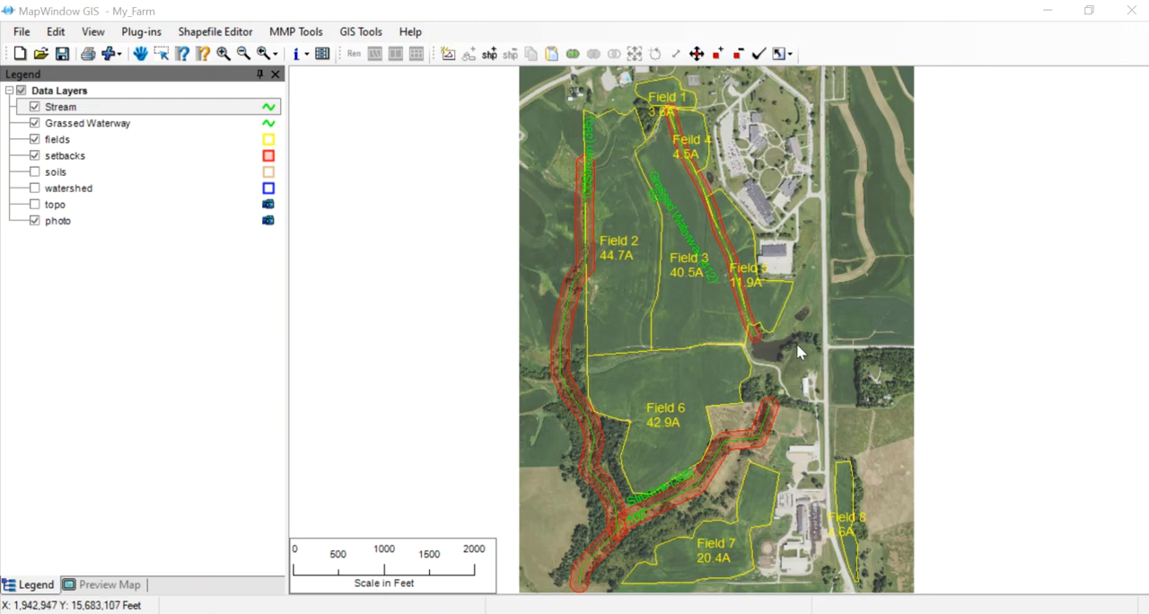
pyautogui.moveTo(775, 358)
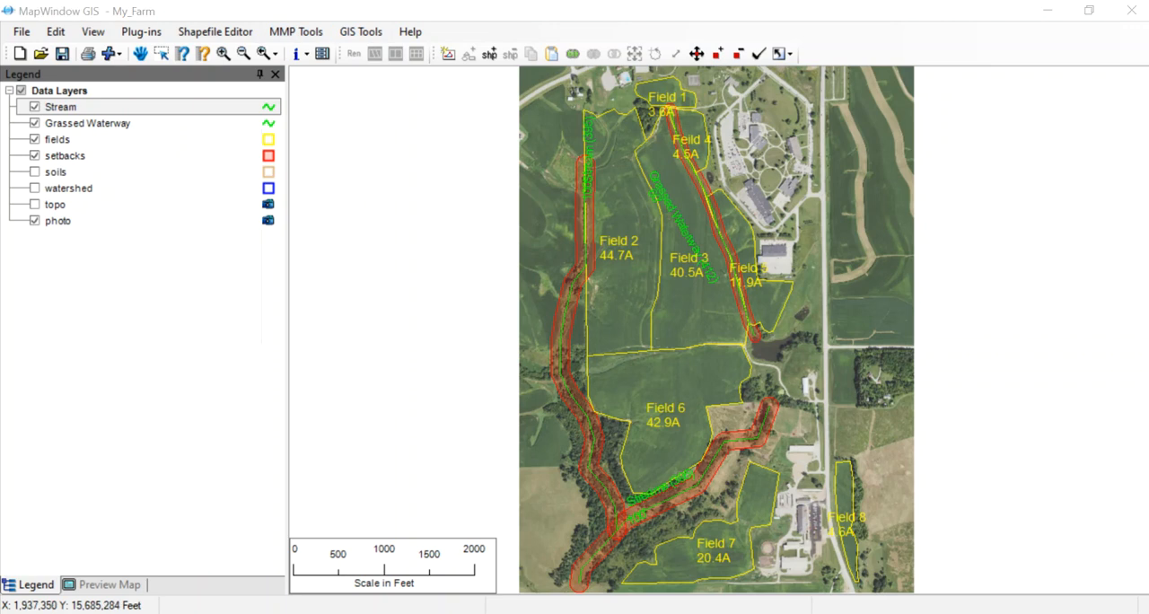
# Open the MMP Tools menu after the stream setback buffers redraw.
pyautogui.click(295, 32)
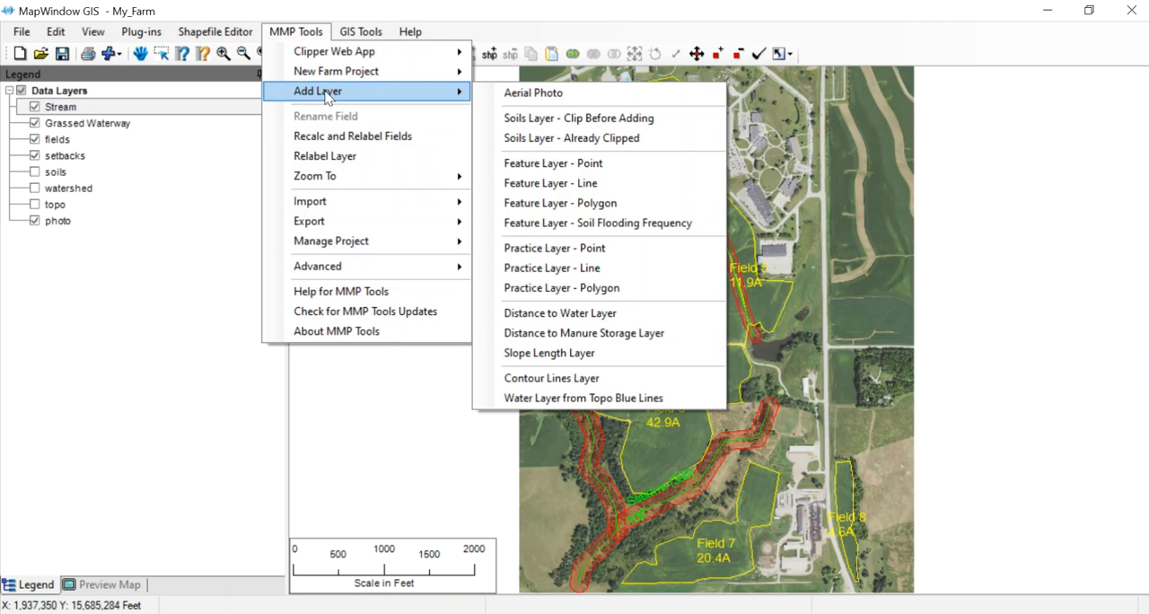
pyautogui.moveTo(599, 287)
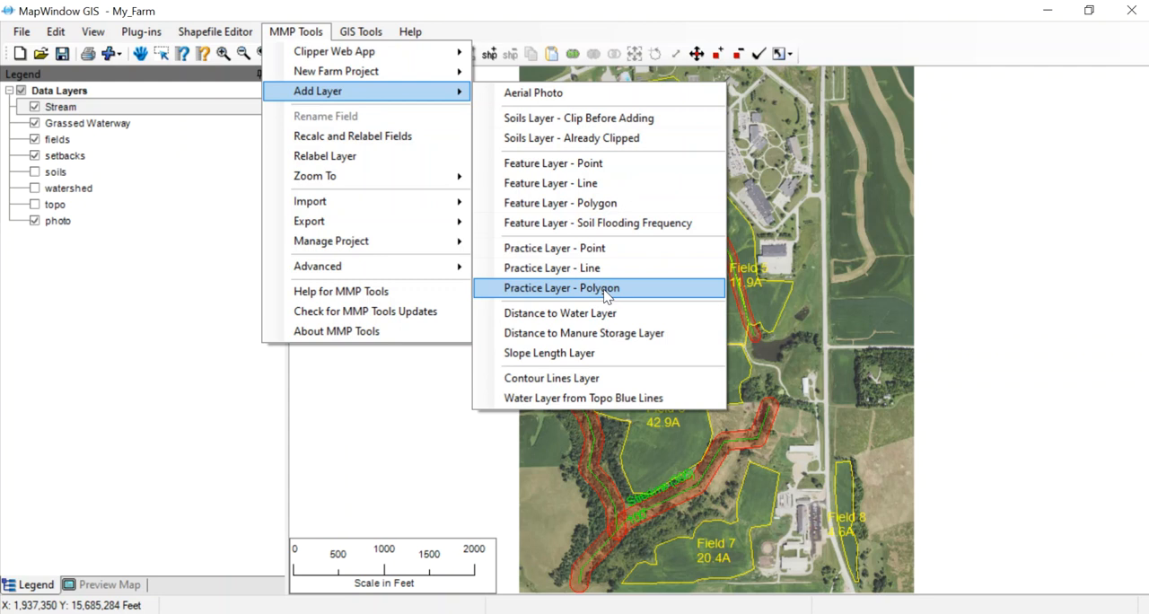
# Create a polygon practice layer named 'Farm Pond'.
pyautogui.click(562, 287)
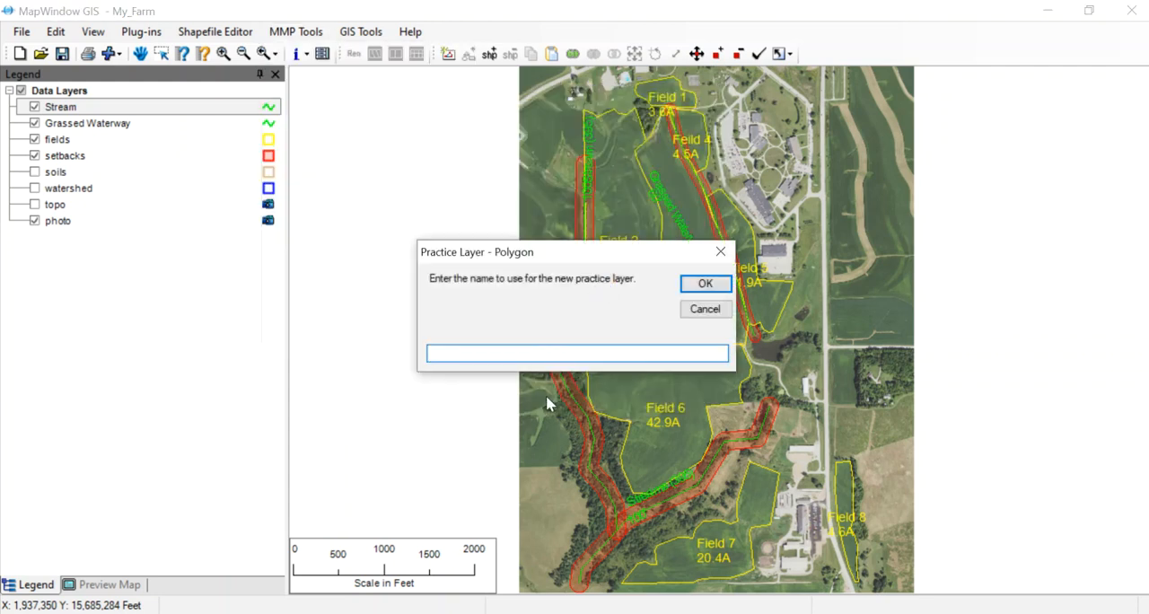
pyautogui.write('Farm Pon')
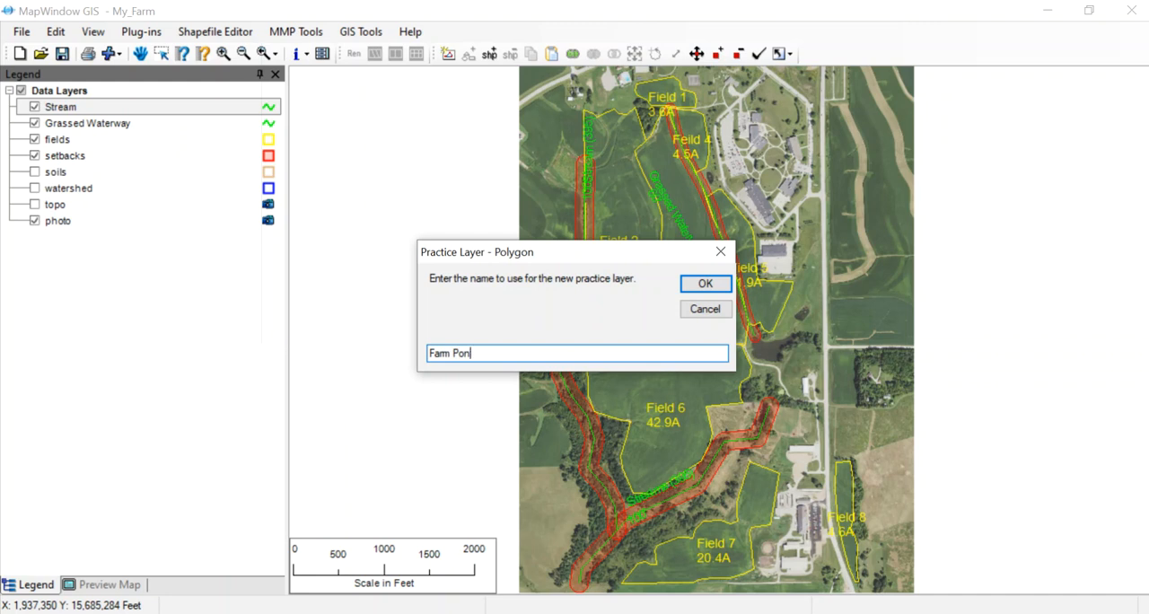
pyautogui.write('d')
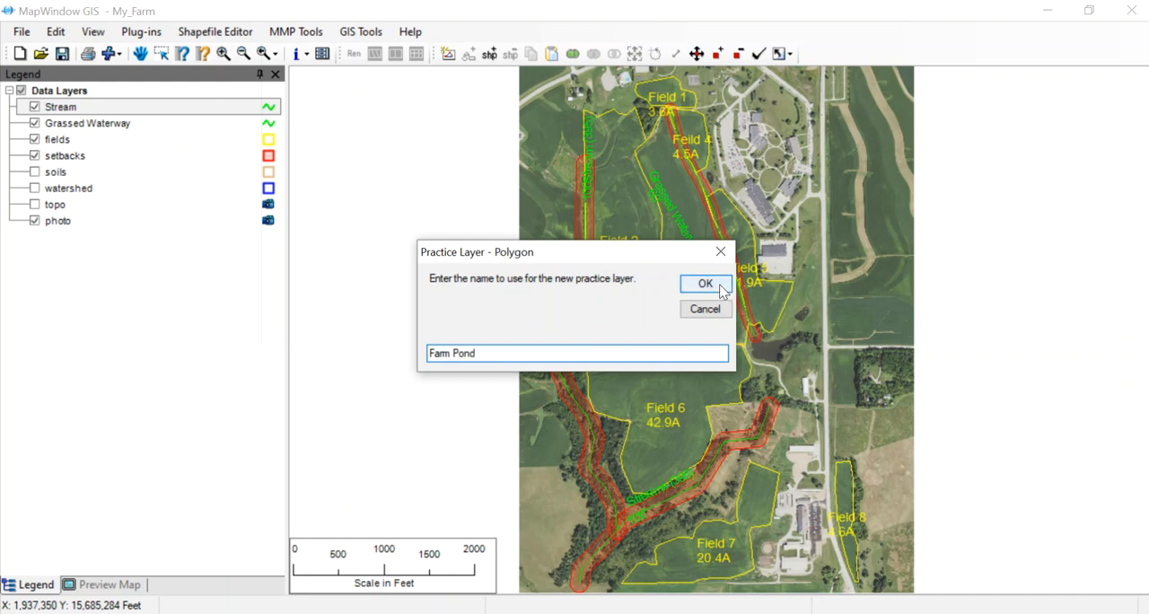
pyautogui.click(706, 284)
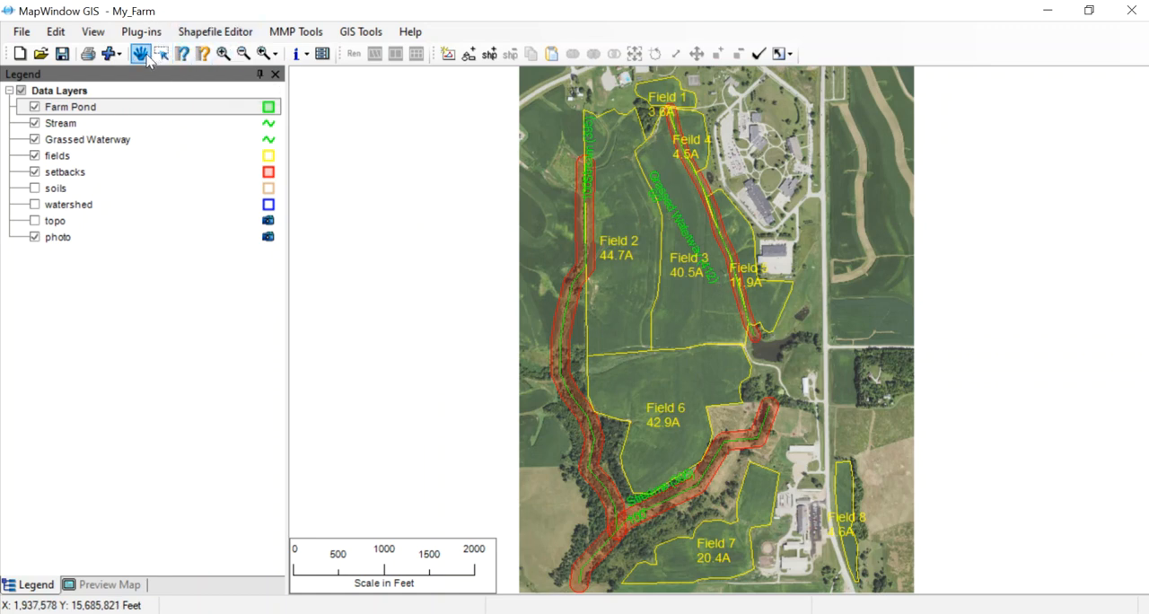
# Zoom in on the pond and begin adding a shape to the Farm Pond layer.
pyautogui.click(222, 53)
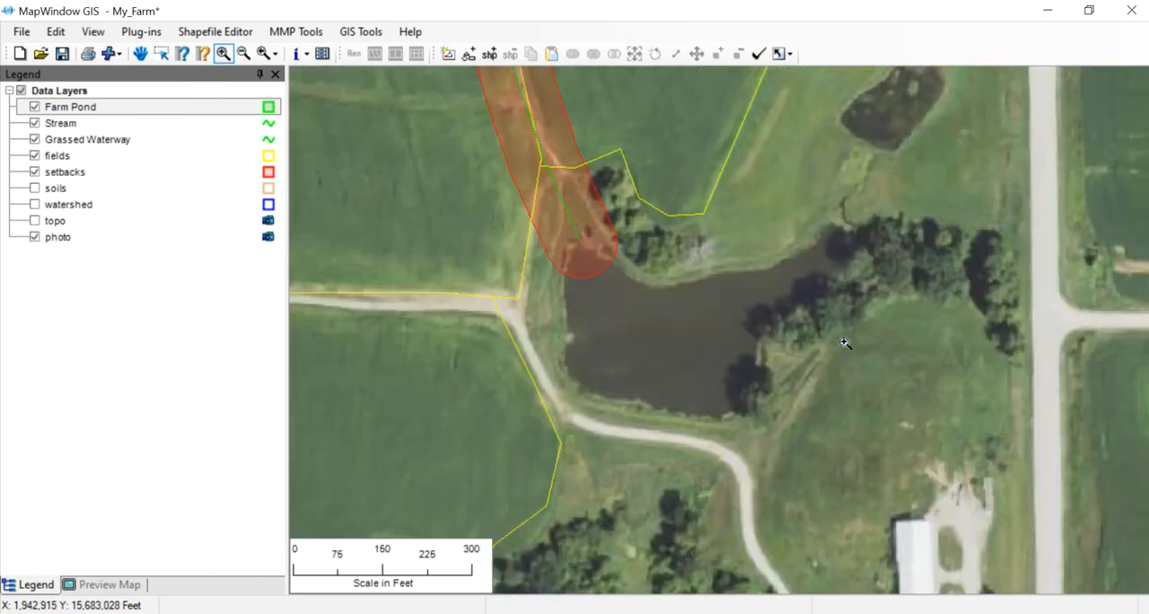
pyautogui.moveTo(373, 72)
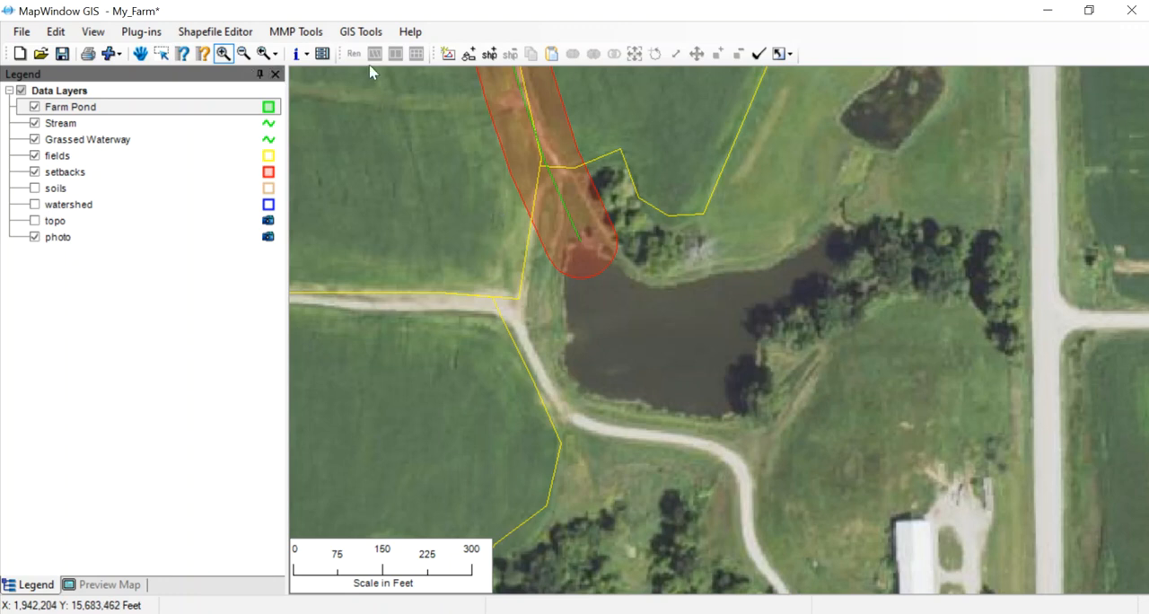
pyautogui.moveTo(101, 114)
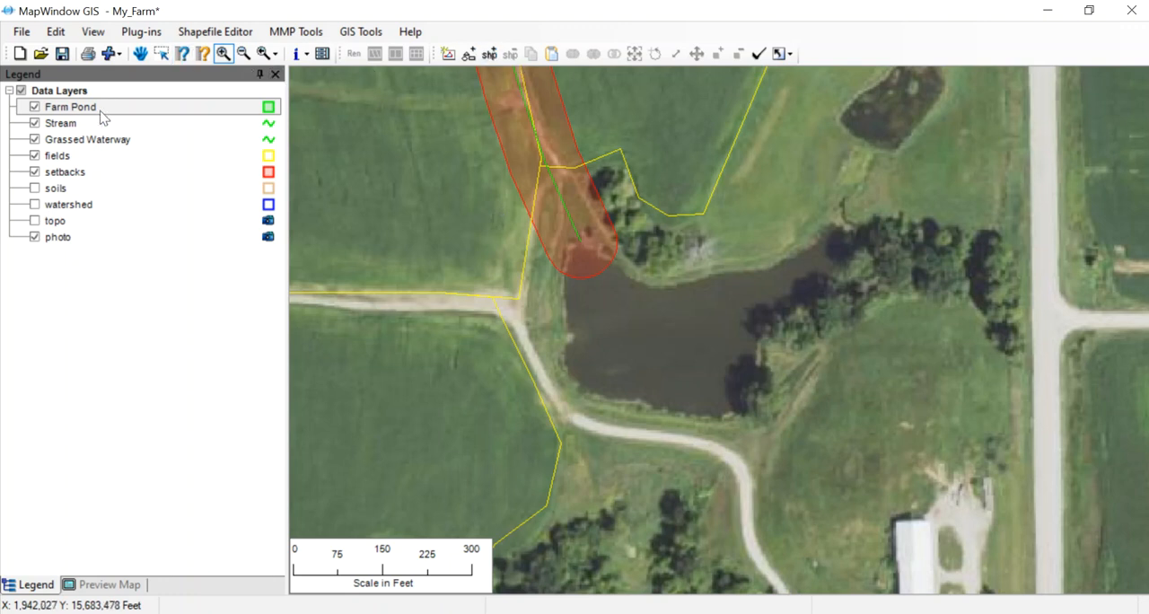
pyautogui.click(489, 53)
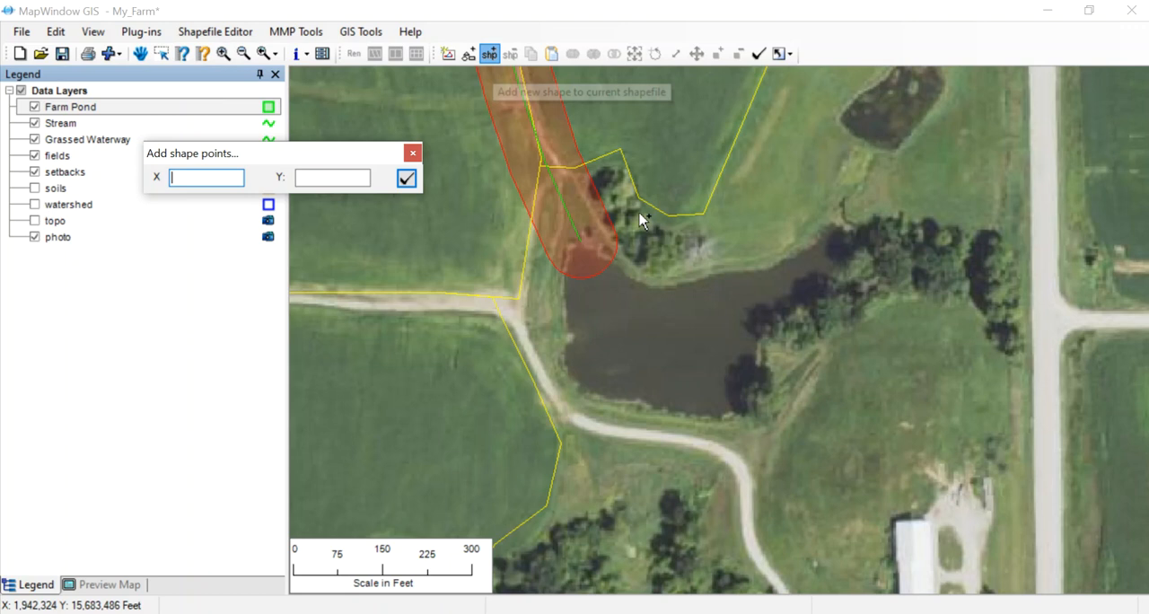
# Outline the pond polygon with vertices around its east and north shore, closing near the start.
pyautogui.click(574, 274)
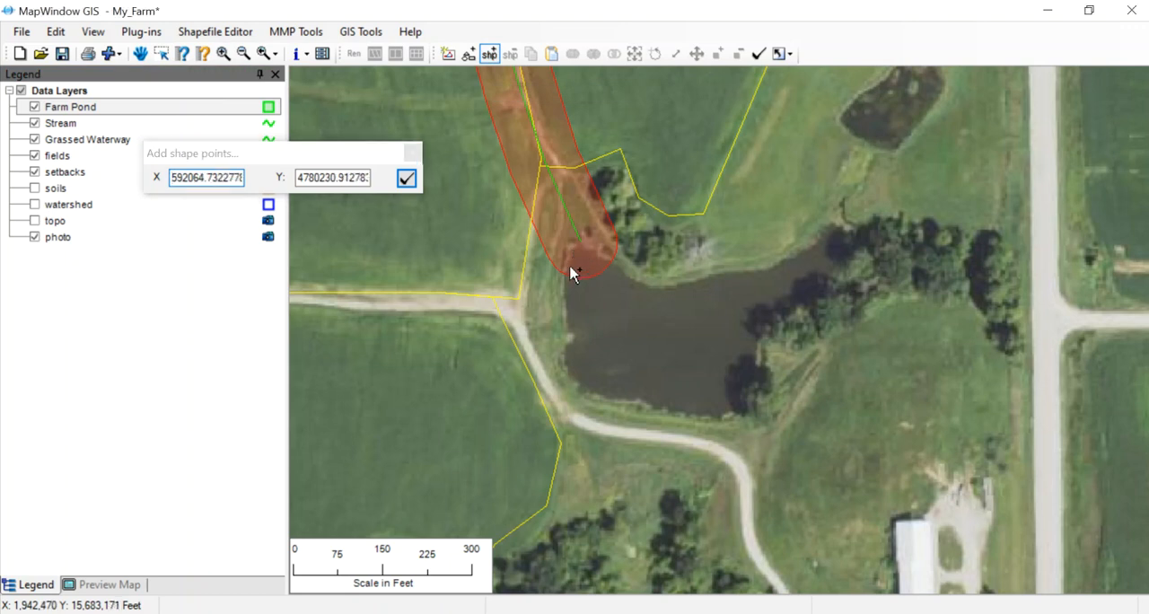
pyautogui.click(573, 355)
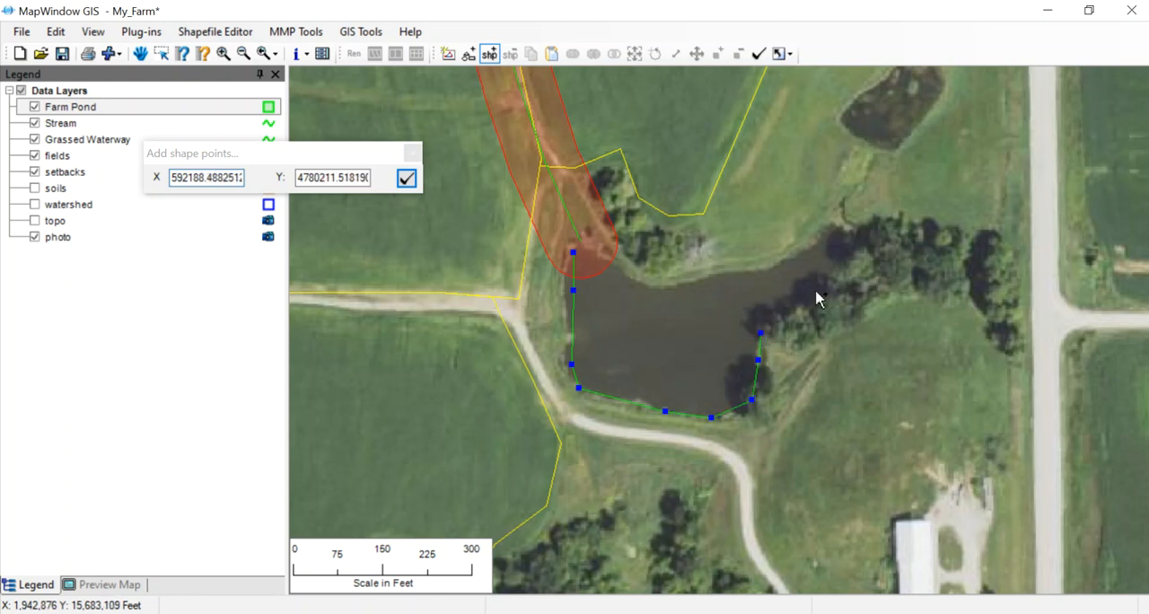
pyautogui.click(835, 272)
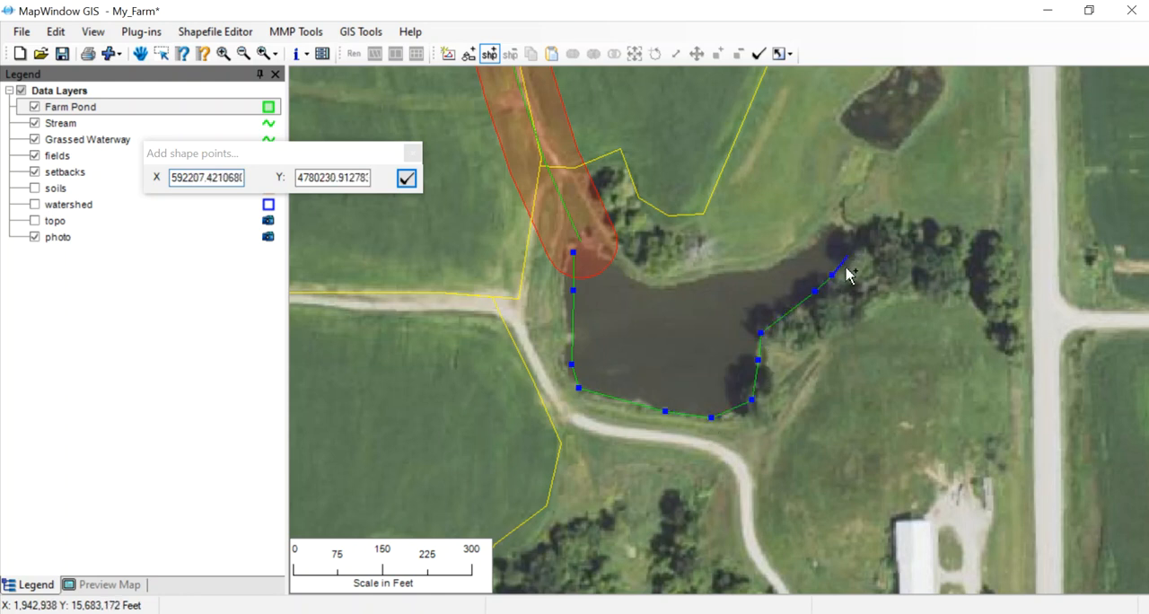
pyautogui.click(848, 274)
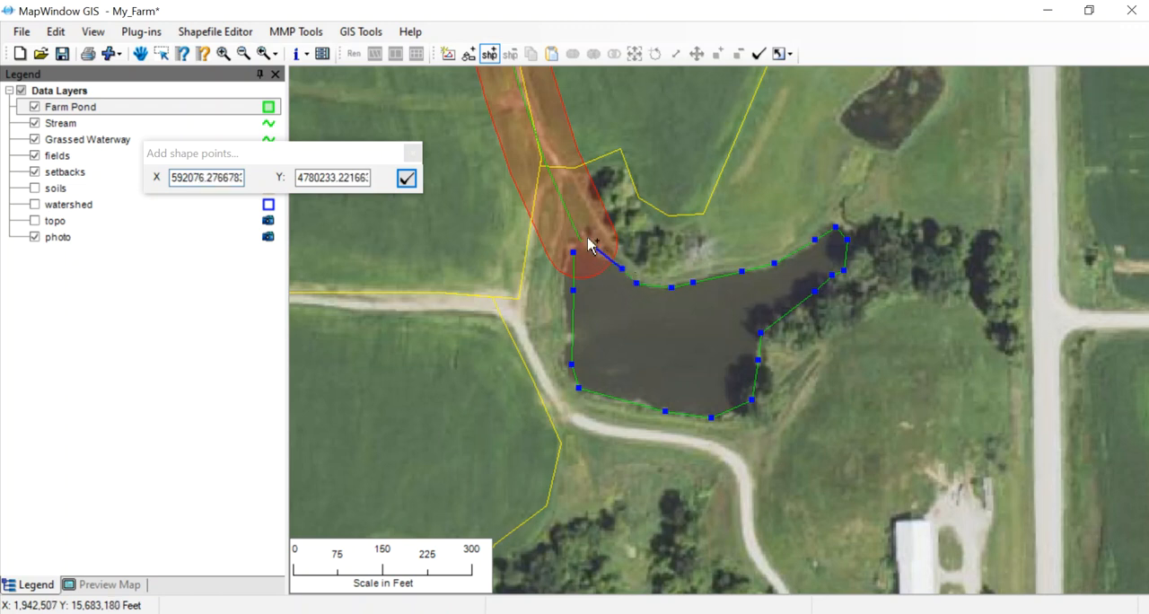
pyautogui.click(406, 178)
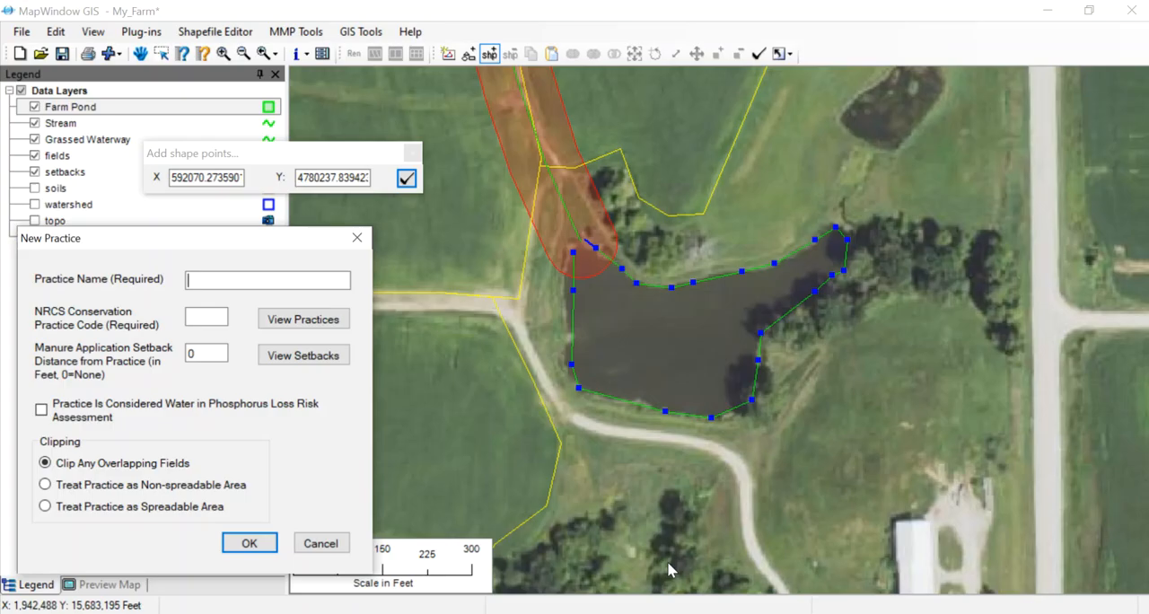
# Save practice 'Farm Pond' with code 378 as a non-spreadable area, leaving overlapping fields unclipped.
pyautogui.click(268, 280)
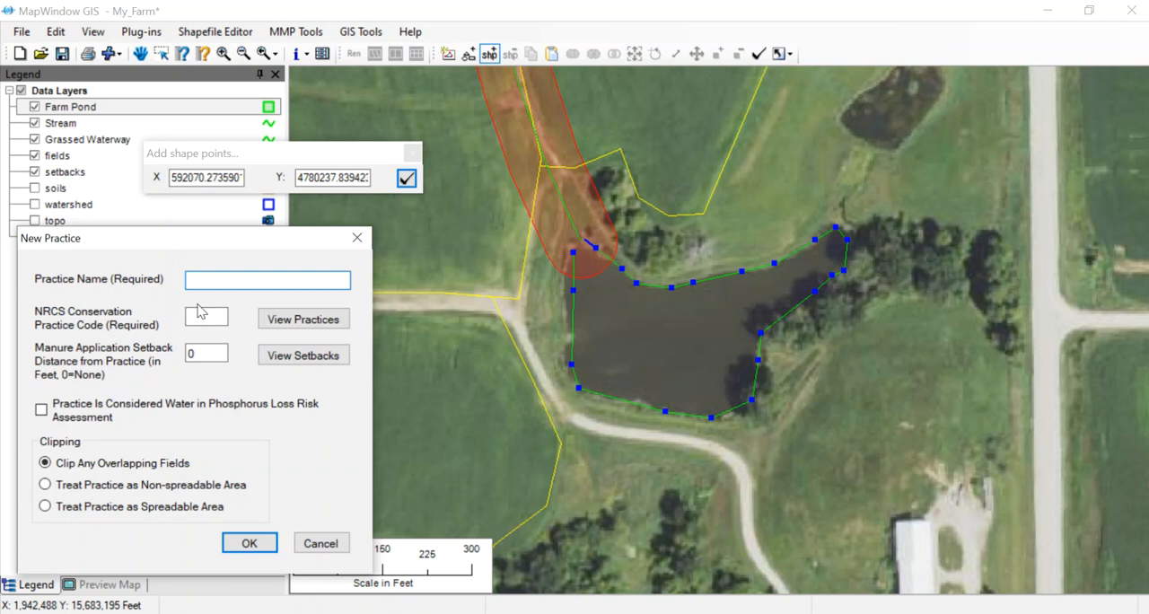
pyautogui.write('Farm Pond')
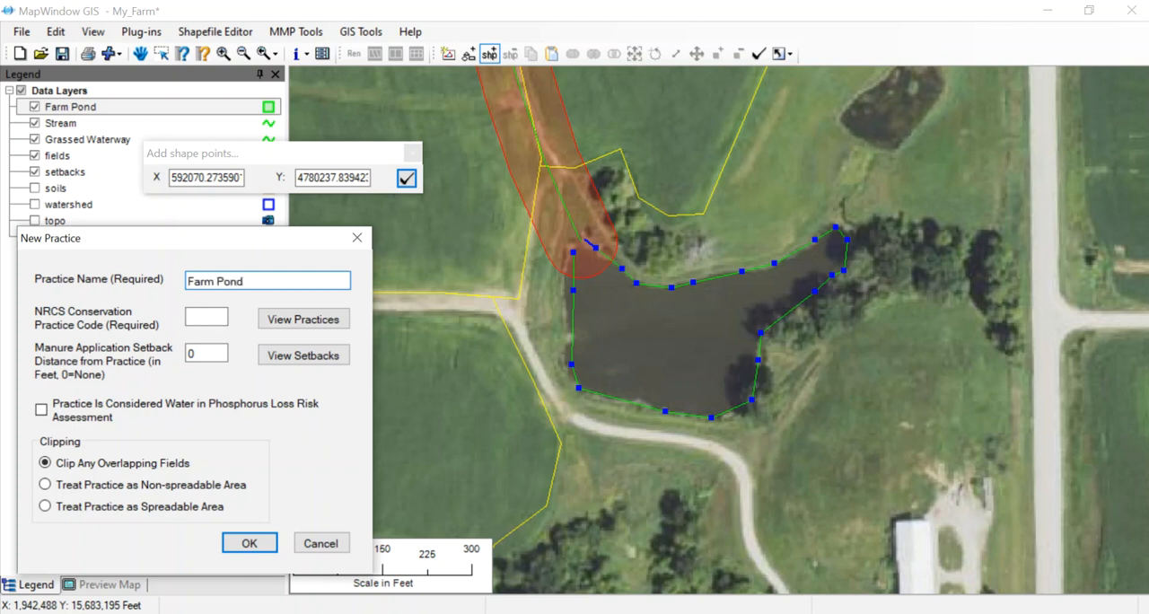
pyautogui.write('3')
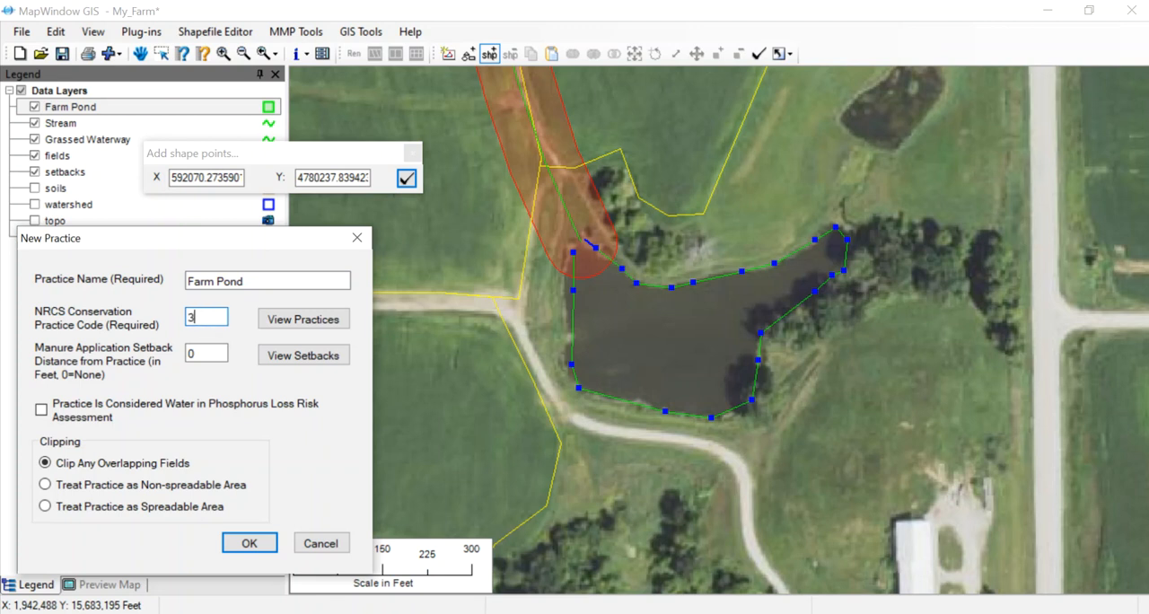
pyautogui.write('78')
pyautogui.click(207, 353)
pyautogui.write('100')
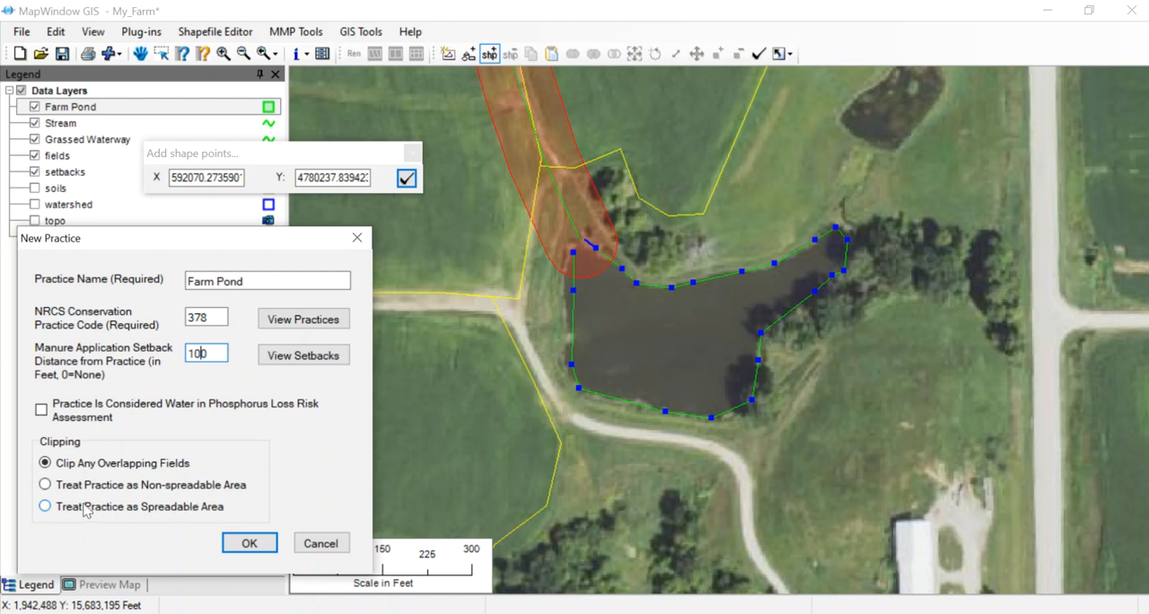
pyautogui.click(44, 484)
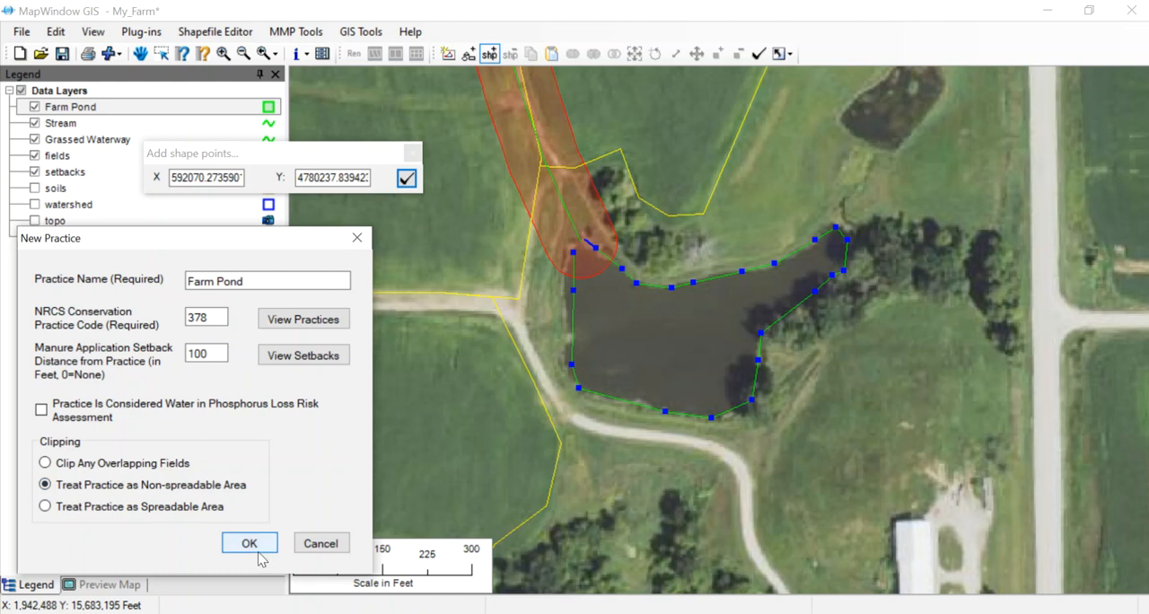
pyautogui.click(249, 543)
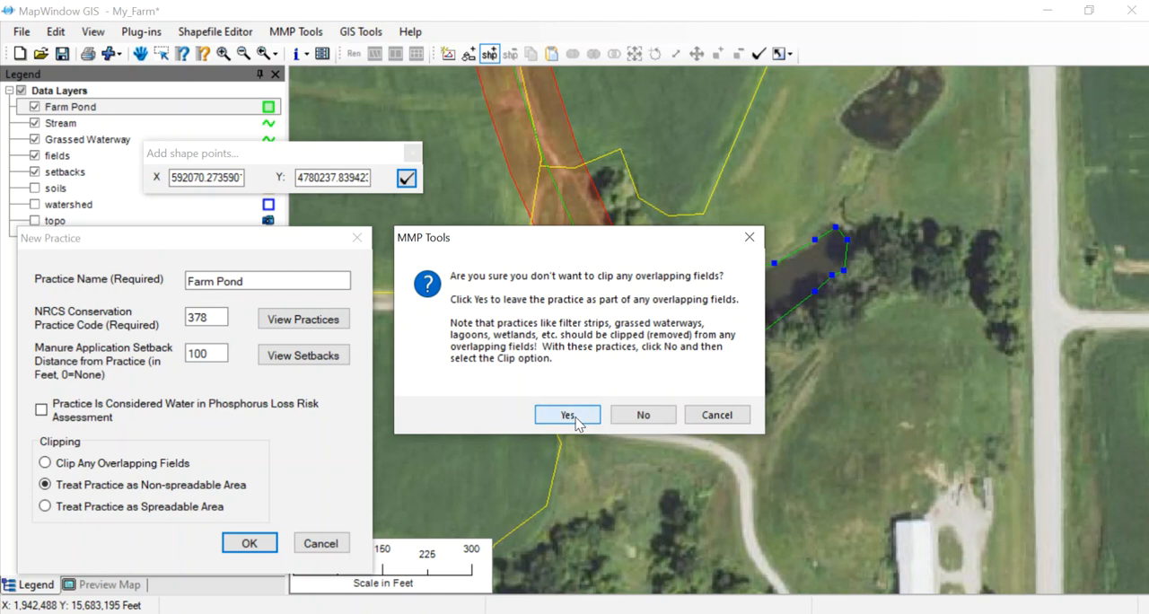
pyautogui.click(567, 414)
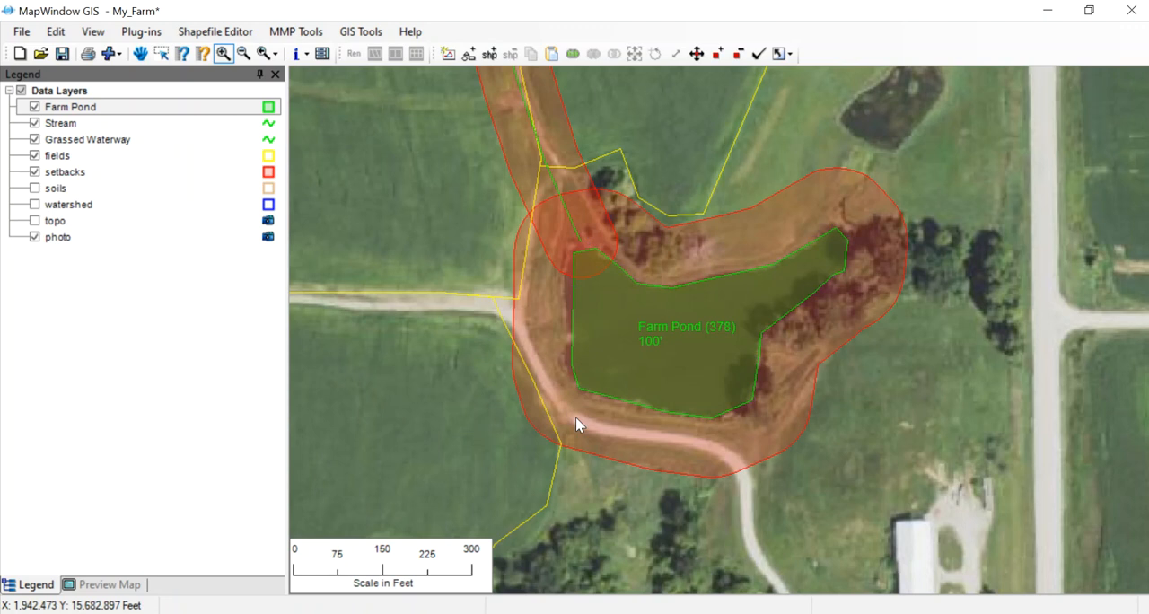
pyautogui.moveTo(544, 179)
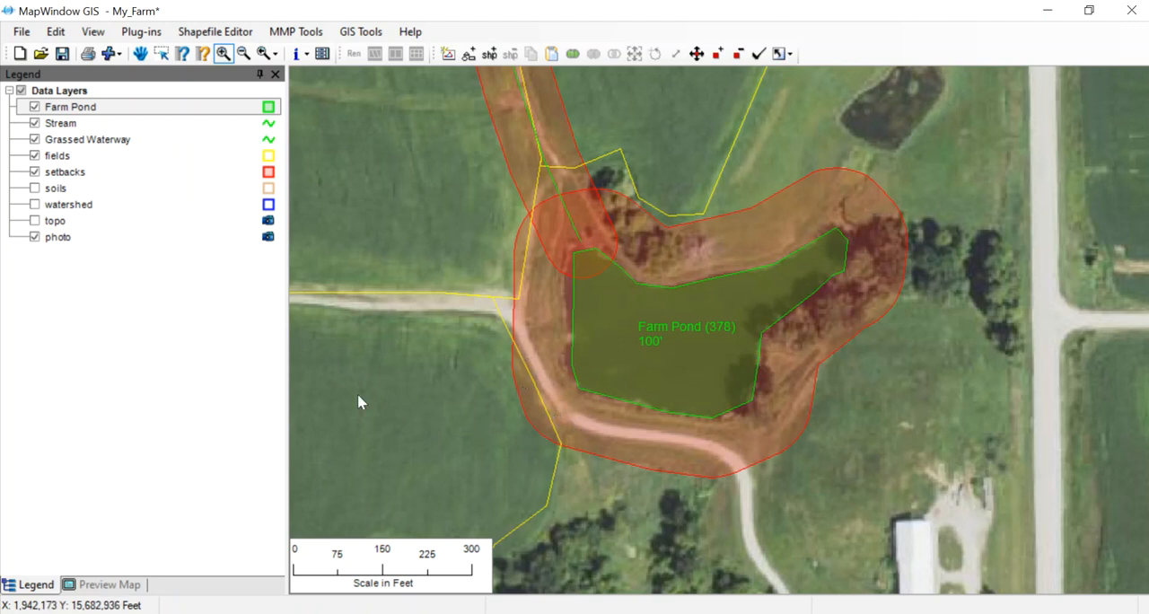
pyautogui.moveTo(46, 326)
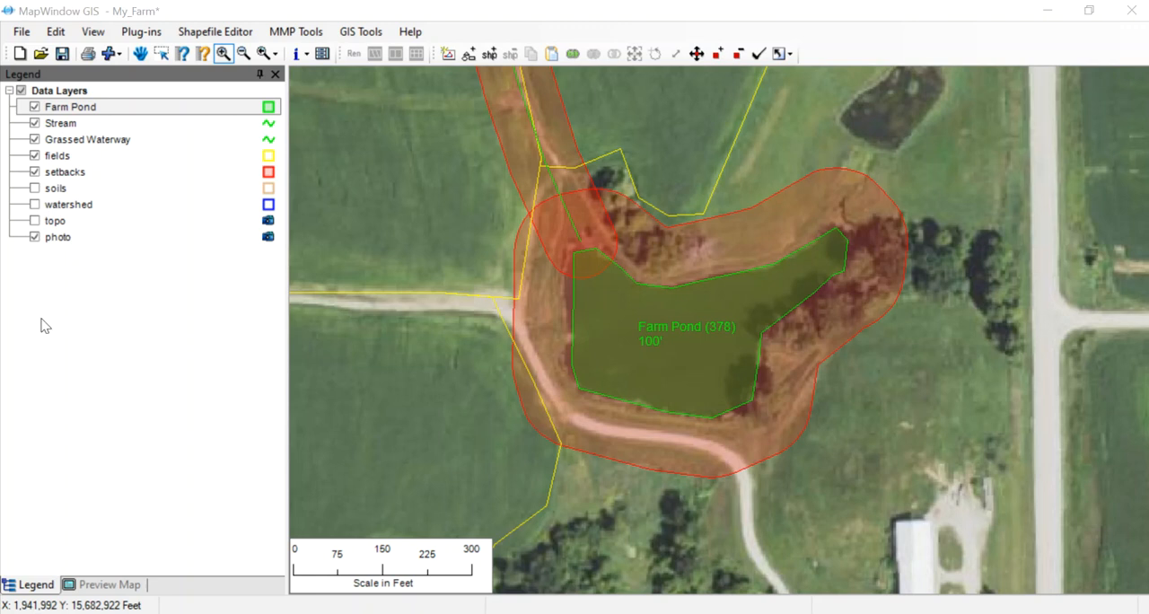
# Right-click the fields layer in the Legend to show its options.
pyautogui.rightClick(57, 156)
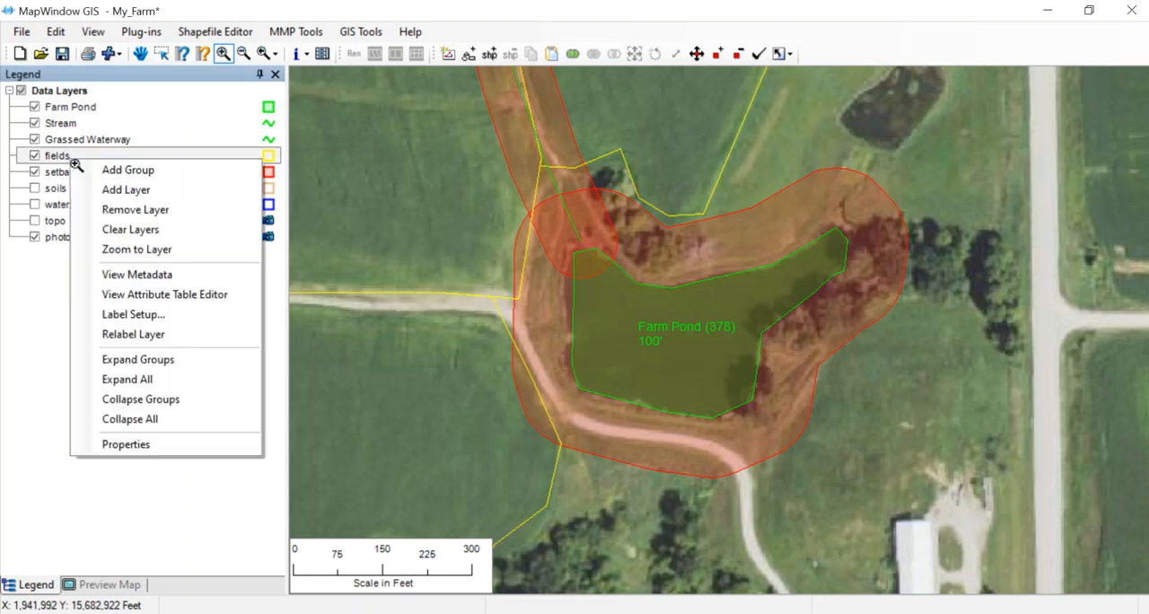
# Zoom the map to the fields layer so all eight fields are visible.
pyautogui.click(151, 264)
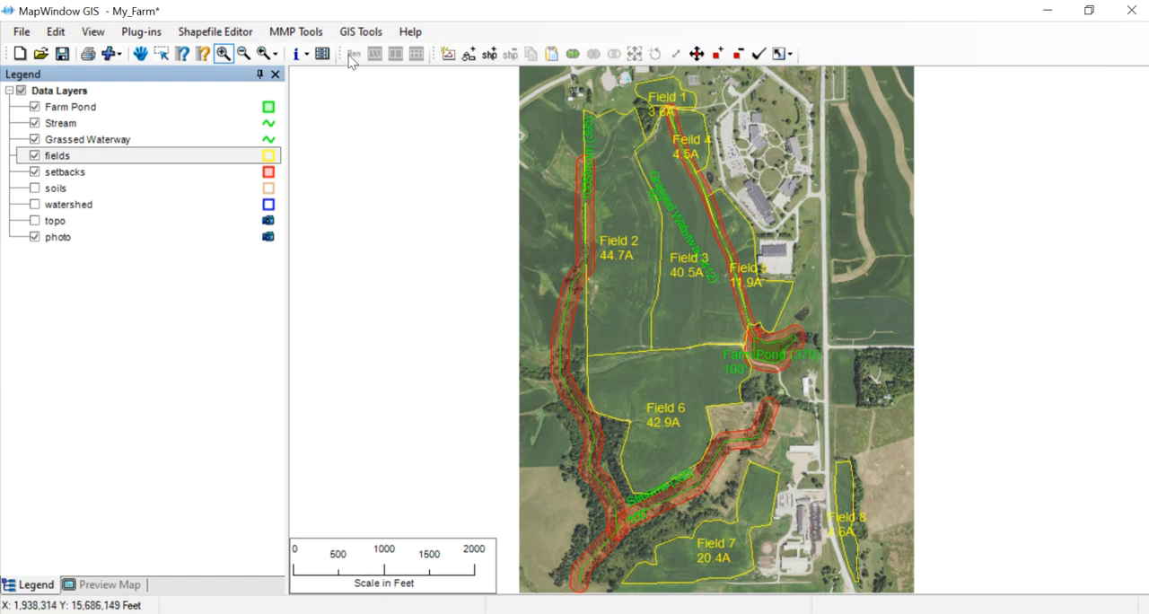
pyautogui.click(295, 31)
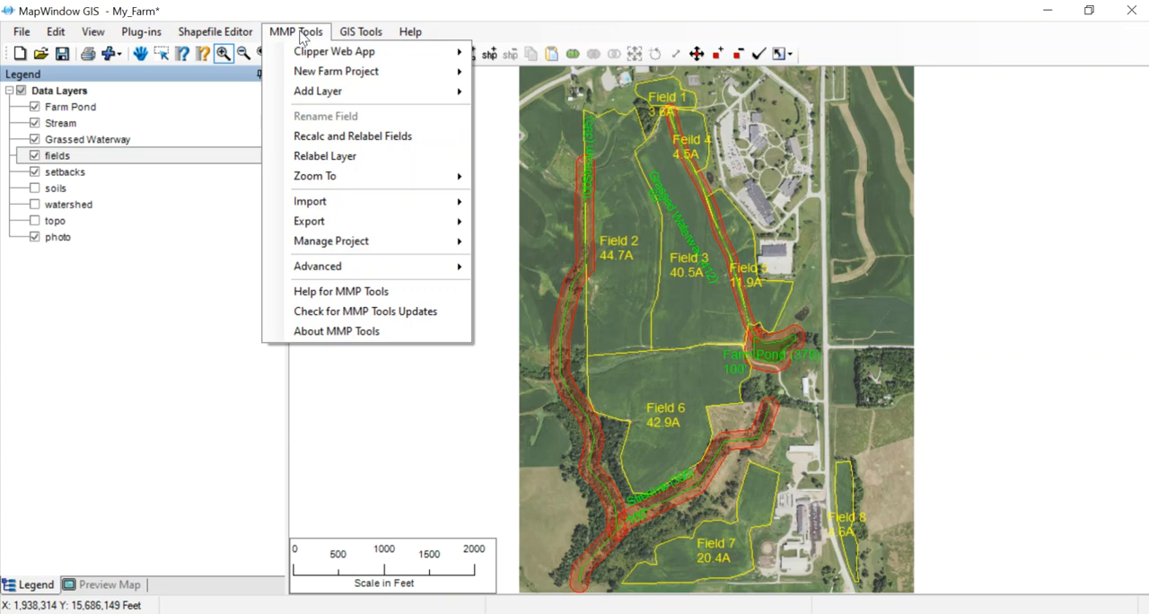
pyautogui.moveTo(337, 91)
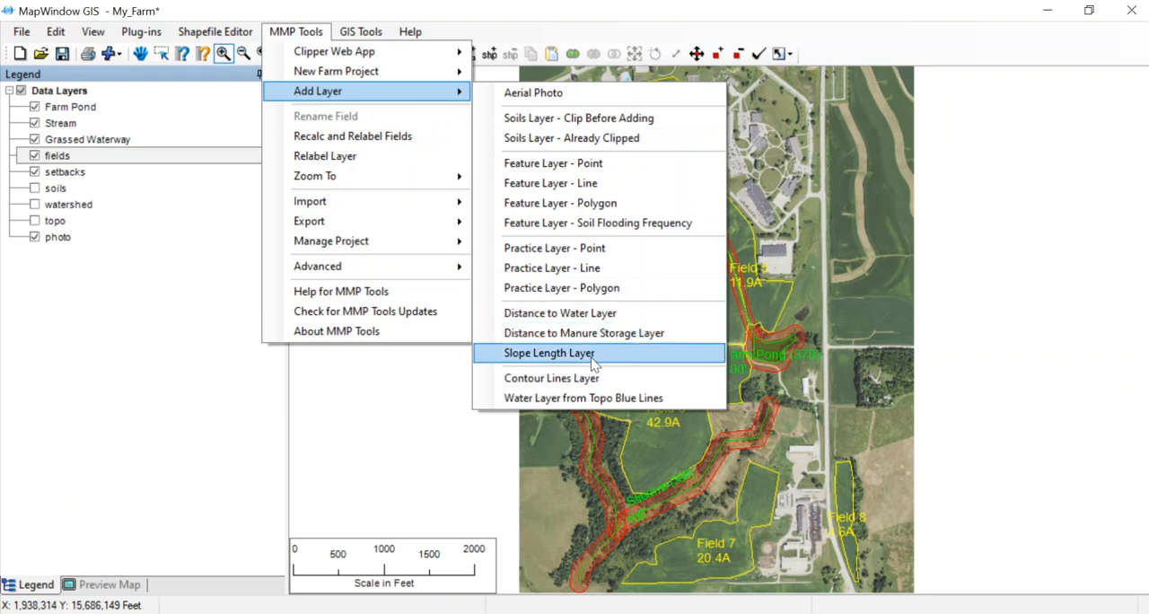
pyautogui.moveTo(560, 312)
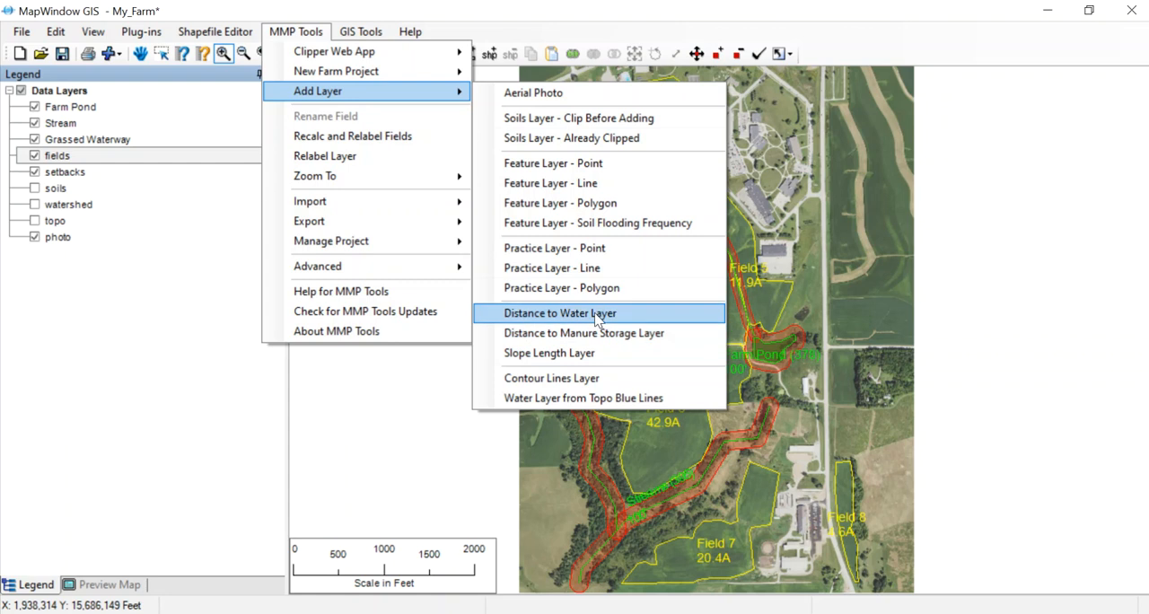
# Add a distance_to_water layer to the farm project from MMP Tools.
pyautogui.click(560, 313)
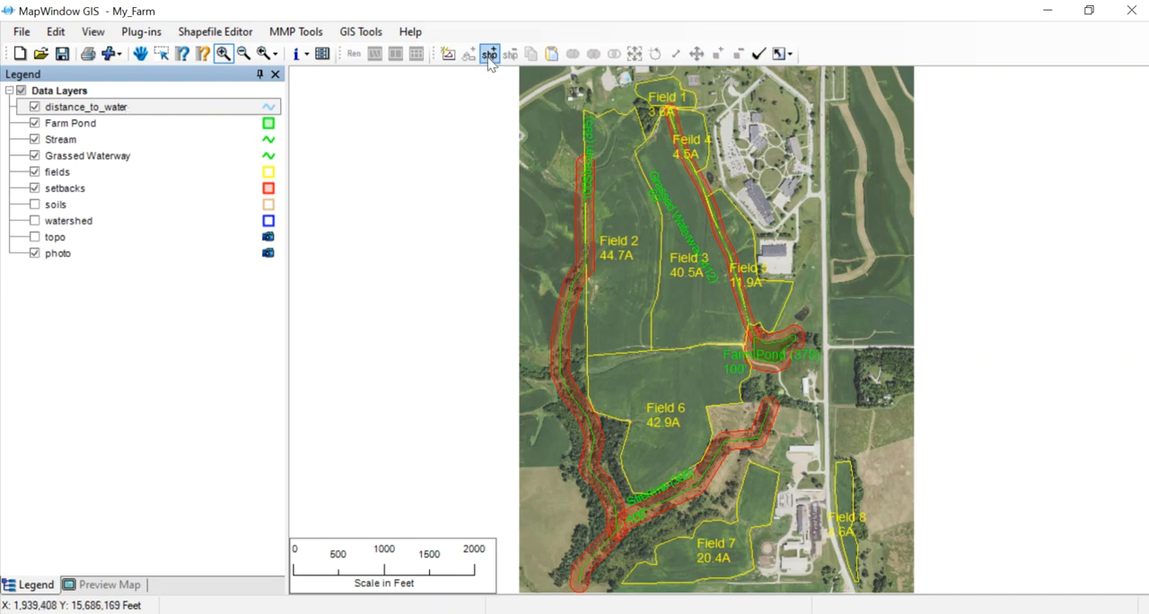
pyautogui.click(489, 54)
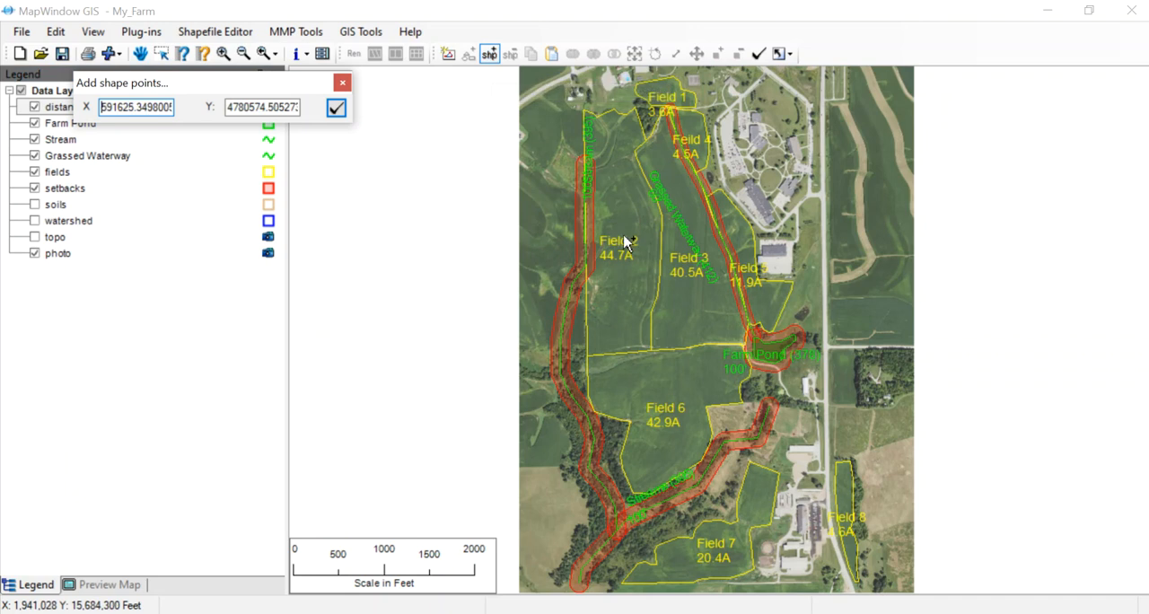
pyautogui.moveTo(678, 124)
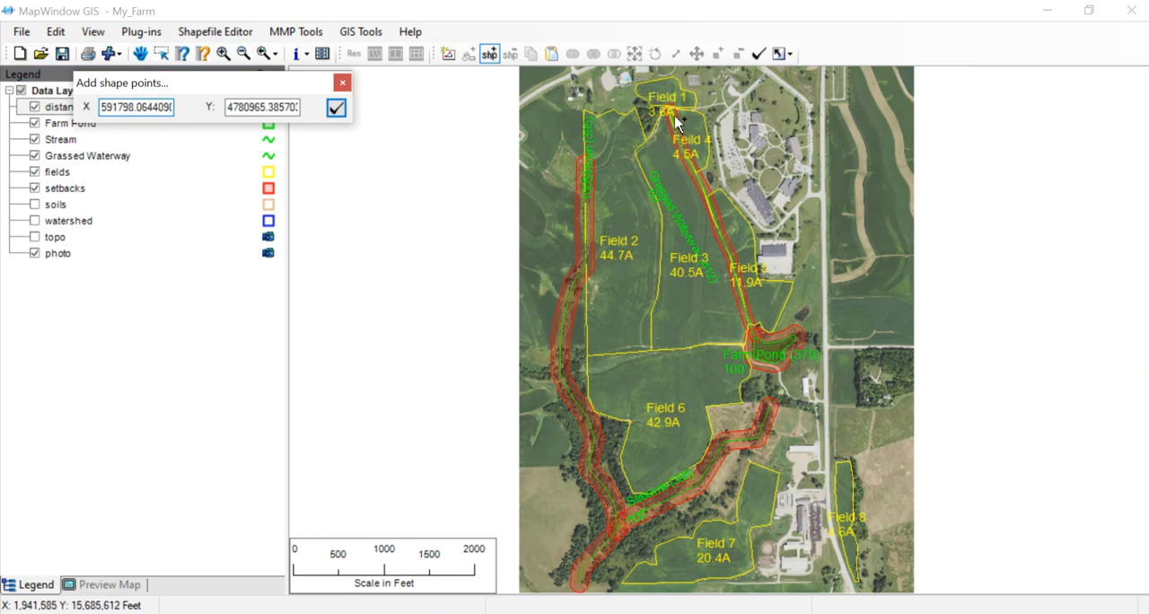
pyautogui.moveTo(676, 99)
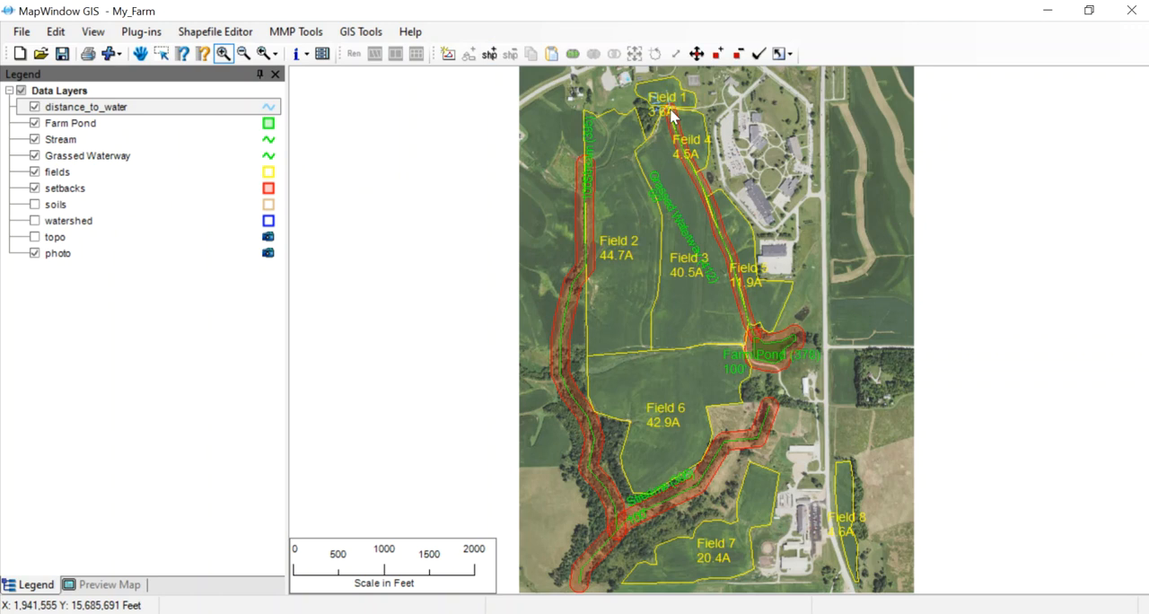
pyautogui.moveTo(629, 226)
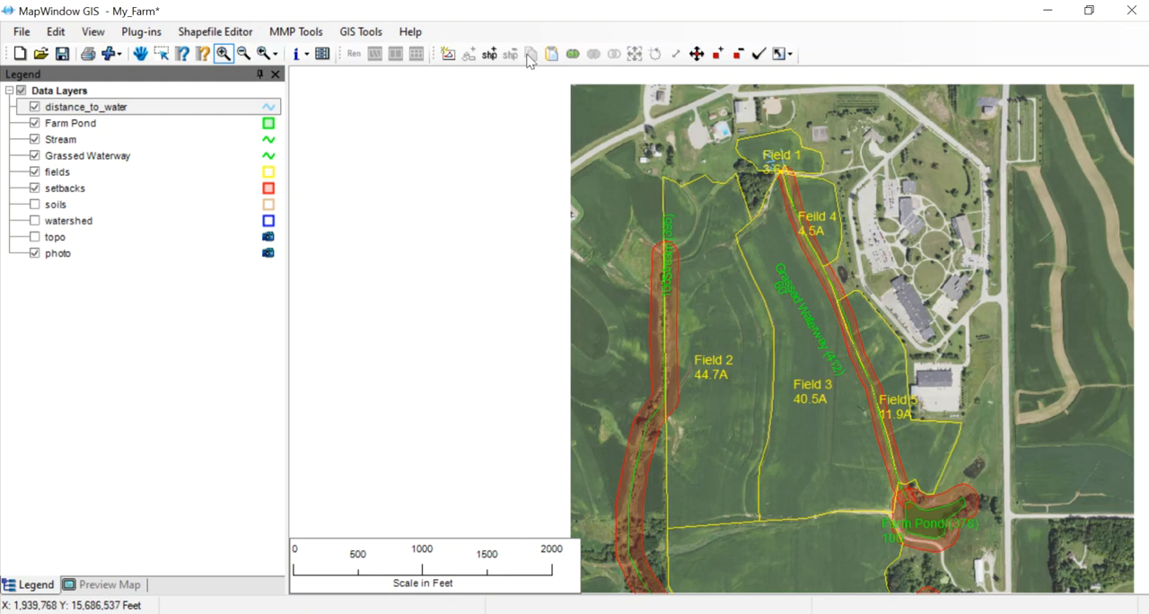
# Start a new distance-to-water line from a point inside Field 2.
pyautogui.click(490, 54)
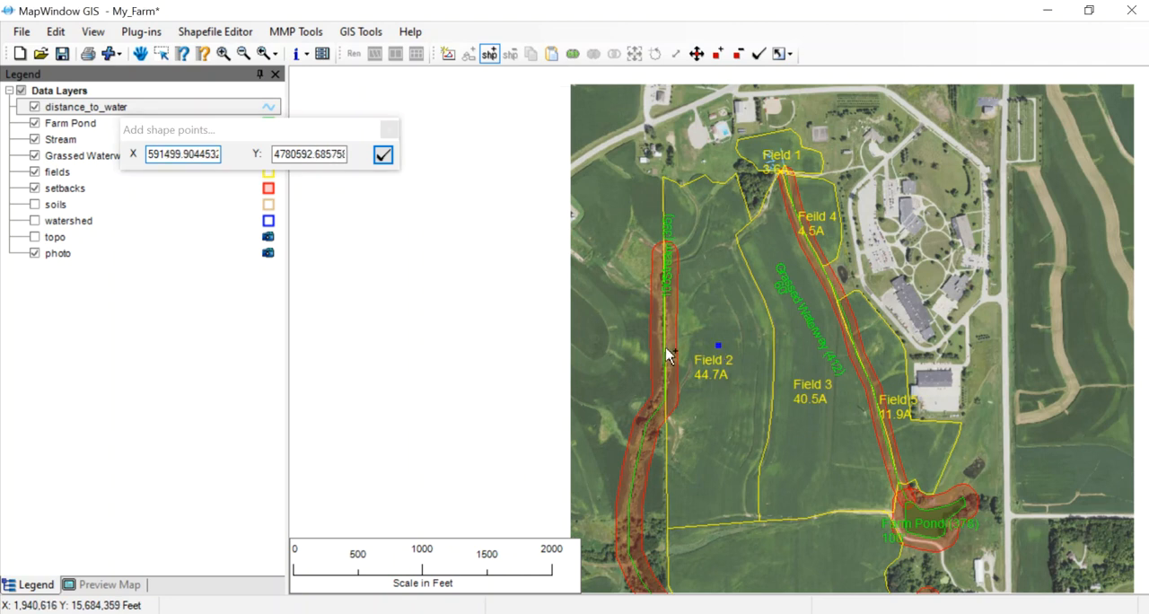
pyautogui.click(669, 353)
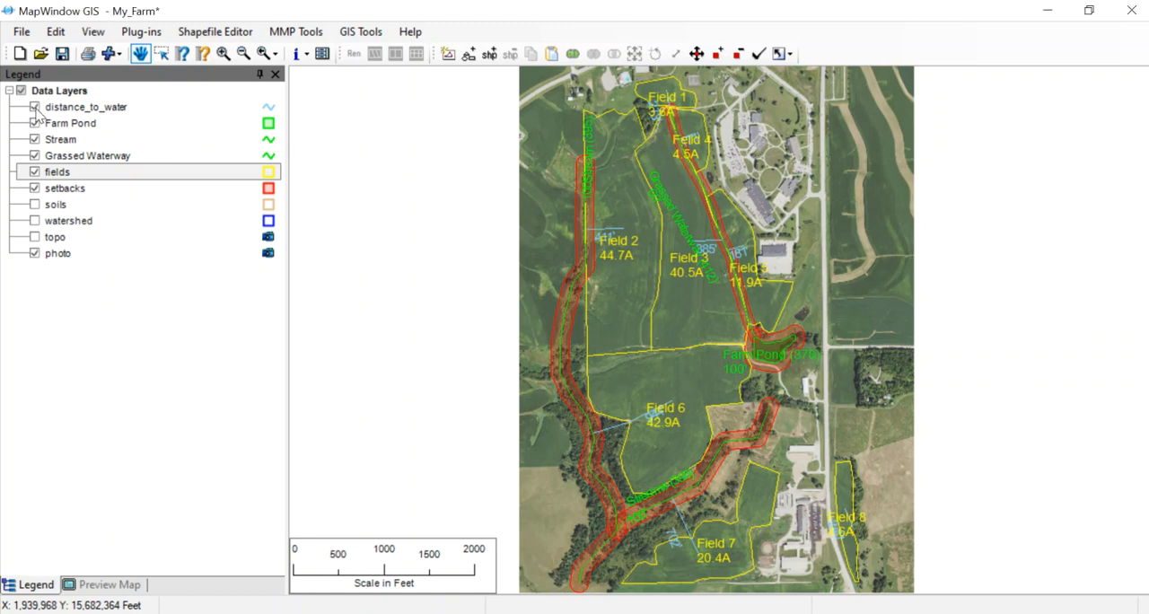
# Hide distance lines, Farm Pond, Stream, waterway and soils, leaving only fields and photo.
pyautogui.click(34, 106)
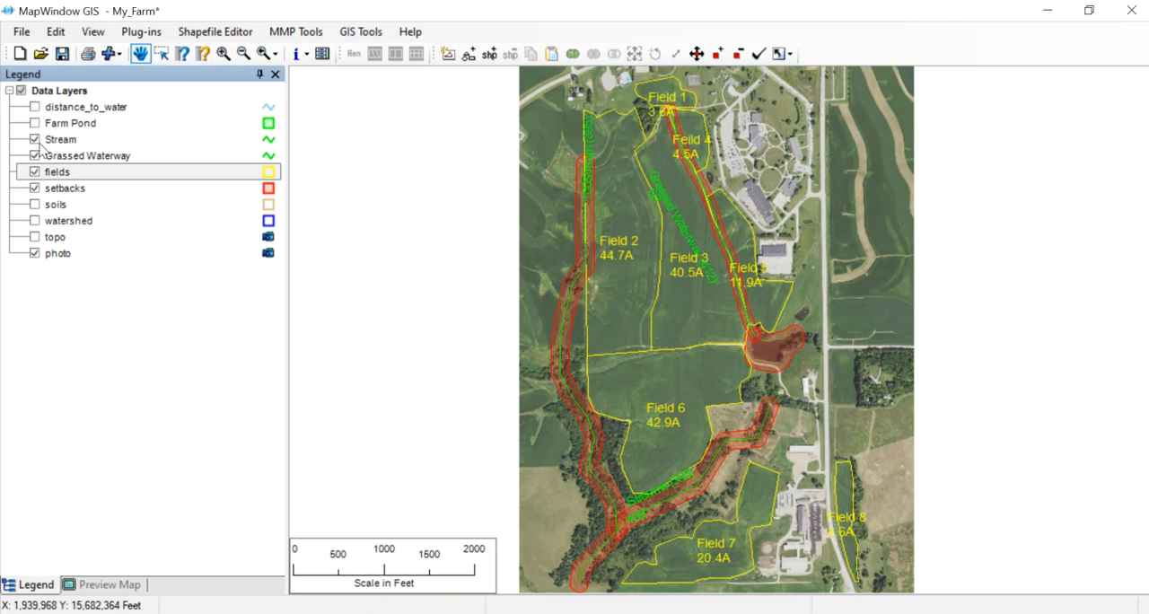
pyautogui.click(35, 139)
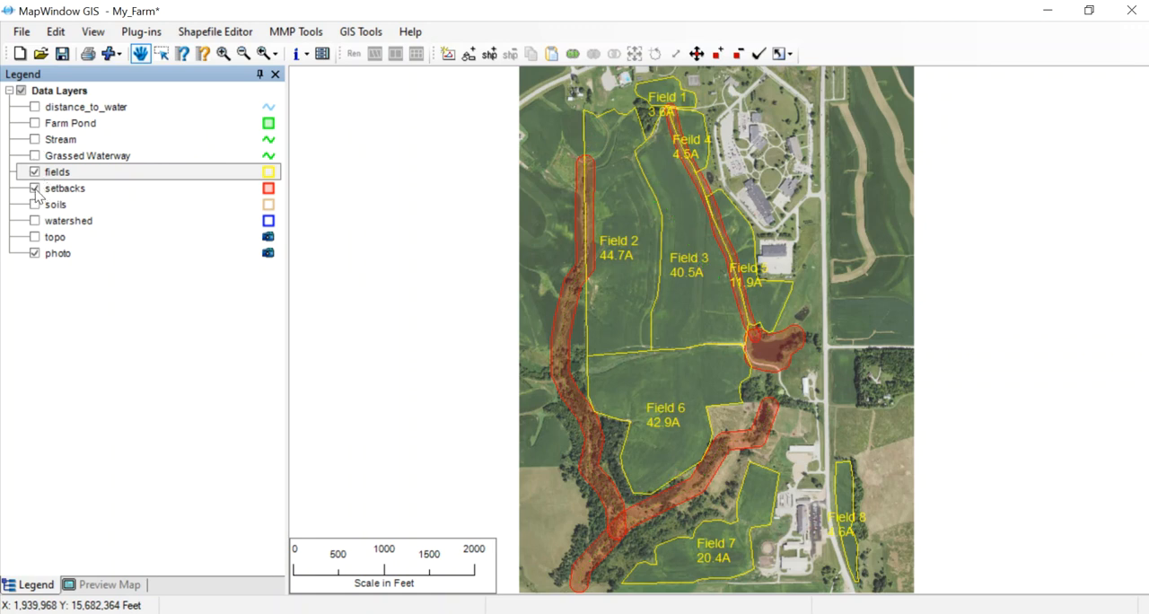
pyautogui.click(35, 187)
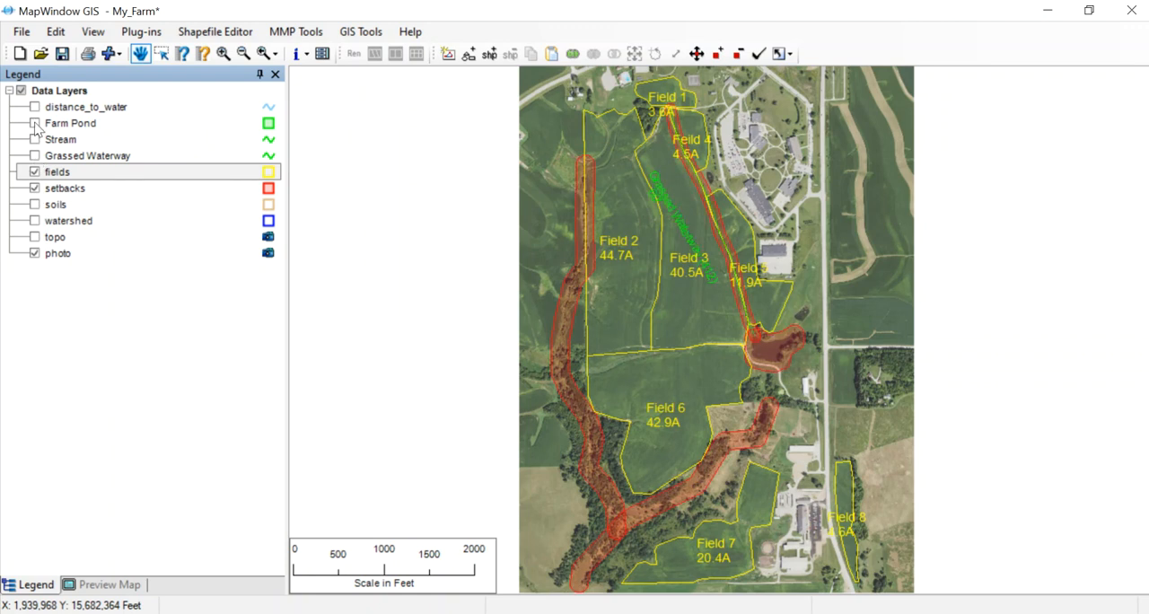
pyautogui.click(33, 123)
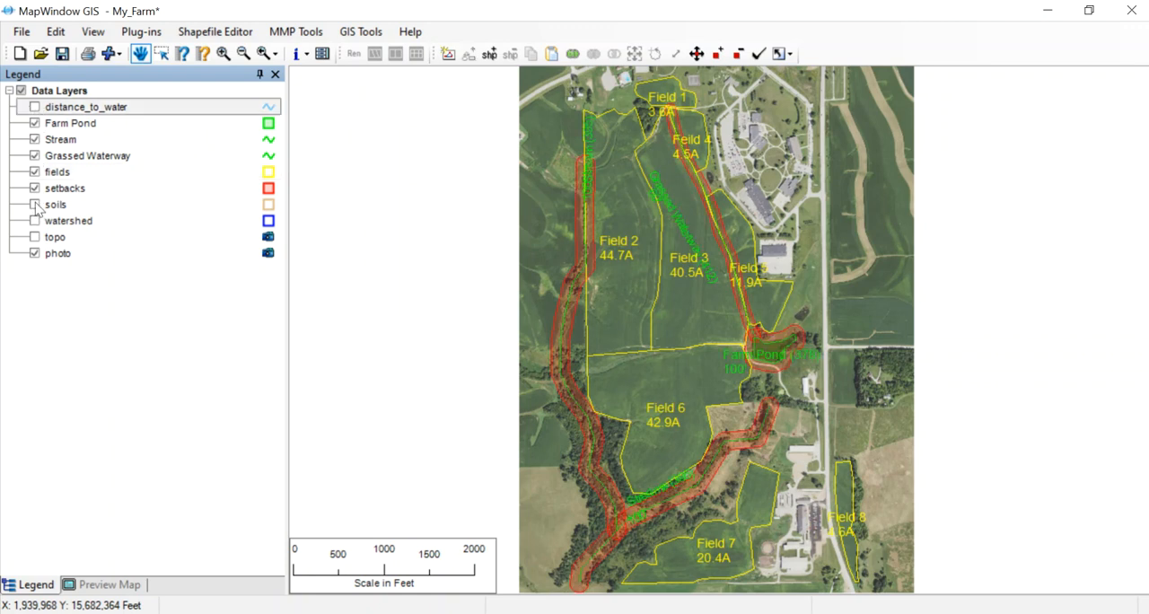
pyautogui.click(34, 204)
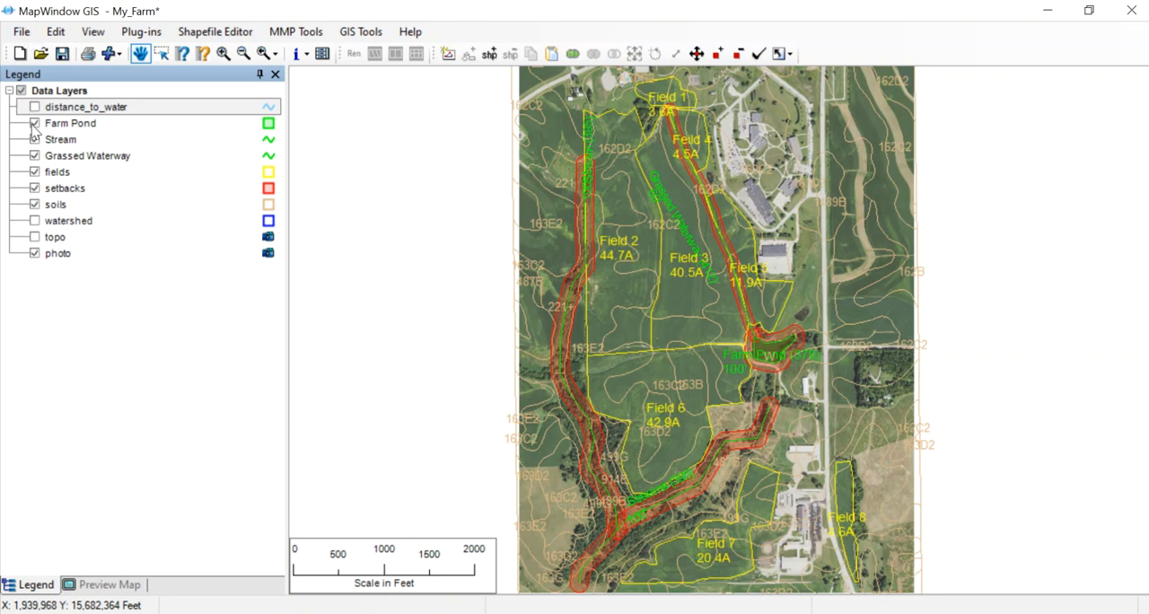
pyautogui.click(34, 123)
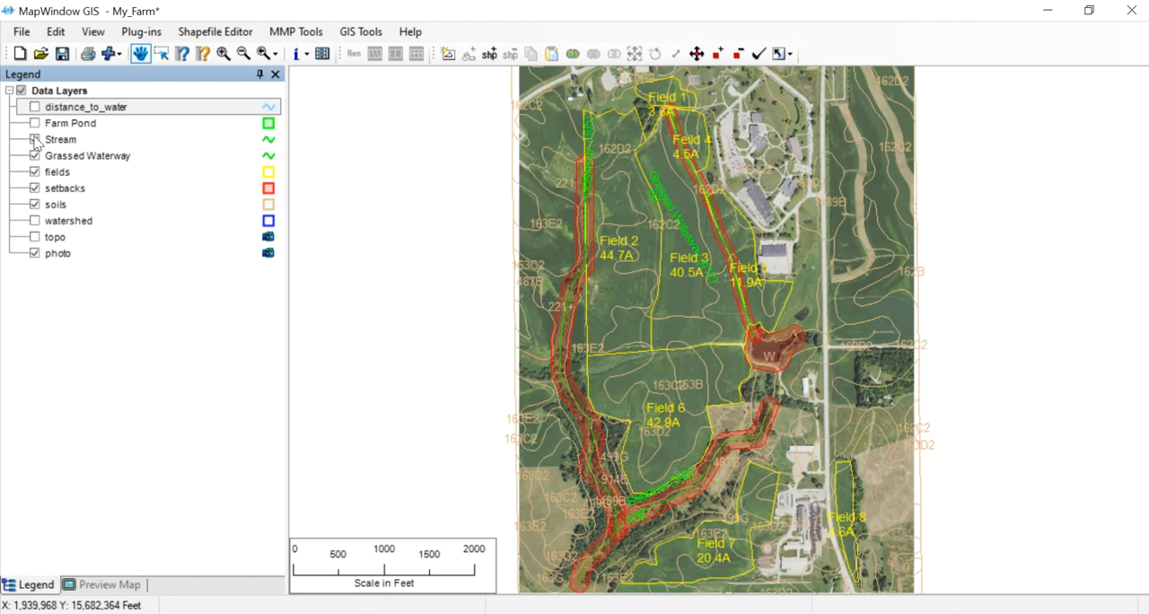
pyautogui.click(34, 139)
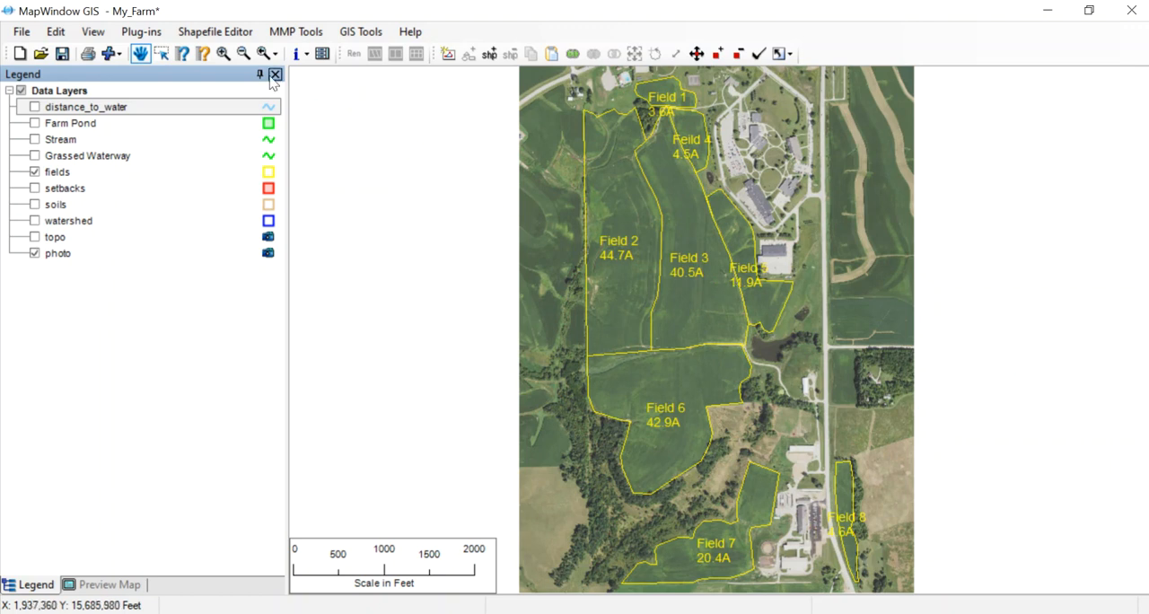
pyautogui.click(55, 32)
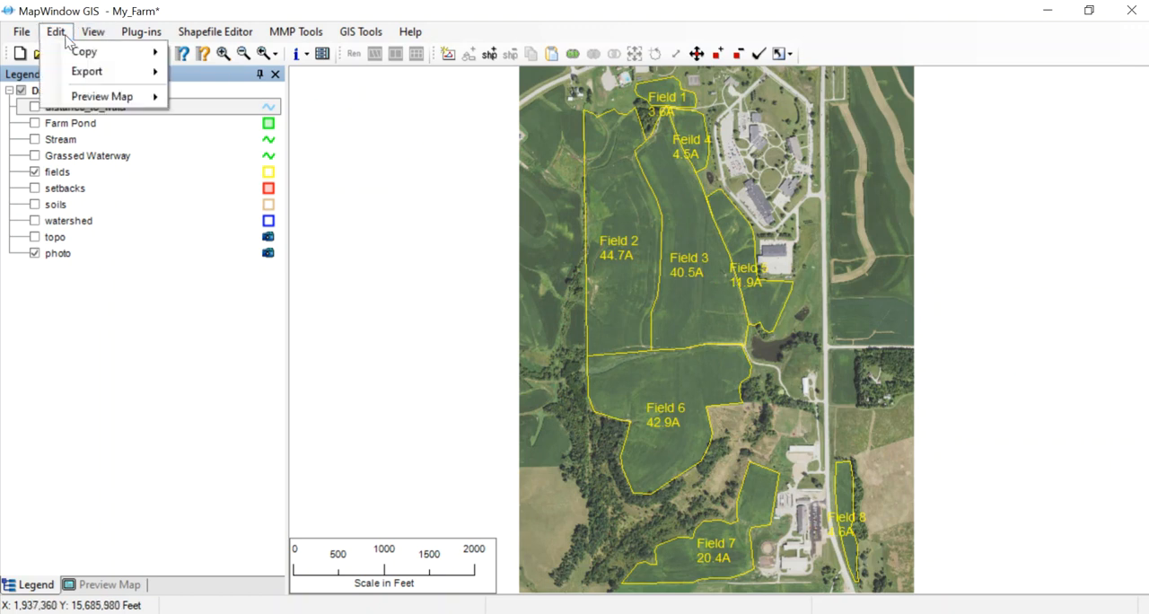
# Export the map as JPEG image FarmFields.jpg.
pyautogui.click(86, 71)
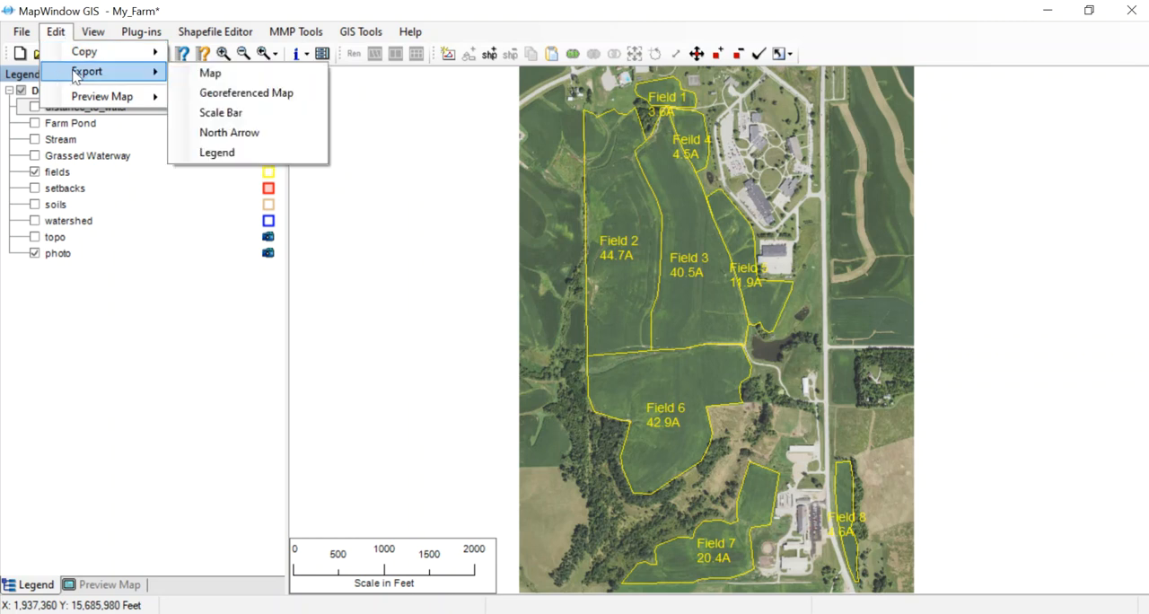
pyautogui.moveTo(209, 73)
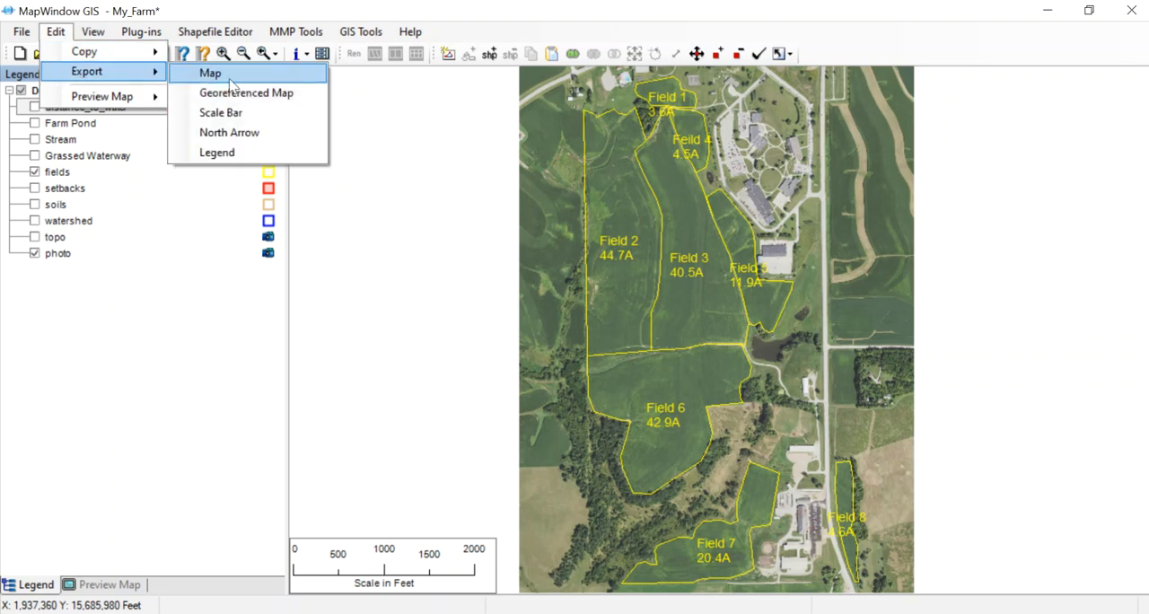
pyautogui.click(210, 73)
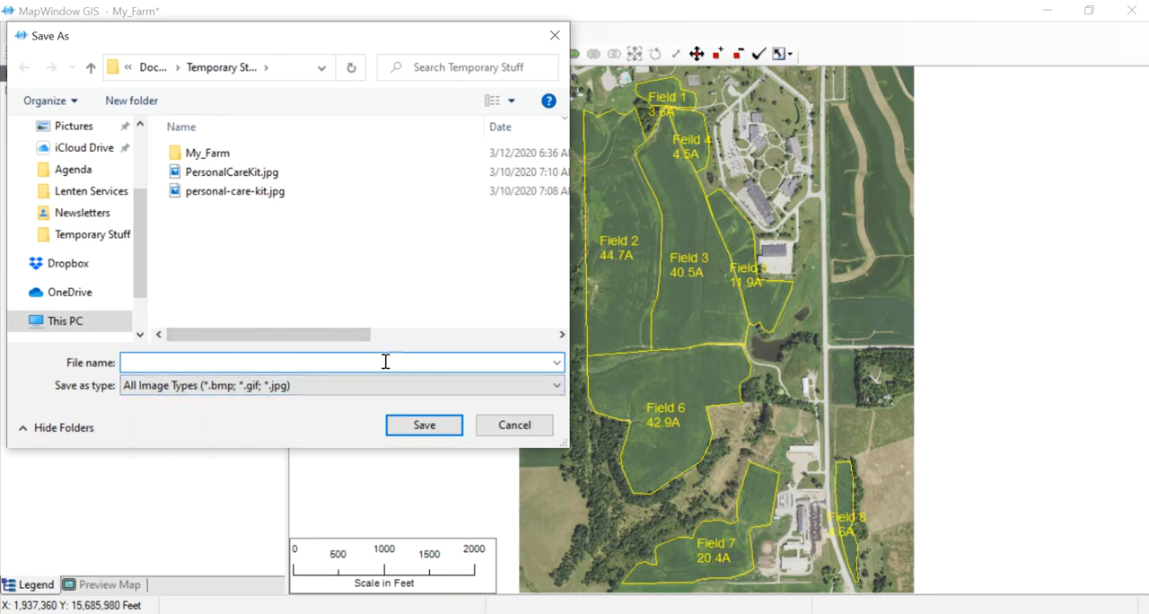
pyautogui.write('FArm')
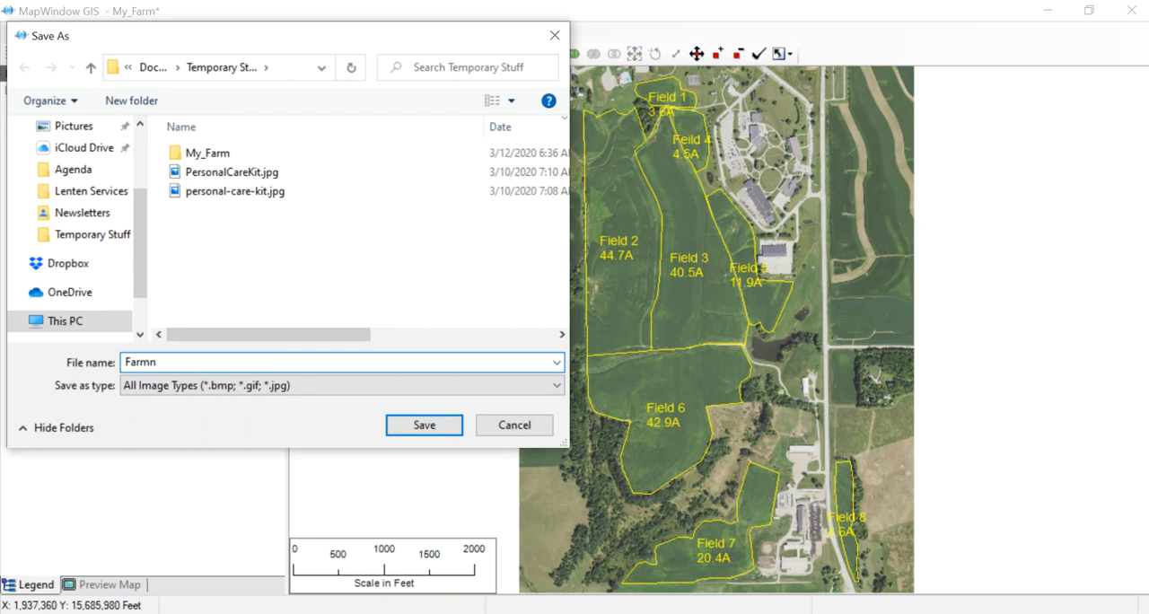
pyautogui.press('BackSpace')
pyautogui.write('Fields')
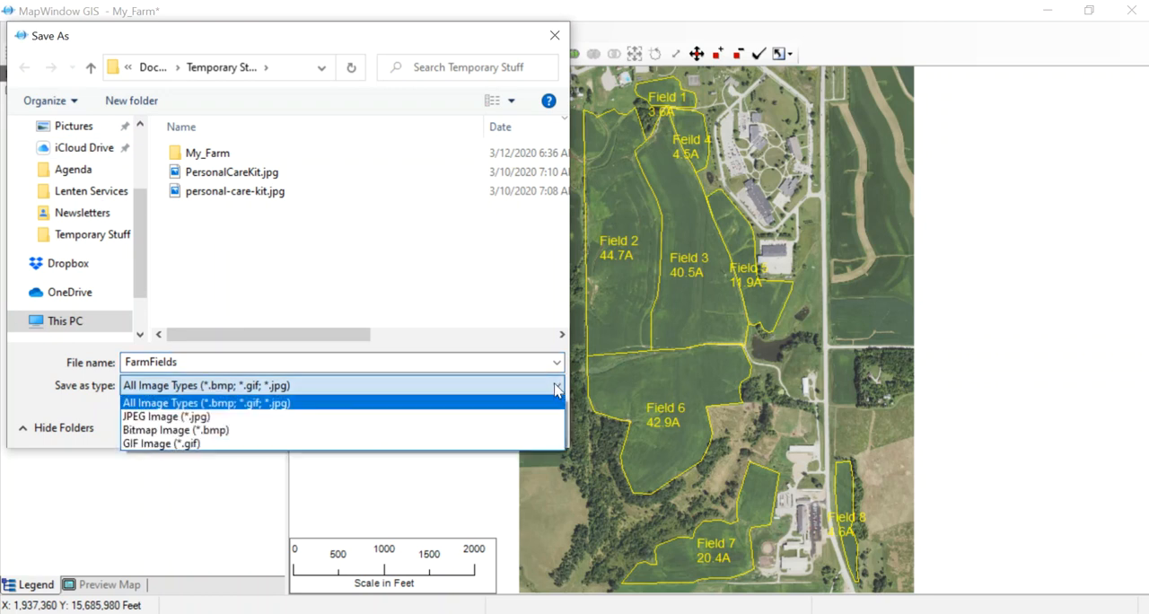
pyautogui.moveTo(279, 416)
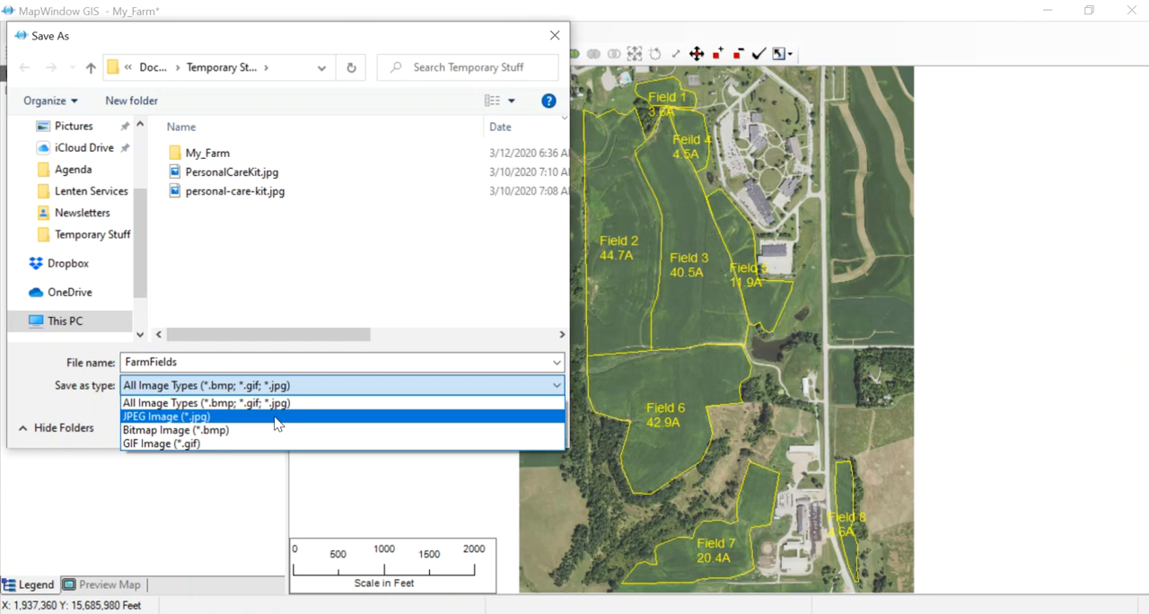
pyautogui.click(166, 416)
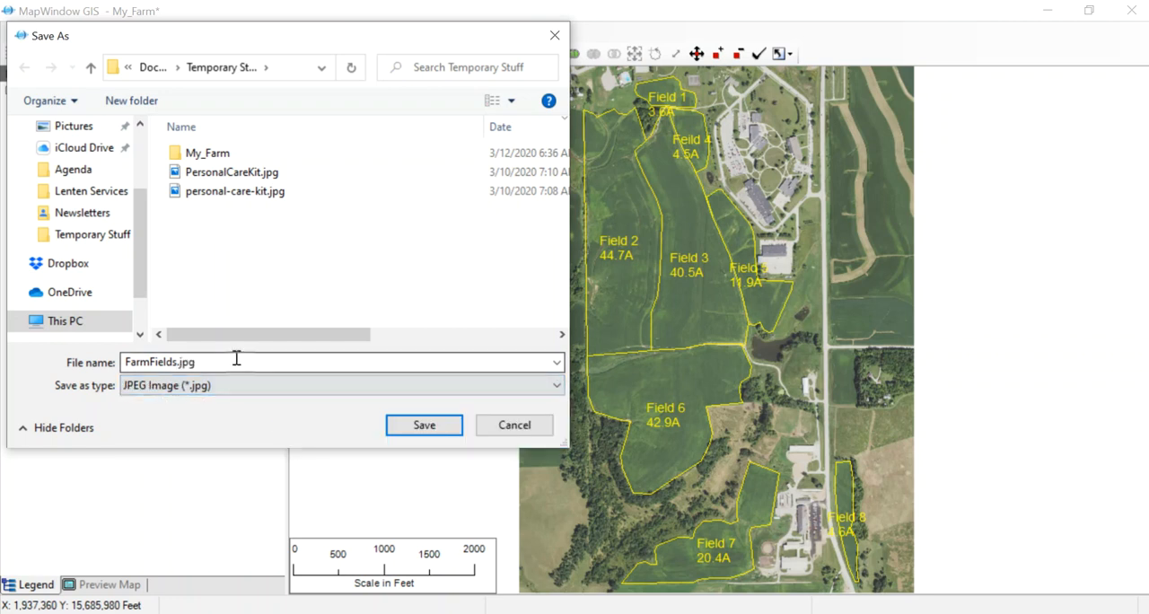
pyautogui.moveTo(515, 424)
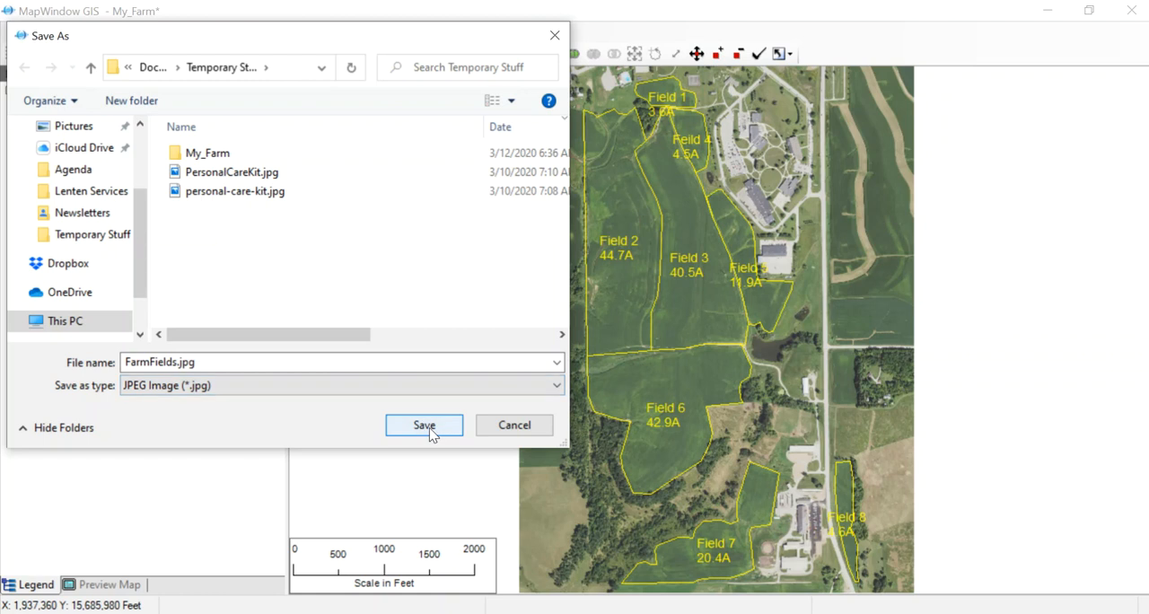
pyautogui.click(423, 425)
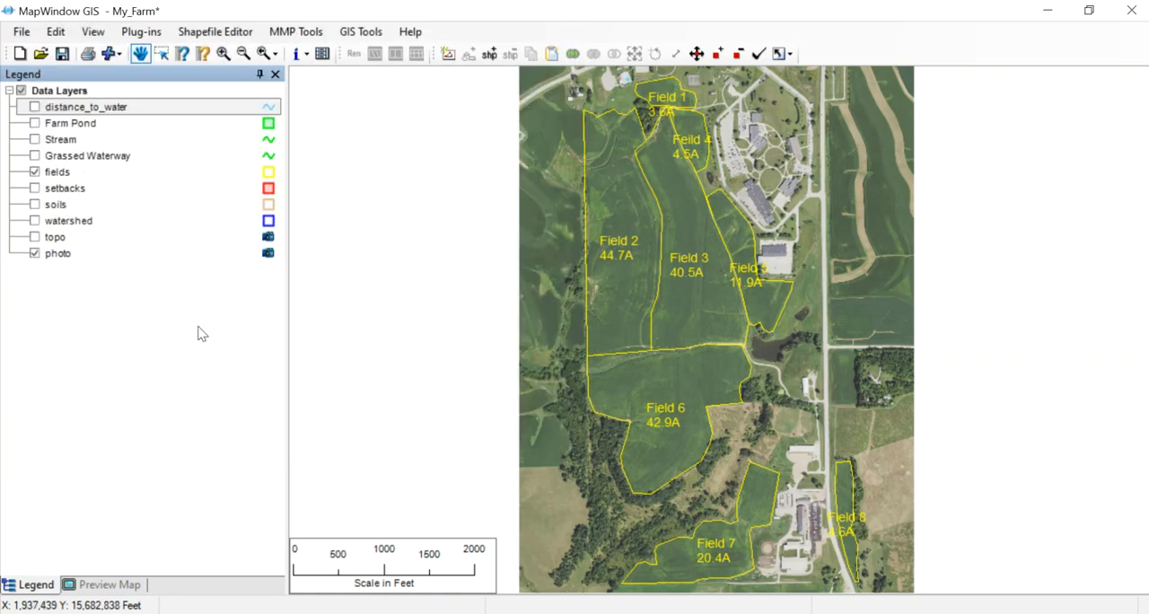
# Turn distance_to_water and soils back on, then export the map as FarmPractices.jpg.
pyautogui.click(34, 140)
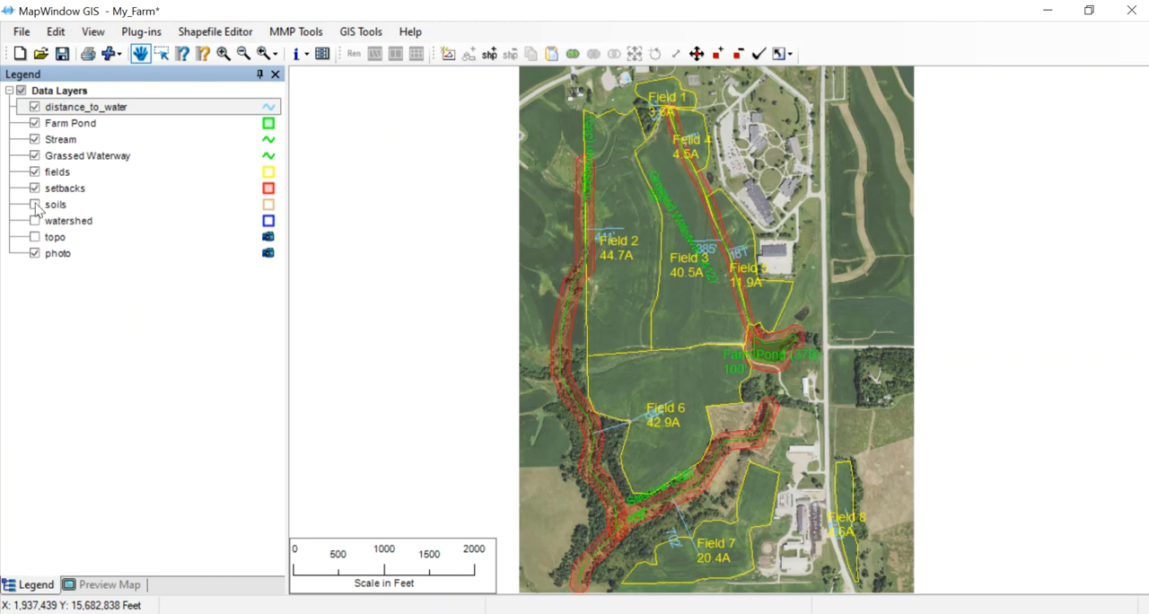
pyautogui.click(33, 204)
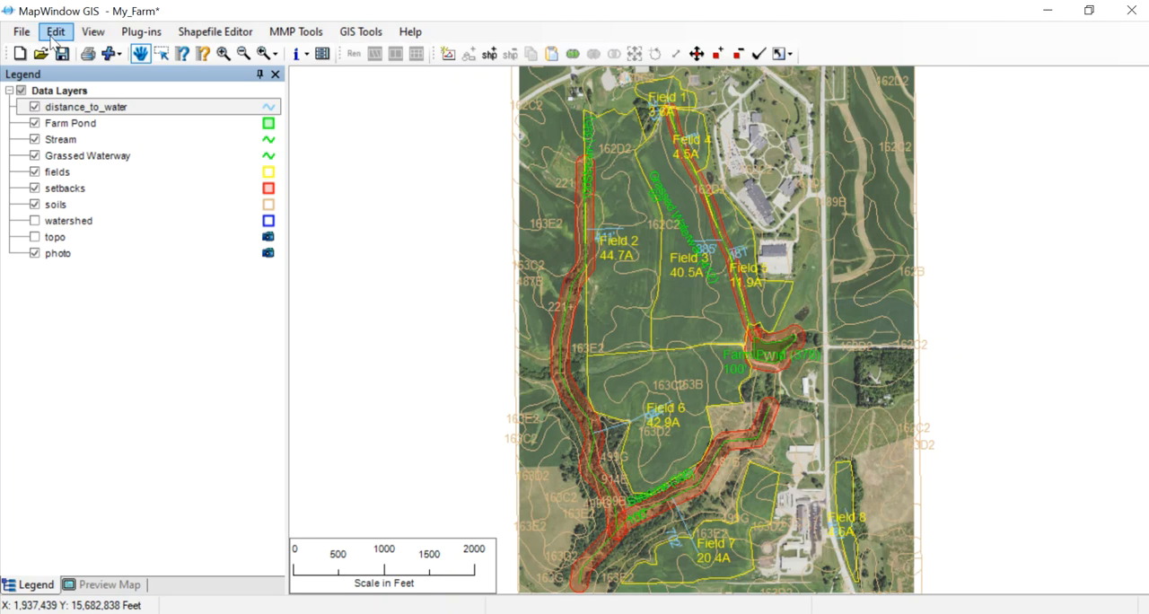
pyautogui.click(54, 31)
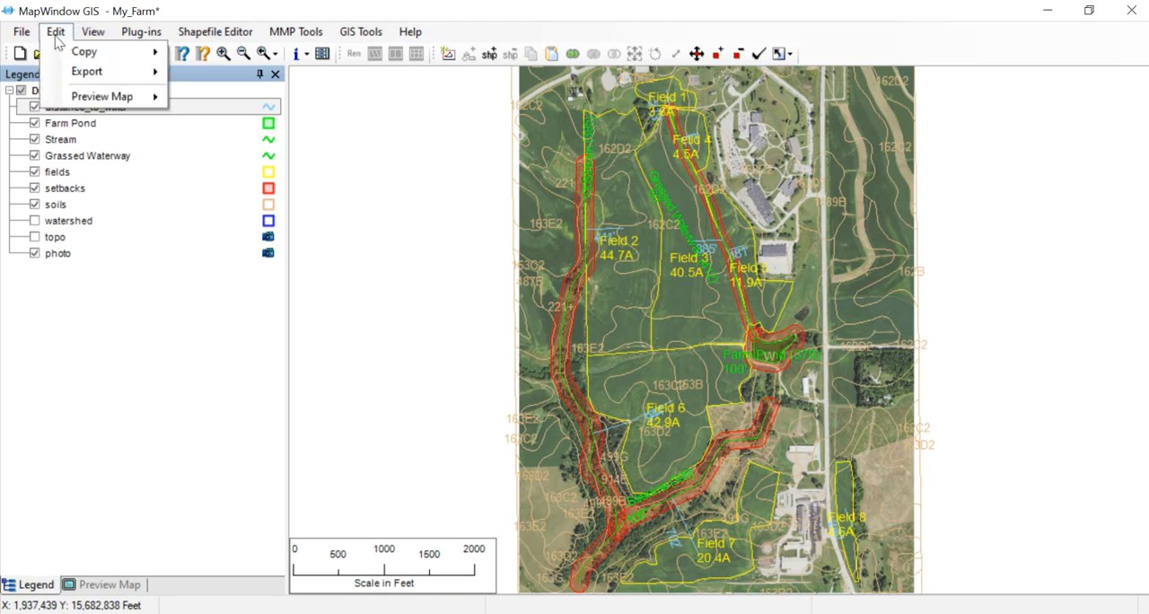
pyautogui.click(86, 71)
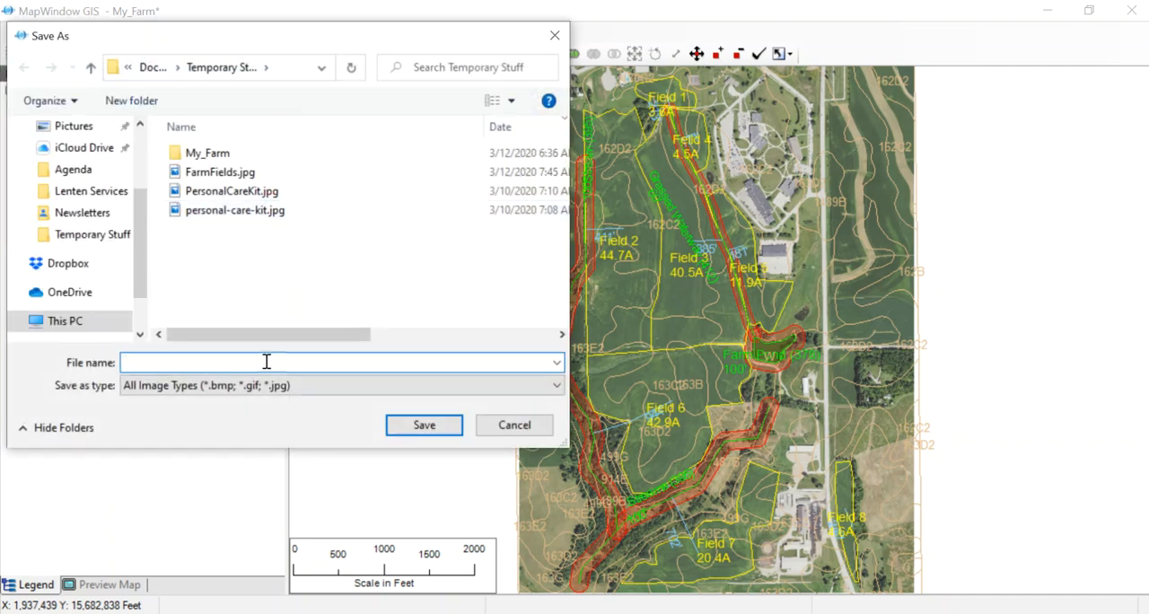
pyautogui.write('FarmPractic')
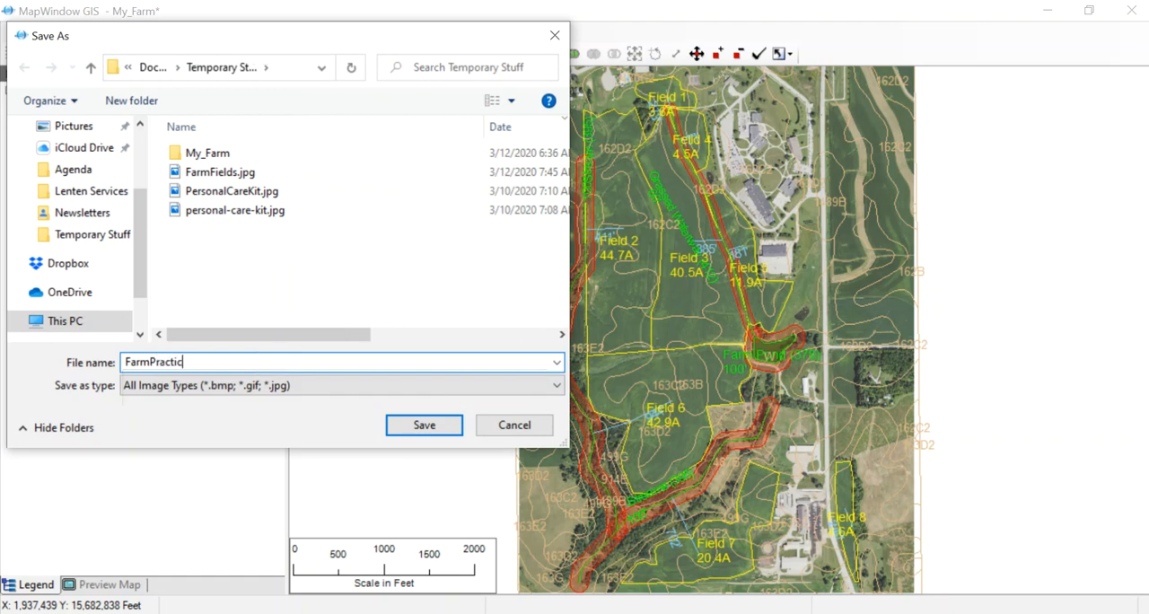
pyautogui.write('es')
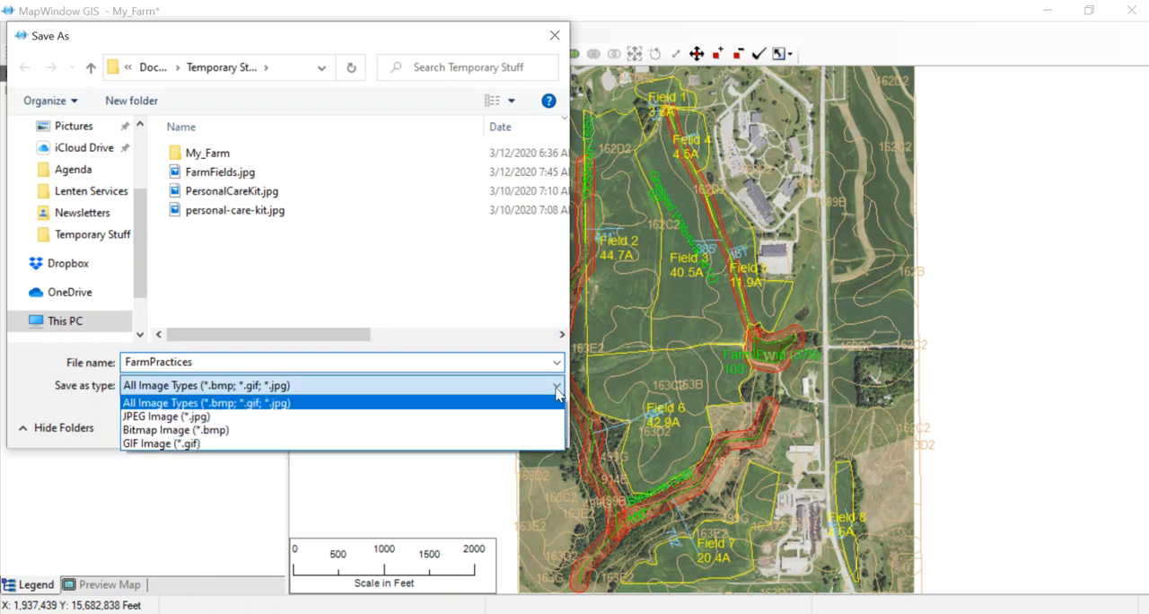
pyautogui.click(166, 416)
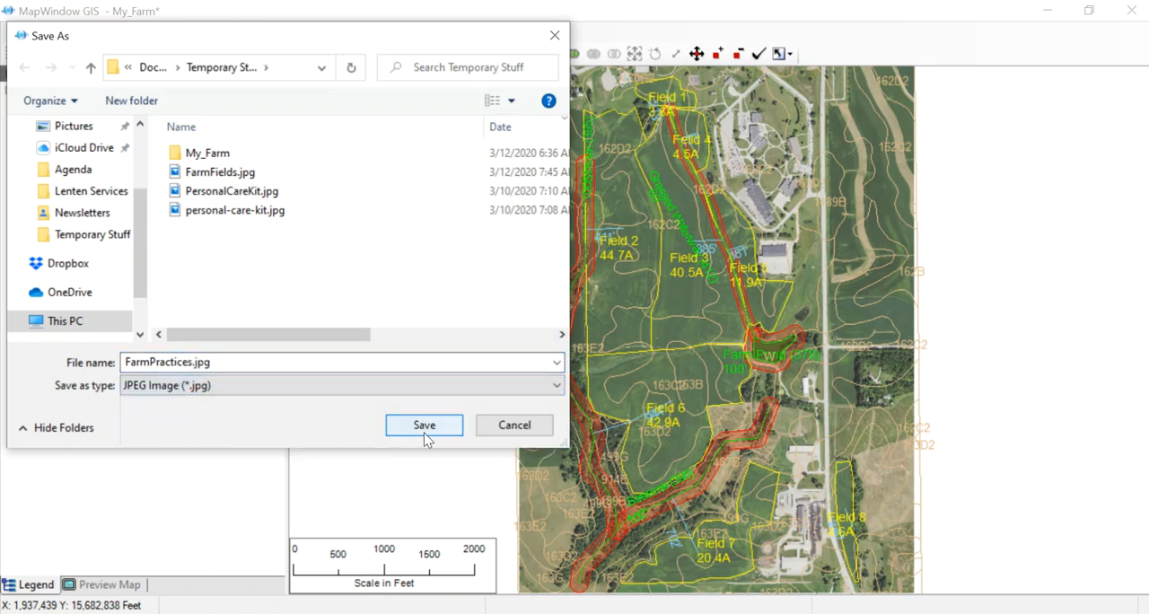
pyautogui.click(424, 425)
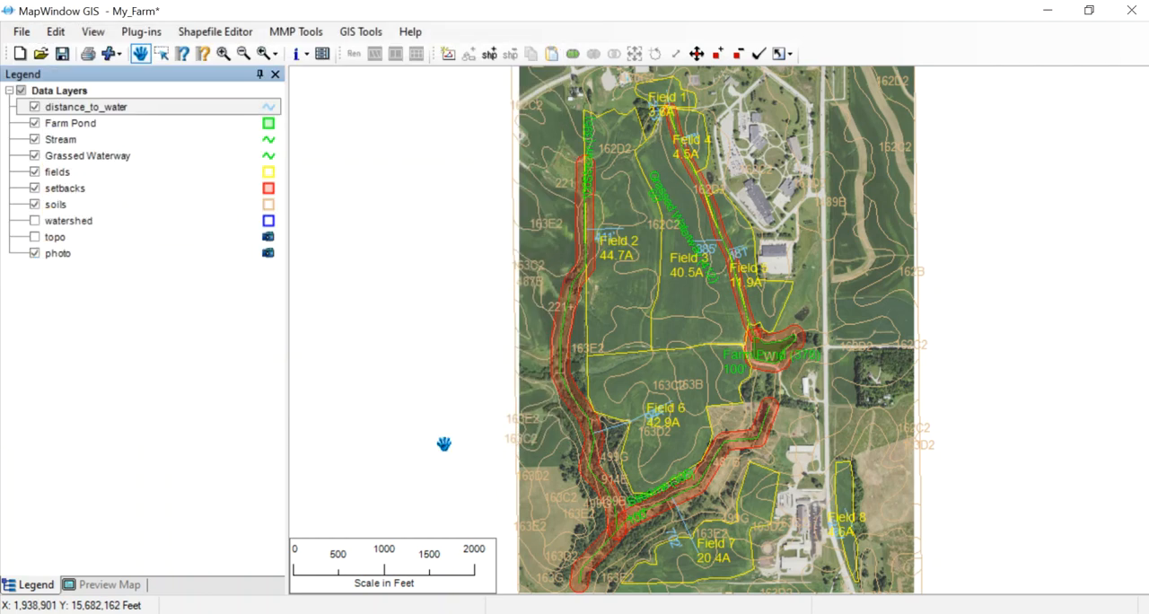
pyautogui.moveTo(444, 444)
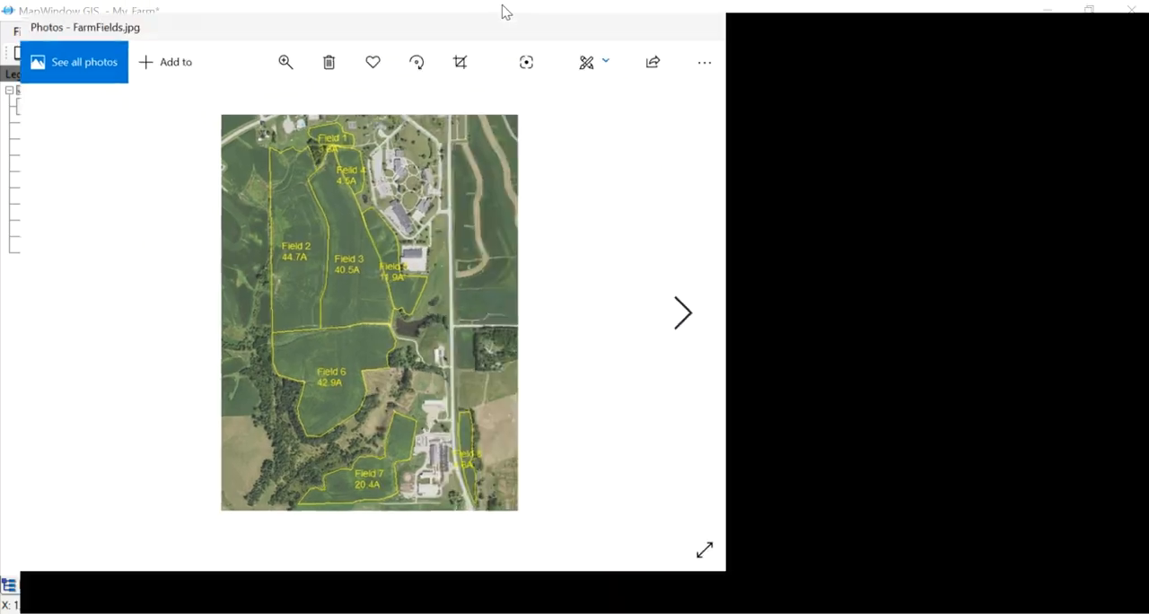
# Advance in Photos from FarmFields.jpg to FarmPractices.jpg.
pyautogui.click(1090, 10)
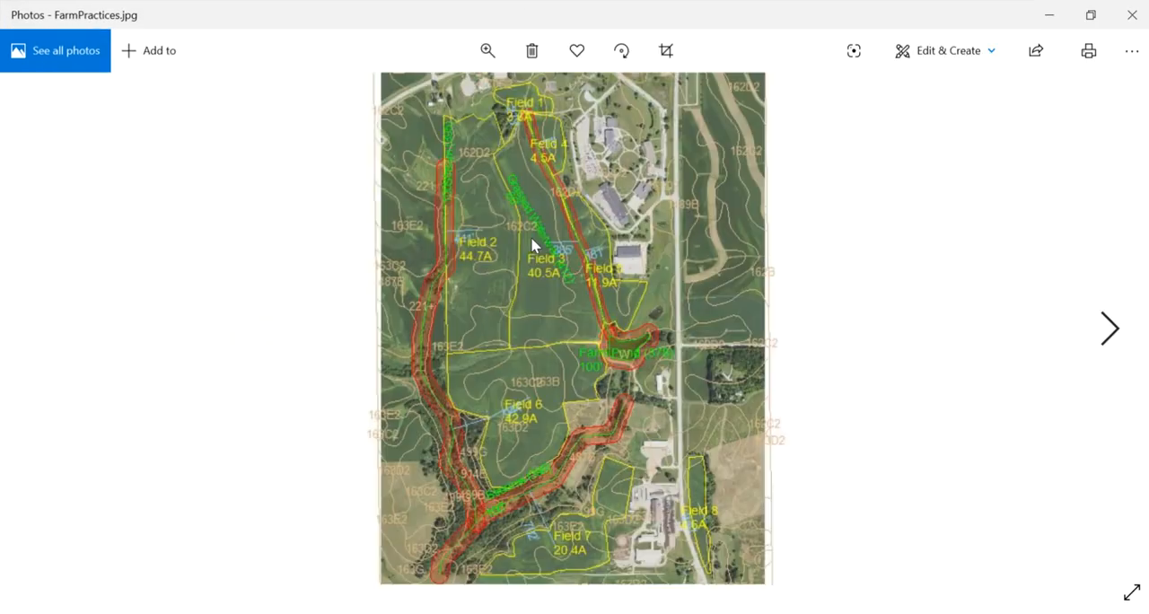
pyautogui.moveTo(719, 462)
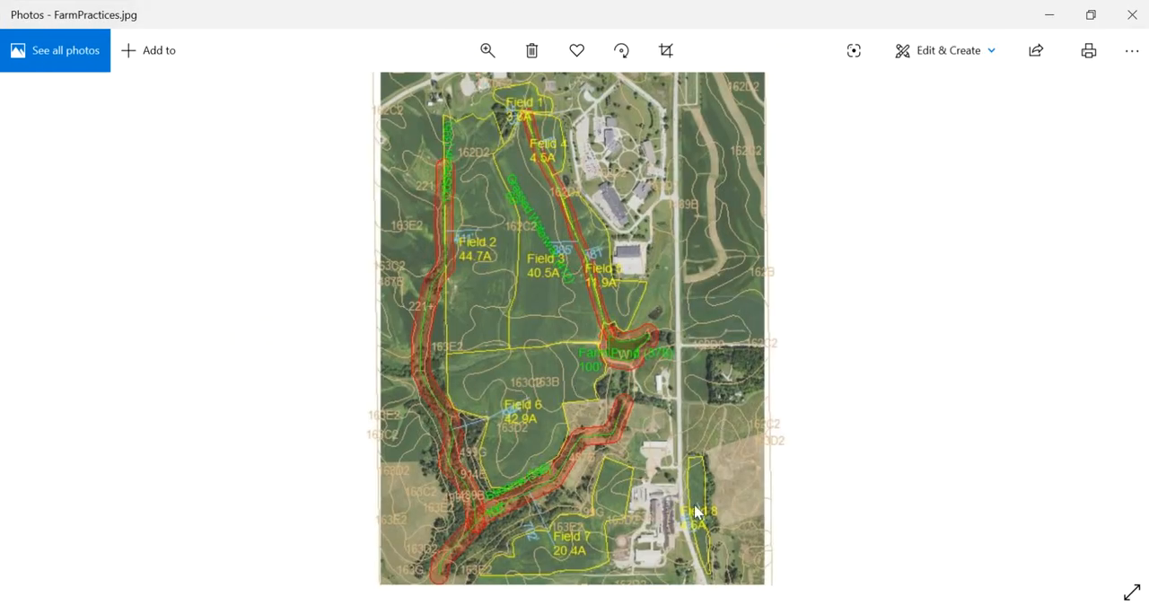
pyautogui.moveTo(642, 444)
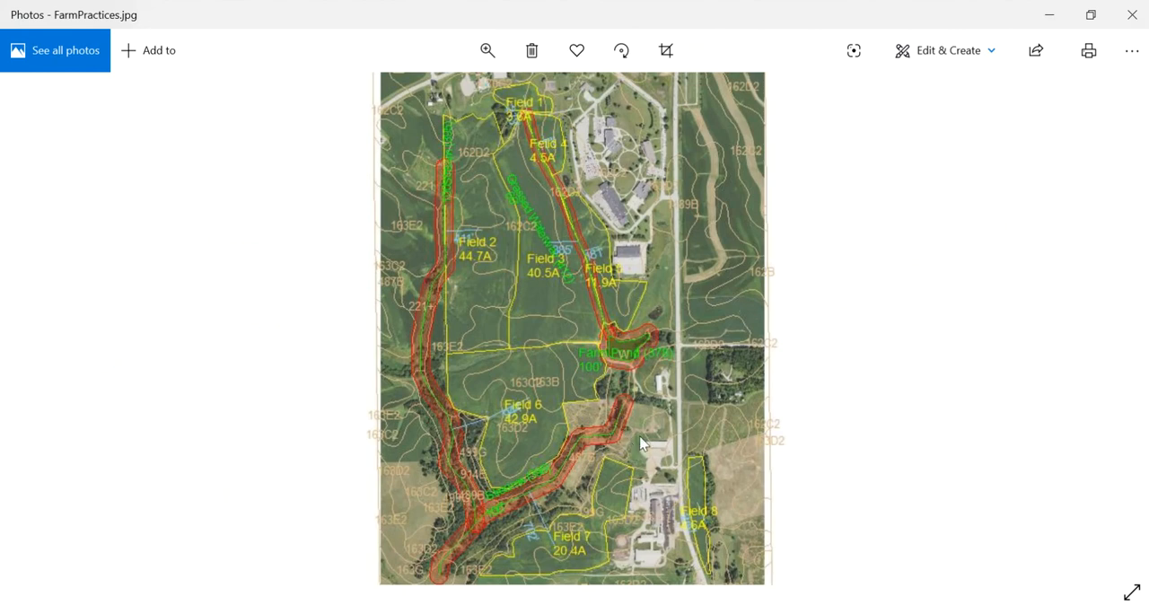
pyautogui.moveTo(281, 297)
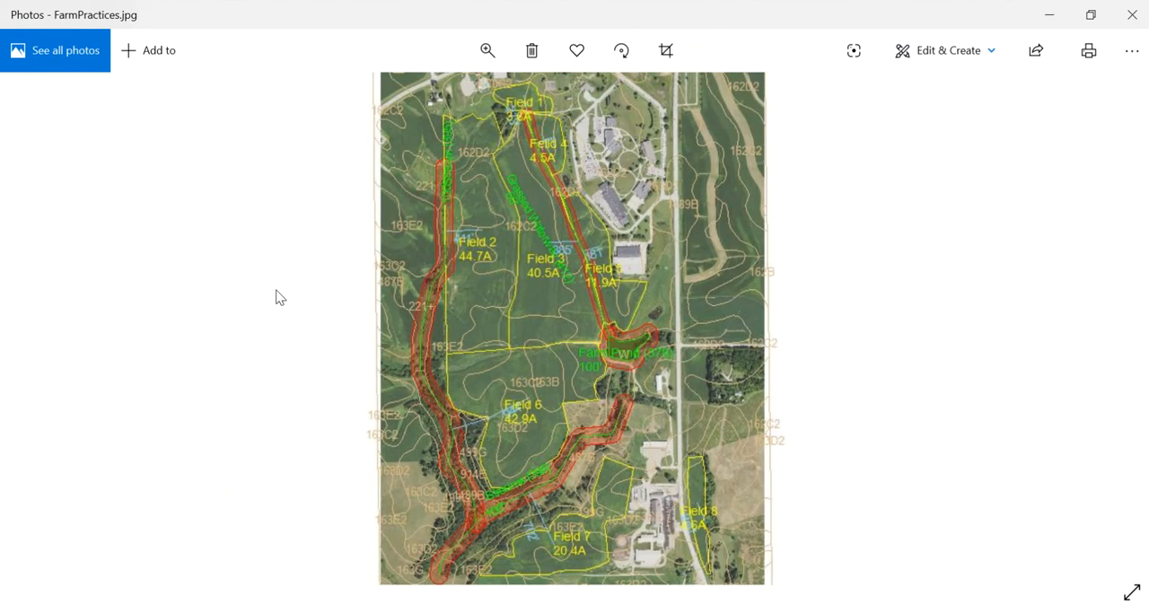